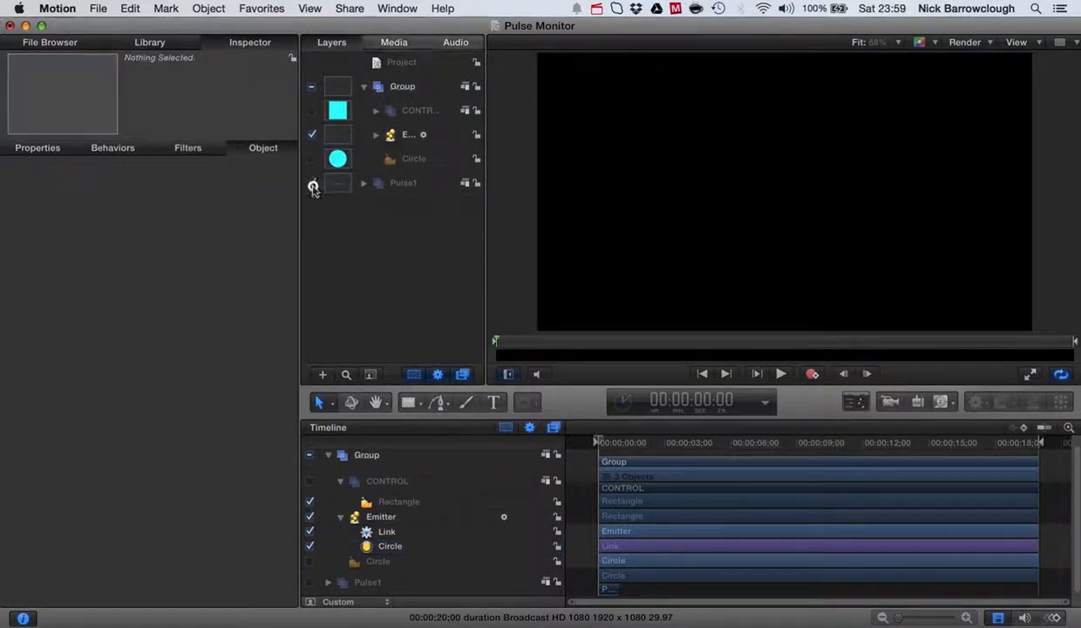
Turn on Pulse1, turn off Group, and play and stop the heartbeat preview.
click(312, 183)
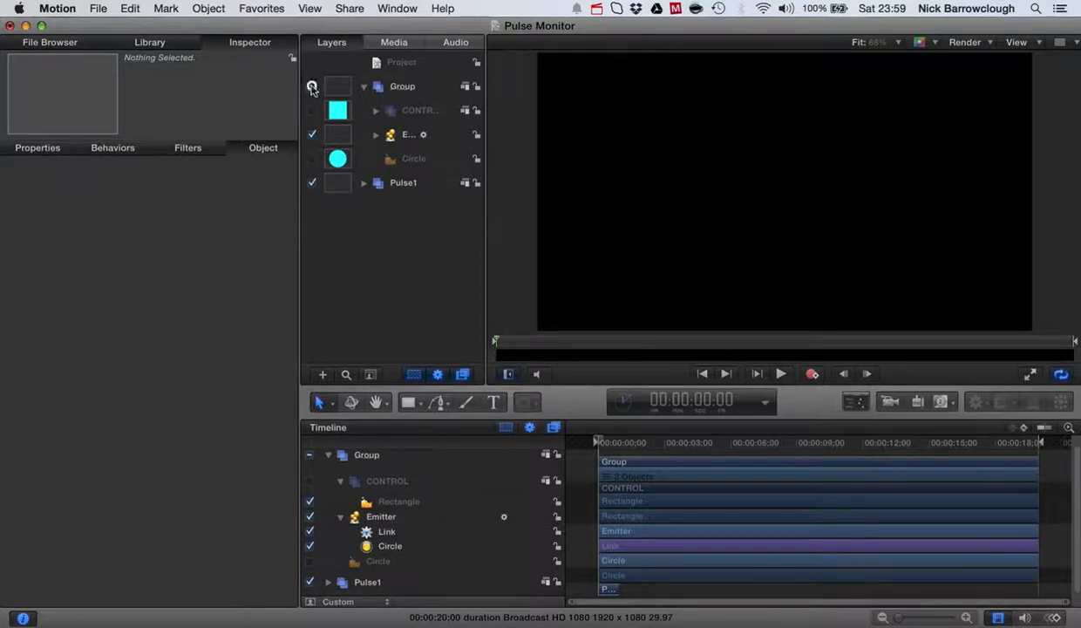
click(779, 373)
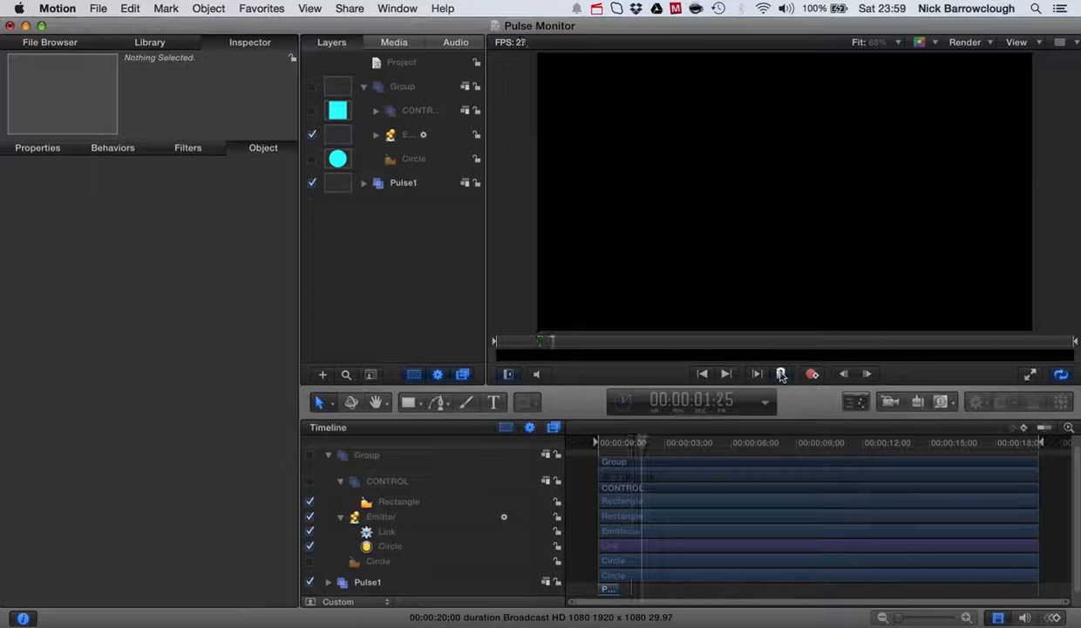
click(781, 373)
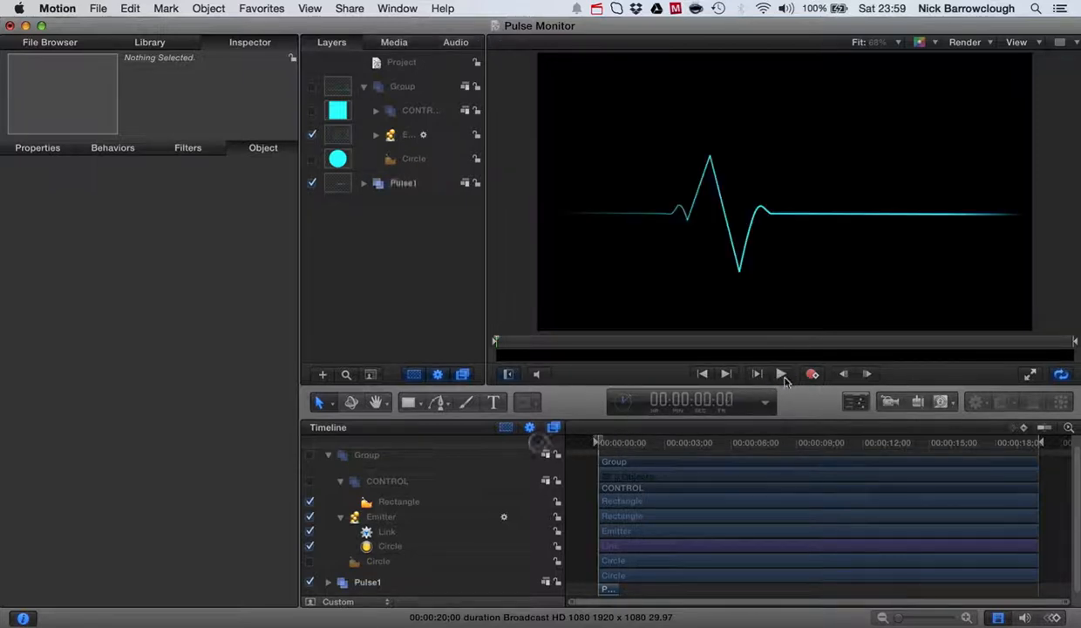
click(781, 374)
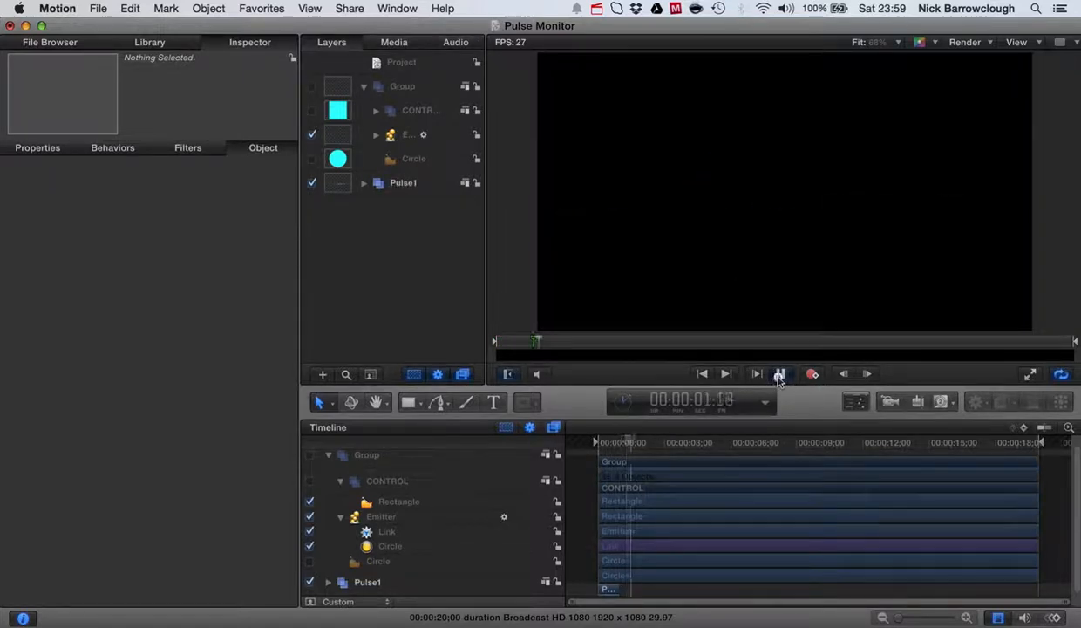
click(780, 373)
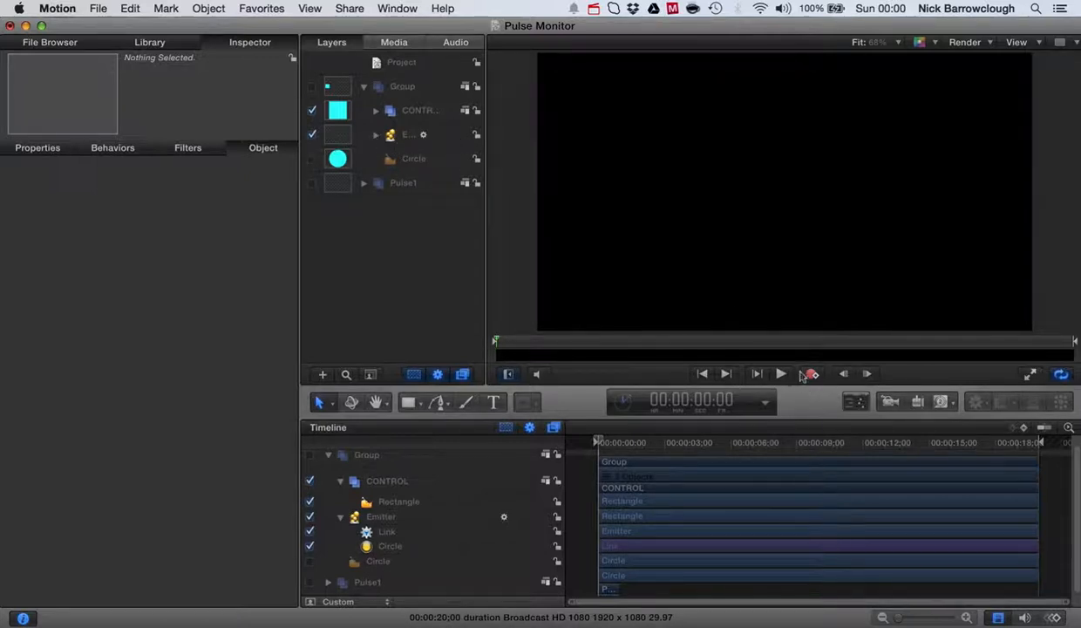
Turn off CONTROL, play the green trace to about 5 seconds, and collapse Group.
click(780, 375)
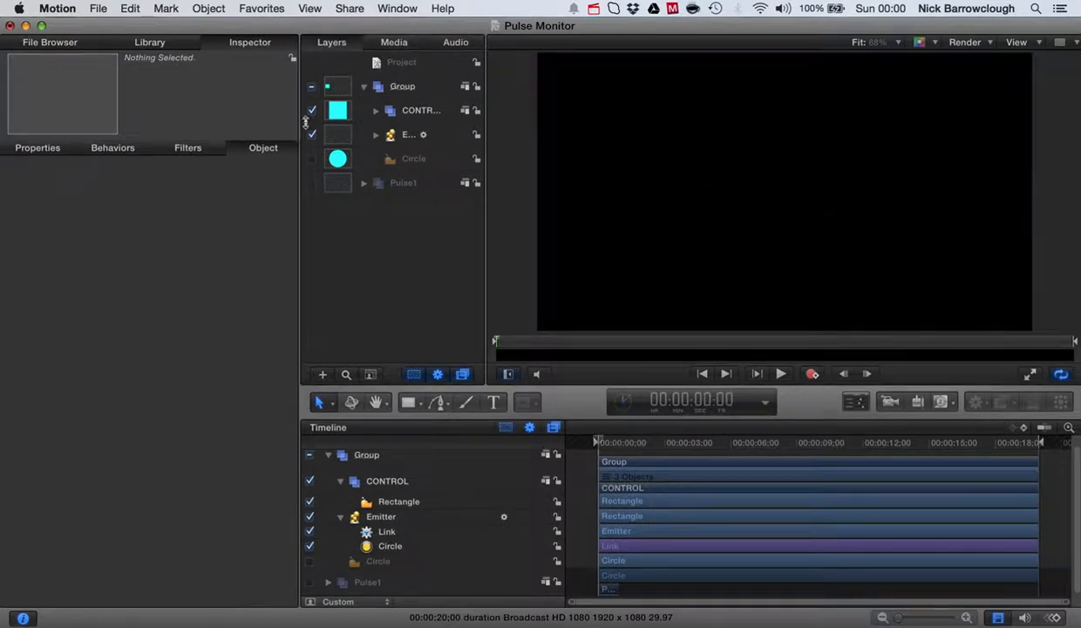
click(775, 373)
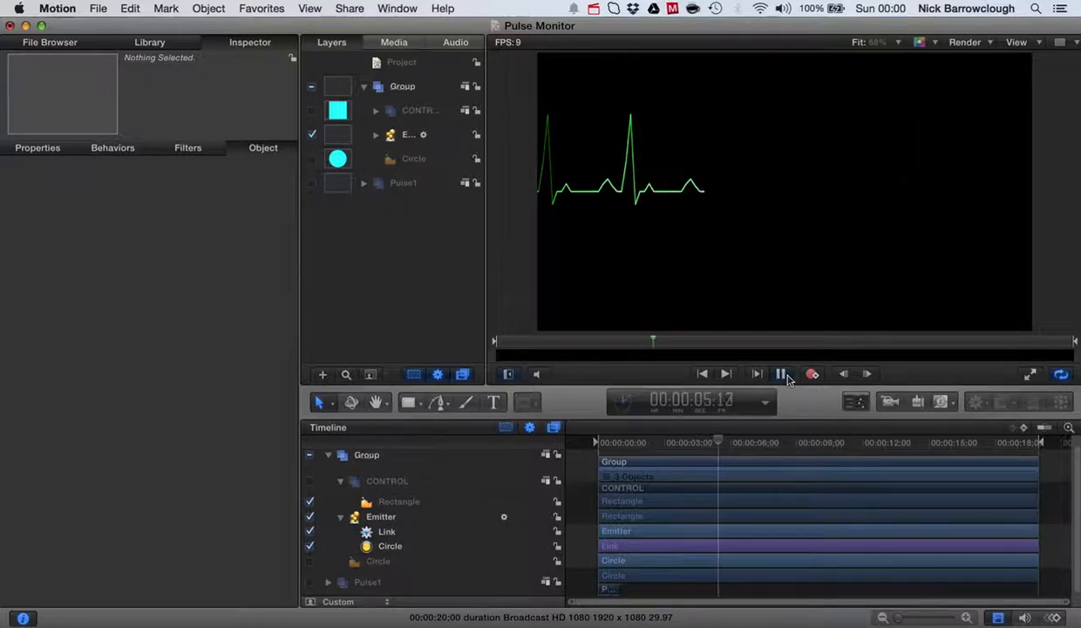
click(780, 373)
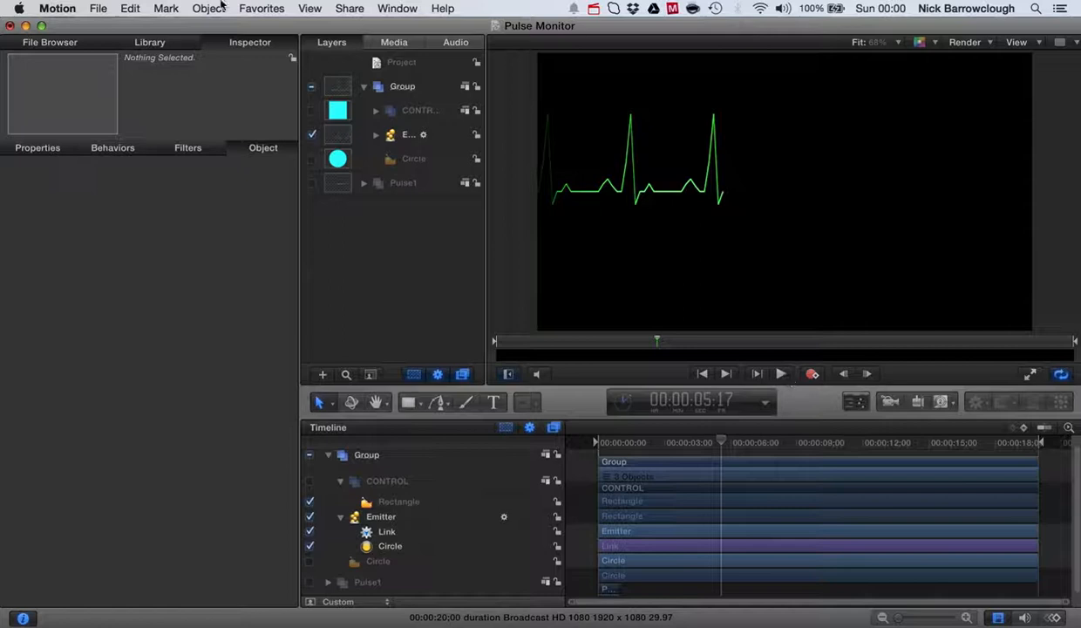
click(362, 85)
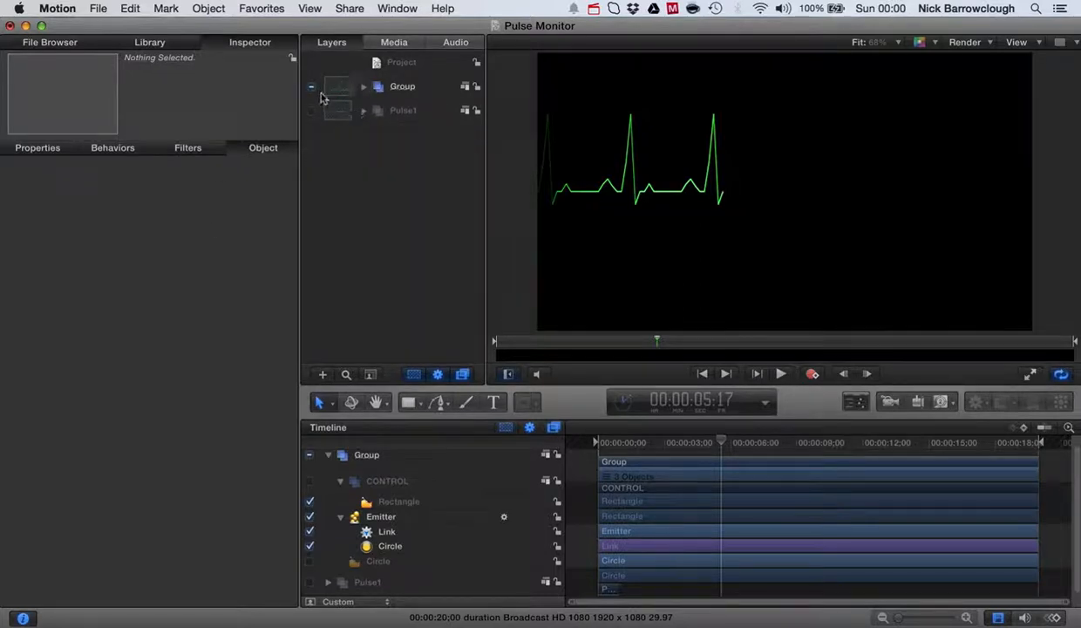
Add a new empty group via Object > New Group and double-click its layer.
click(401, 62)
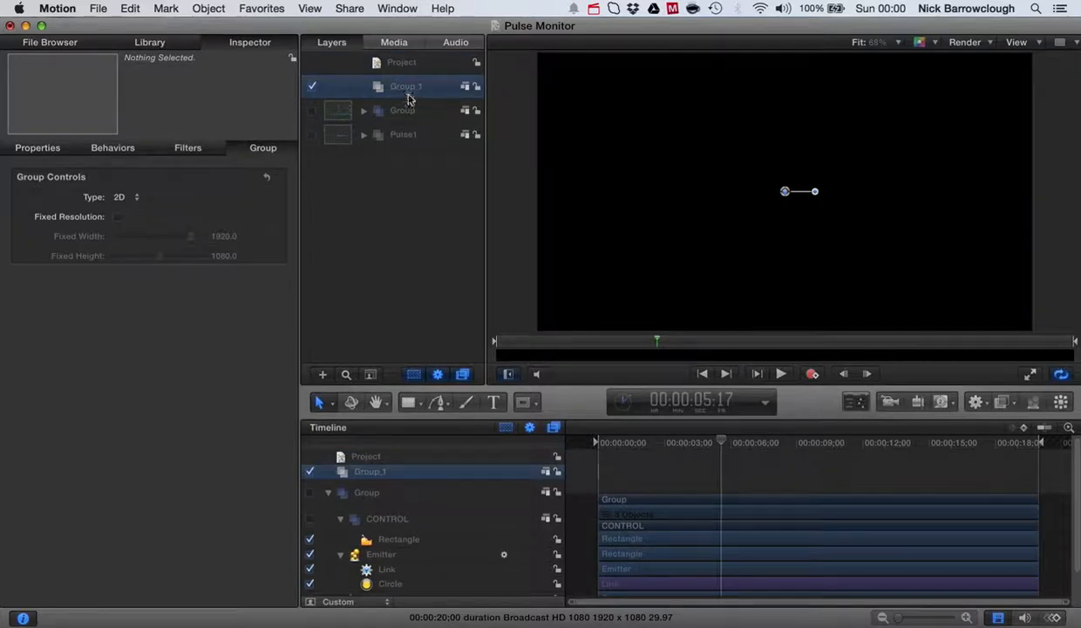
double_click(405, 85)
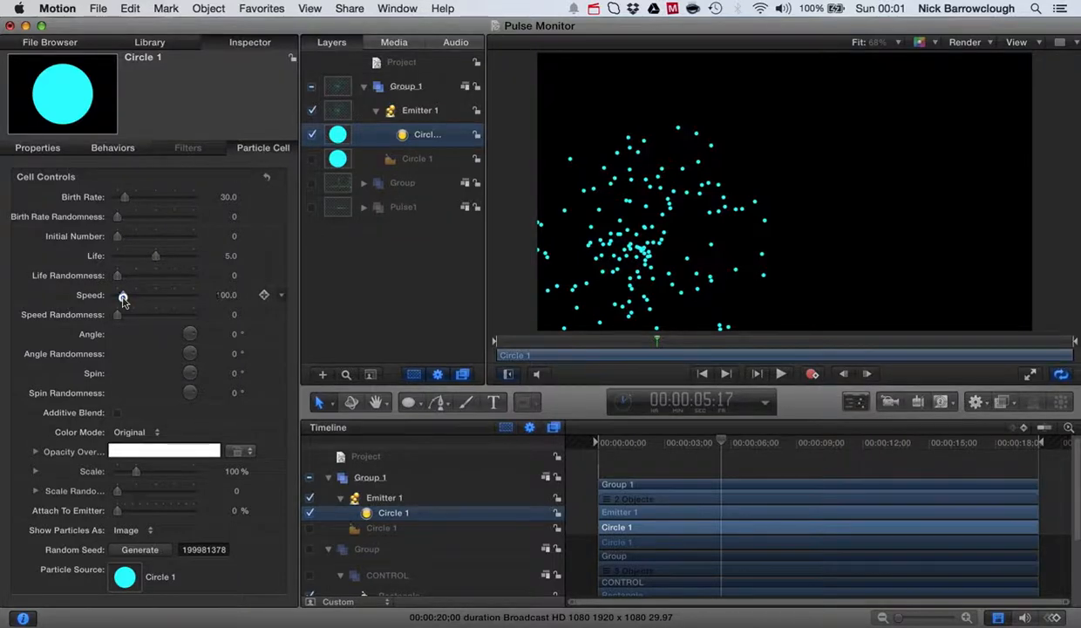
Set Circle 1 particles to speed 0, birth rate 300 and life 4.15.
drag(123, 295, 117, 295)
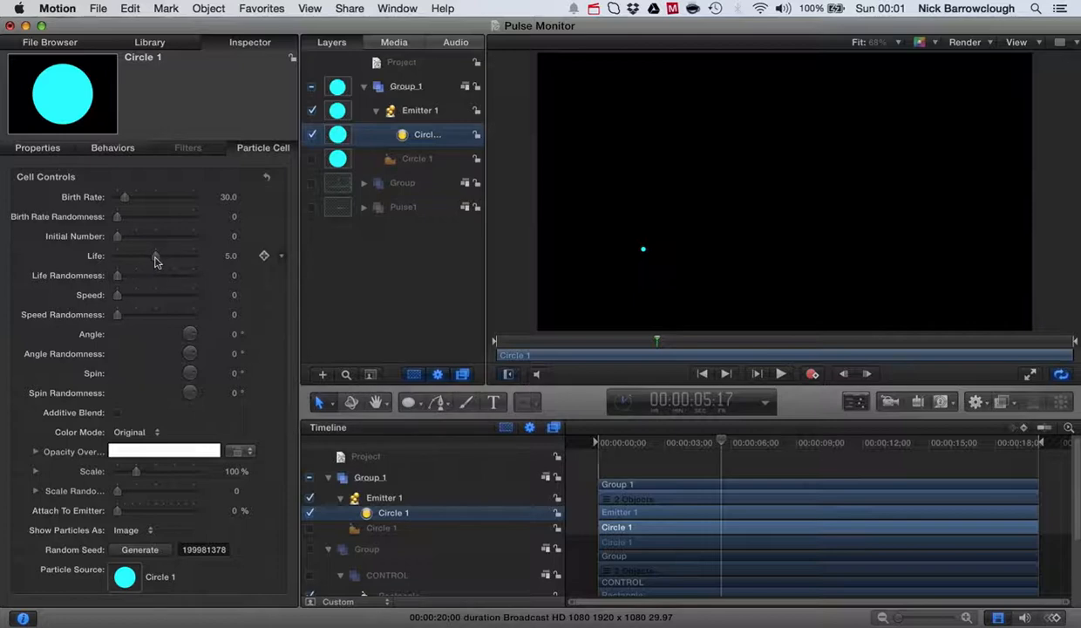
drag(125, 196, 192, 196)
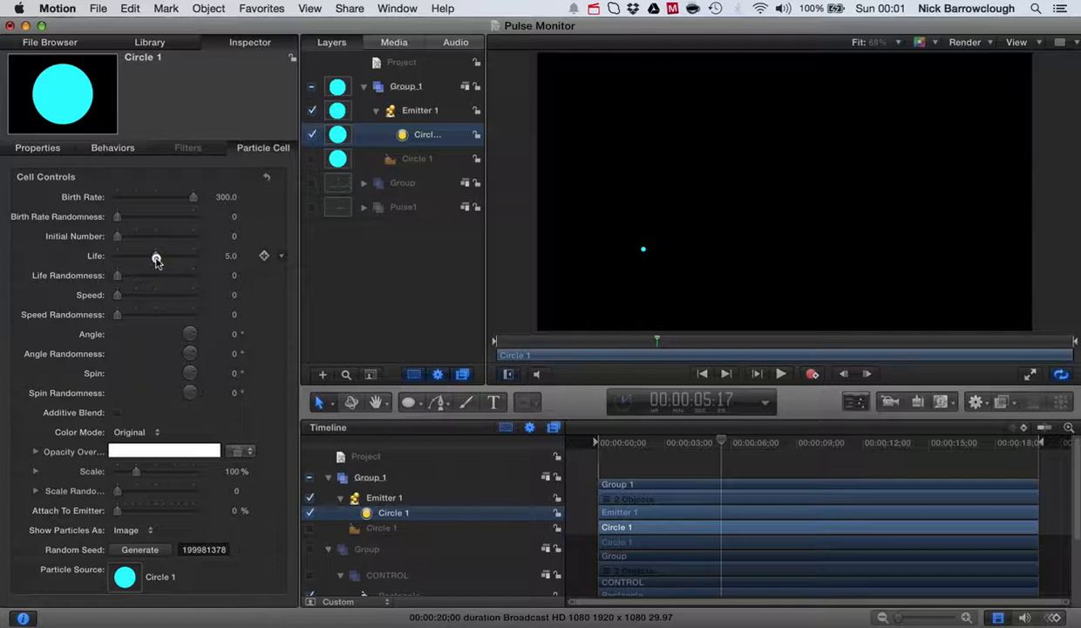
drag(155, 256, 148, 256)
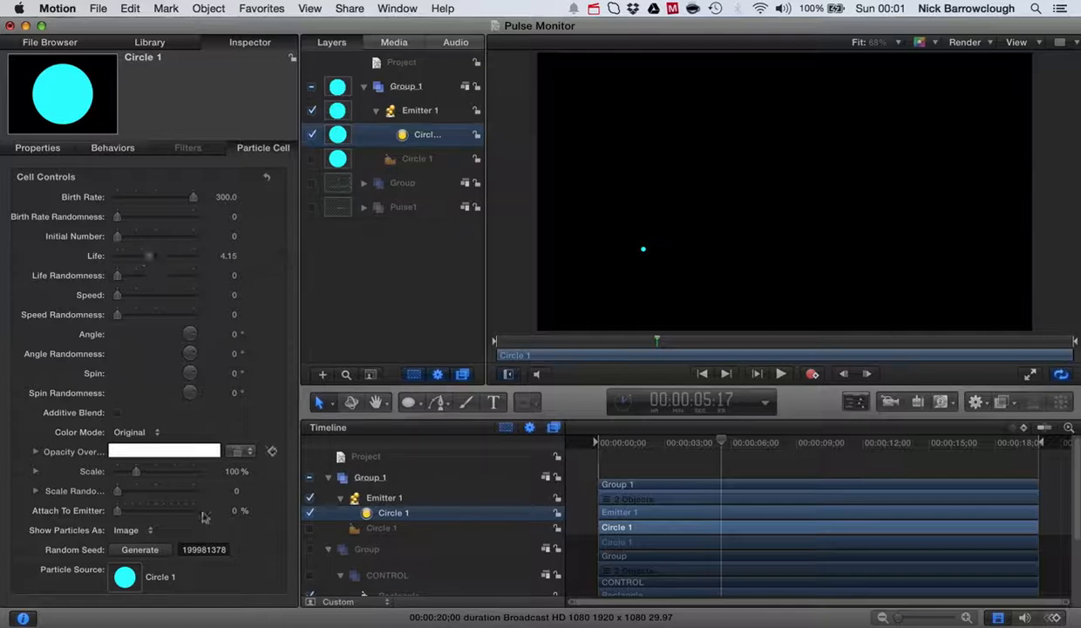
mouse_move(146, 447)
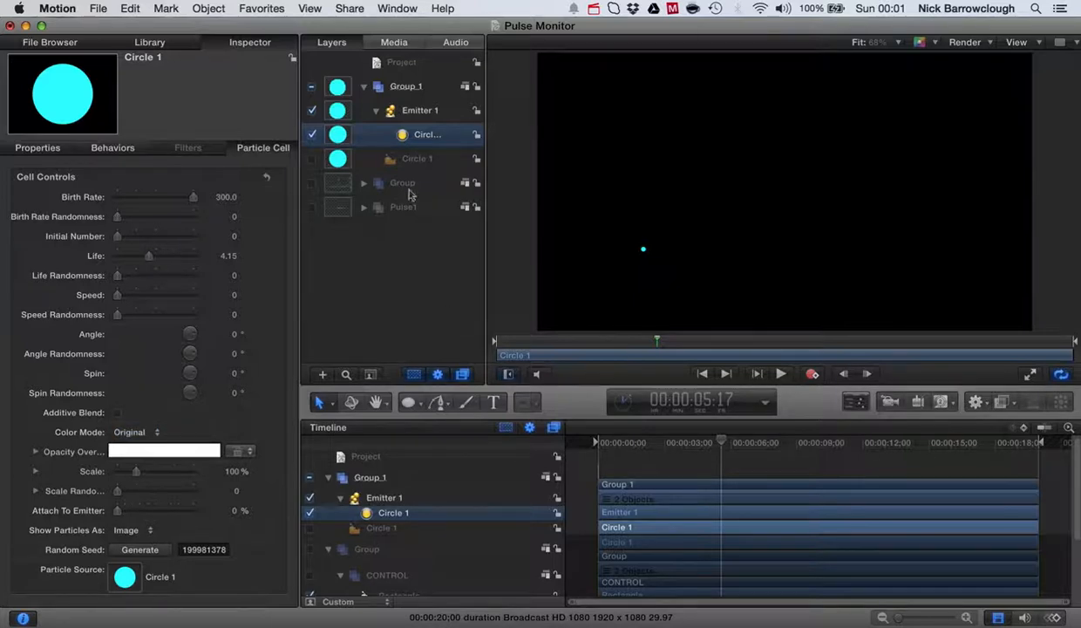
mouse_move(608, 432)
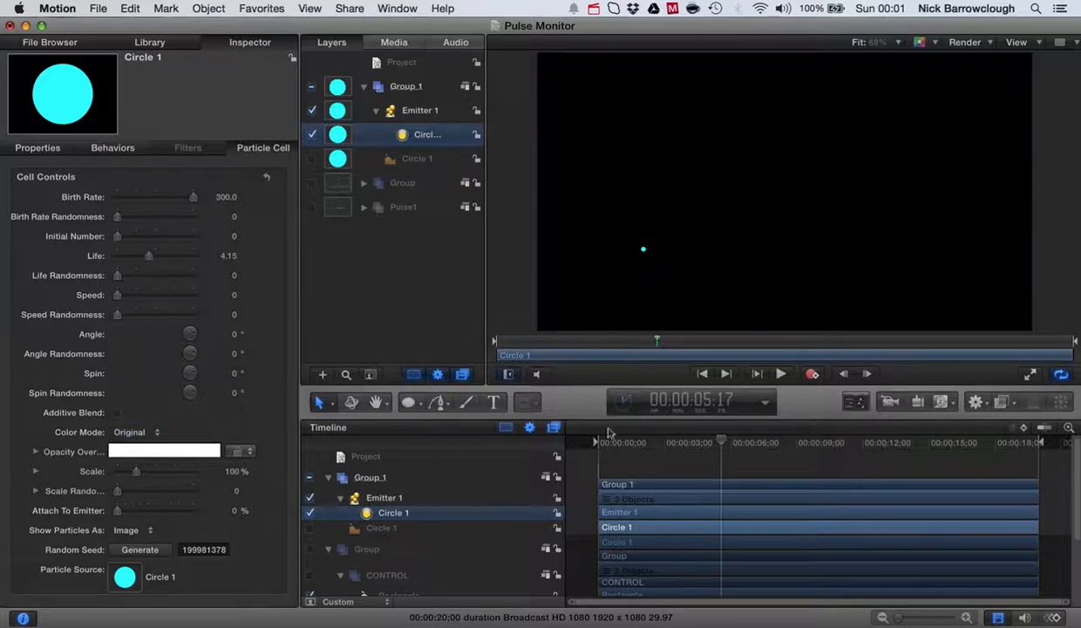
mouse_move(761, 263)
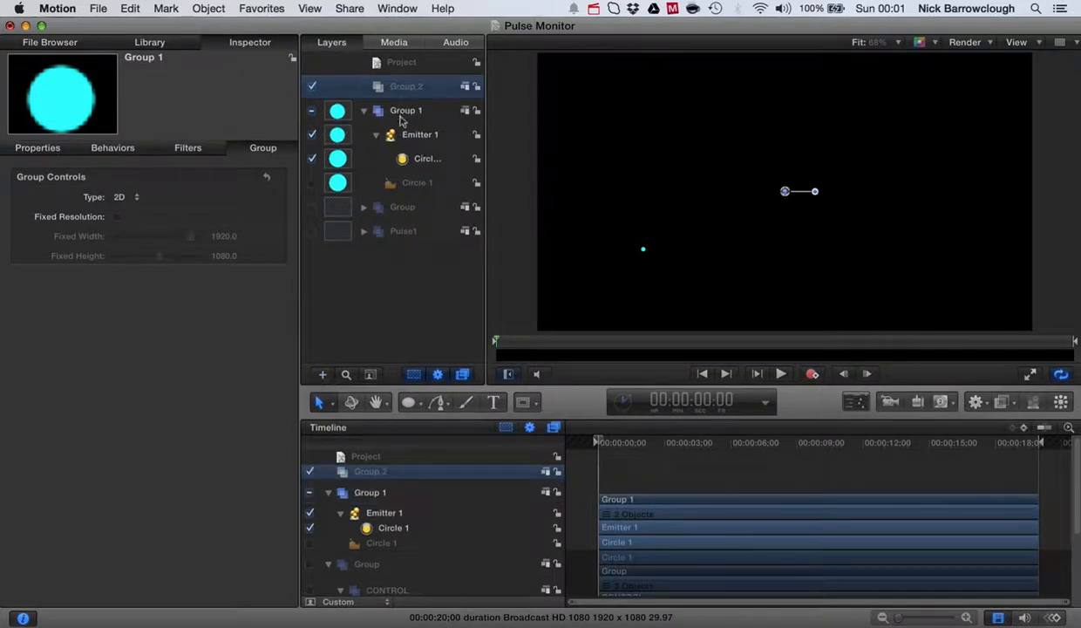
Rename Group 2 to CONTROL, switch to the Rectangle shape tool, and show Properties.
double_click(406, 85)
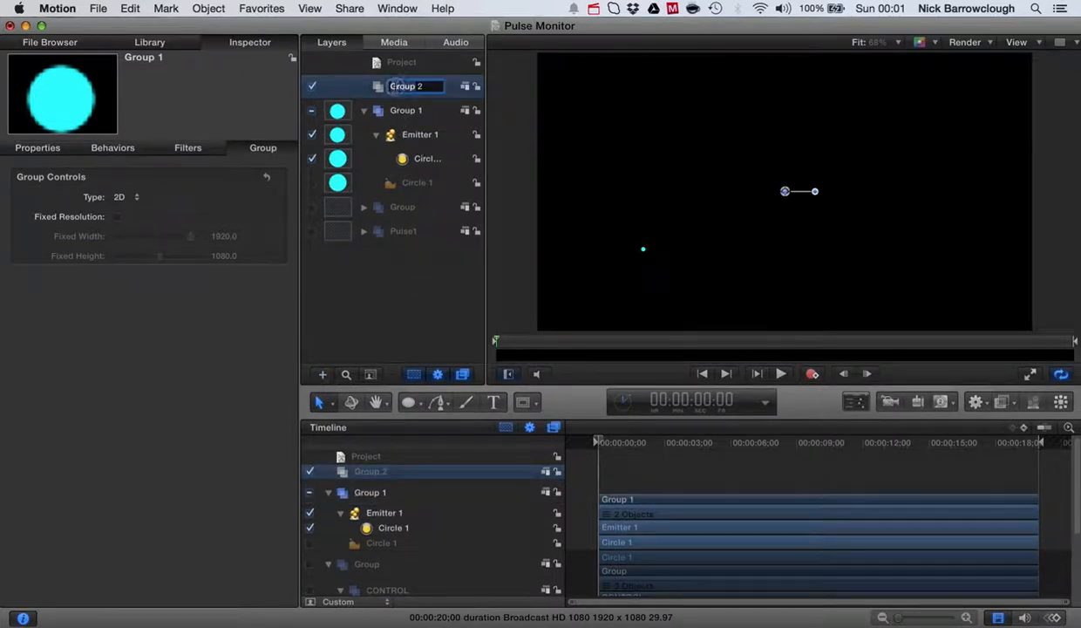
text(CONTROL)
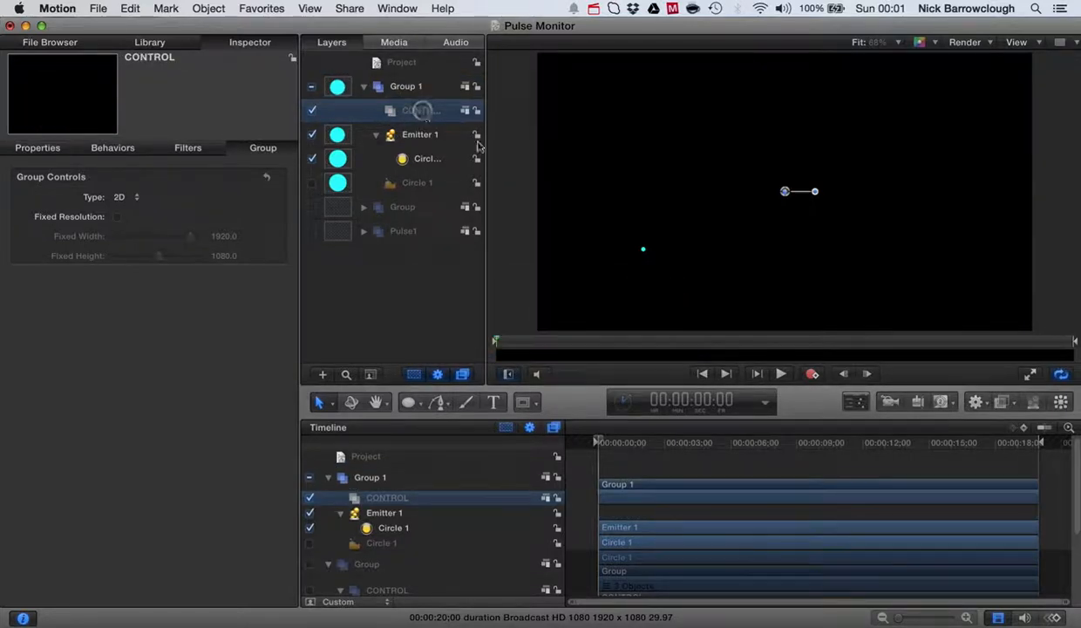
click(410, 402)
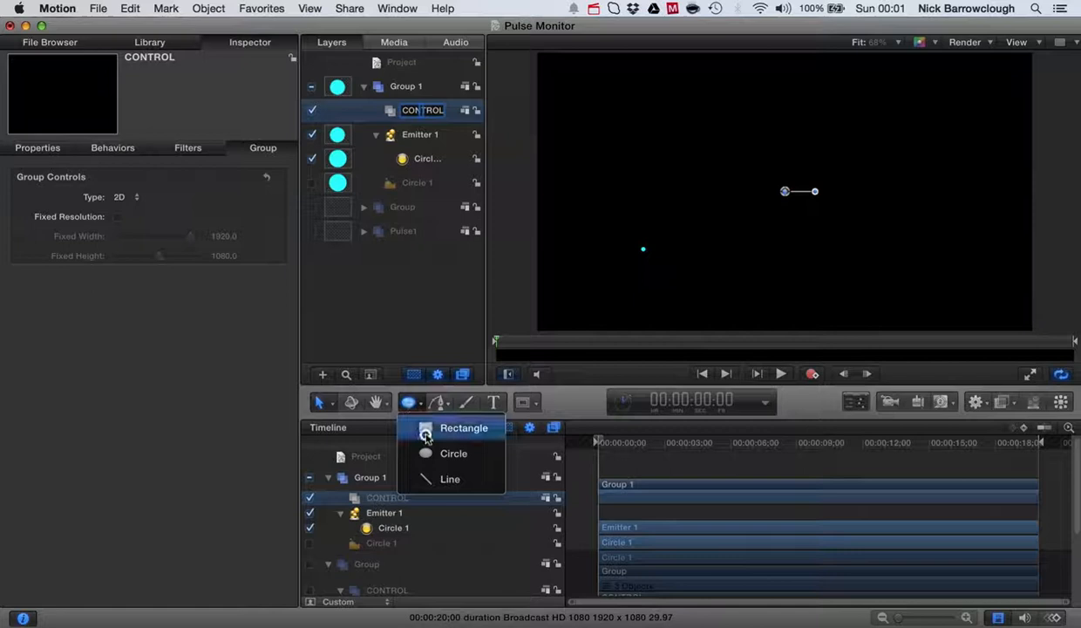
click(465, 428)
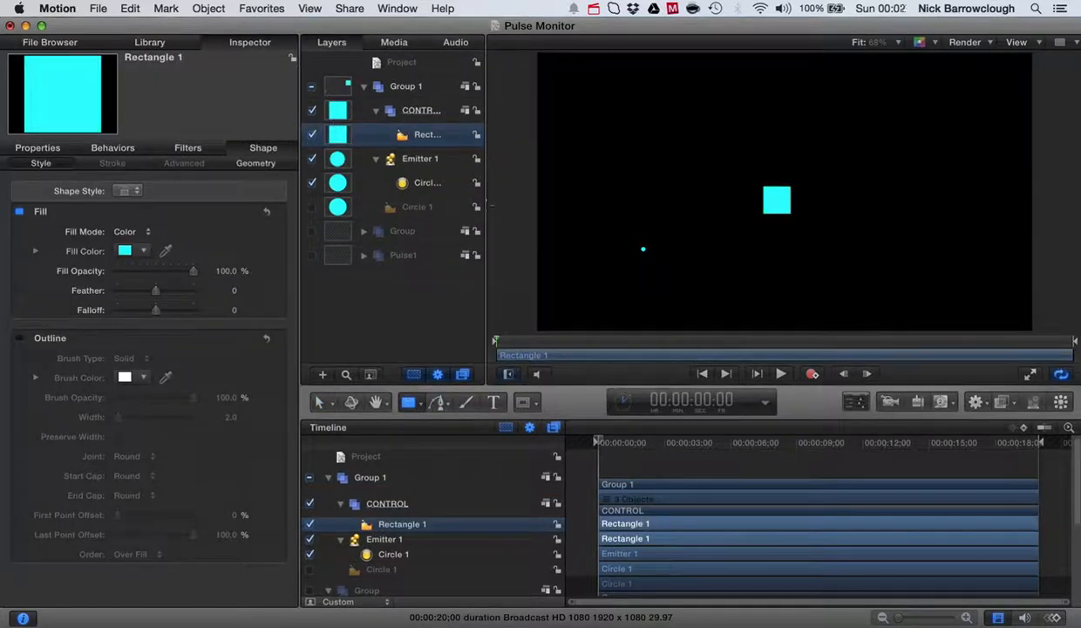
click(37, 147)
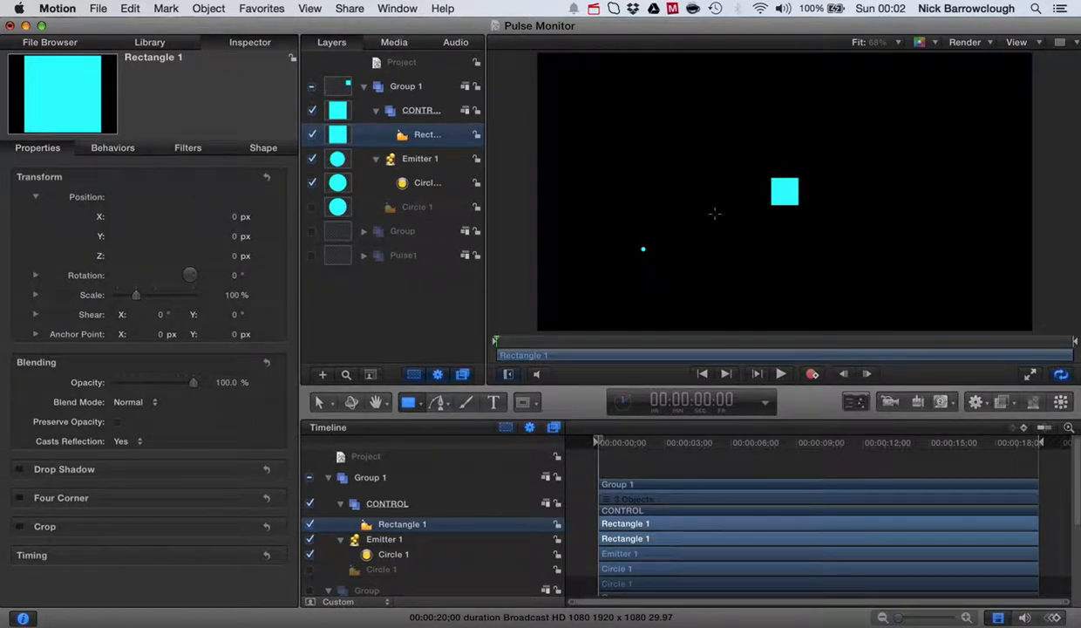
mouse_move(707, 249)
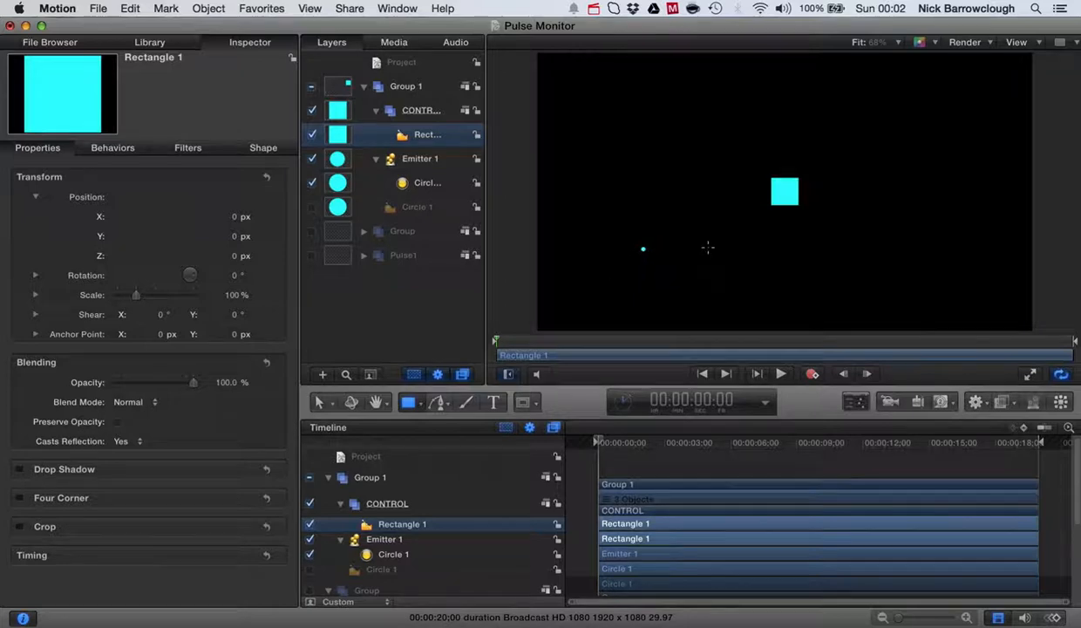
mouse_move(733, 165)
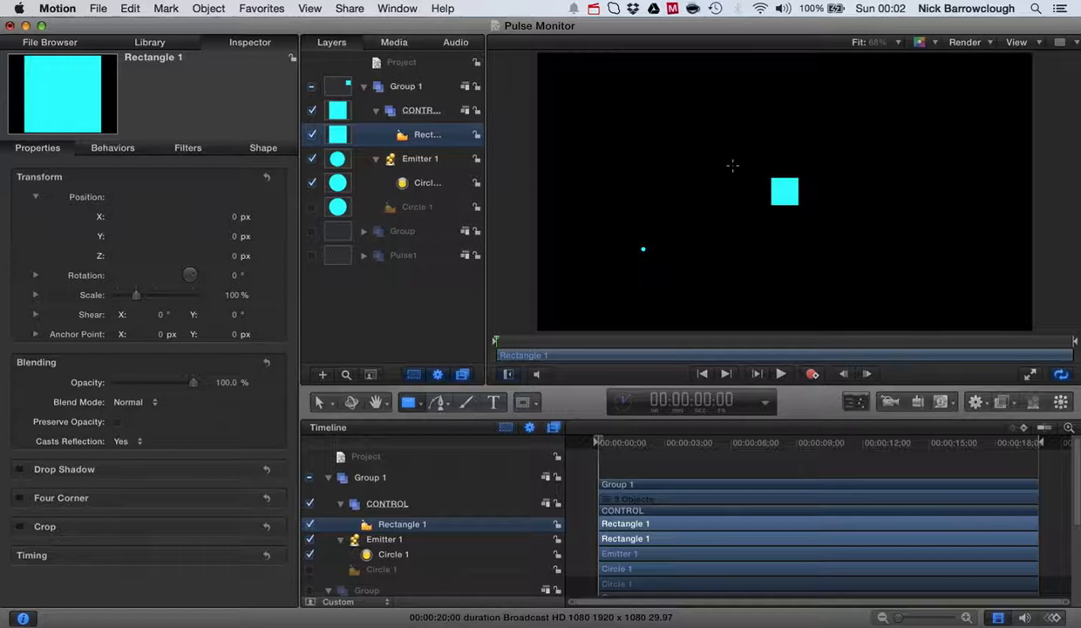
mouse_move(703, 247)
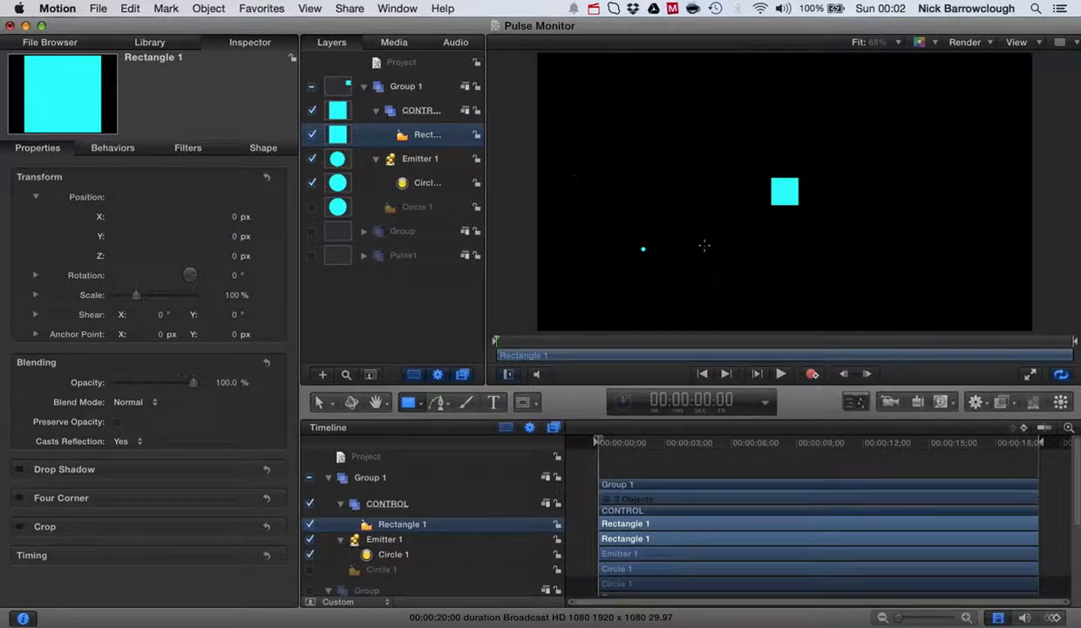
mouse_move(789, 216)
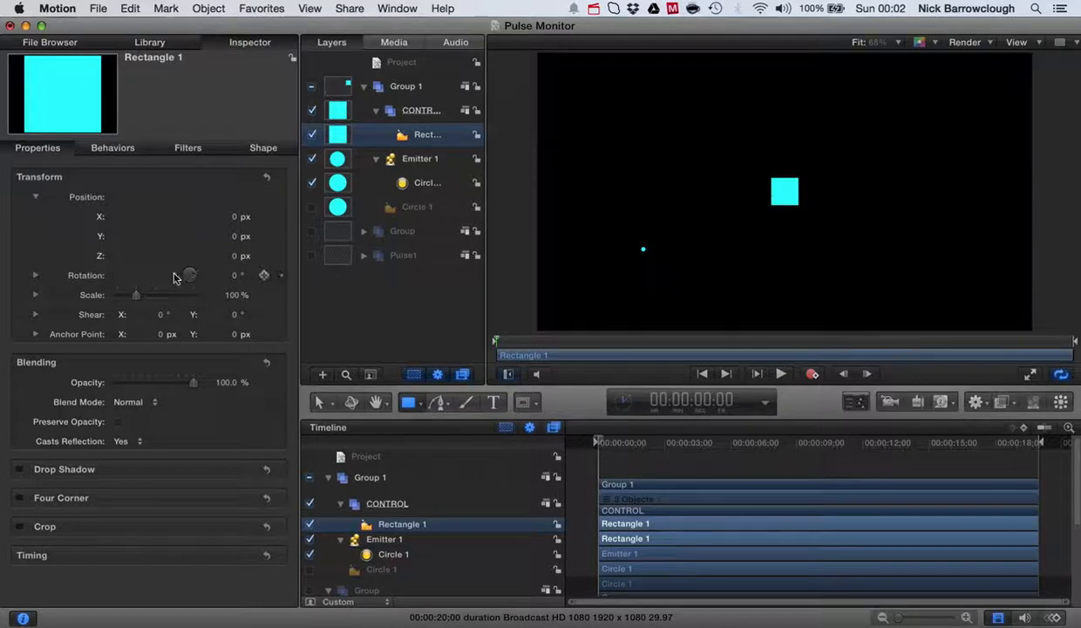
mouse_move(233, 242)
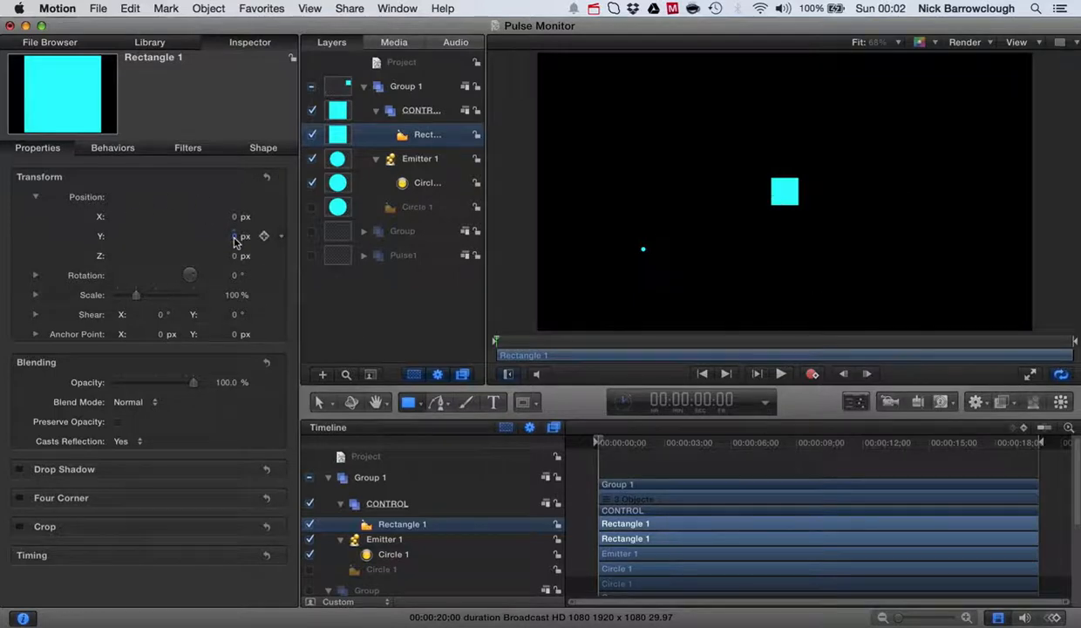
Adjust Rectangle 1's vertical position, then play and pause to watch it slide.
drag(234, 236, 233, 236)
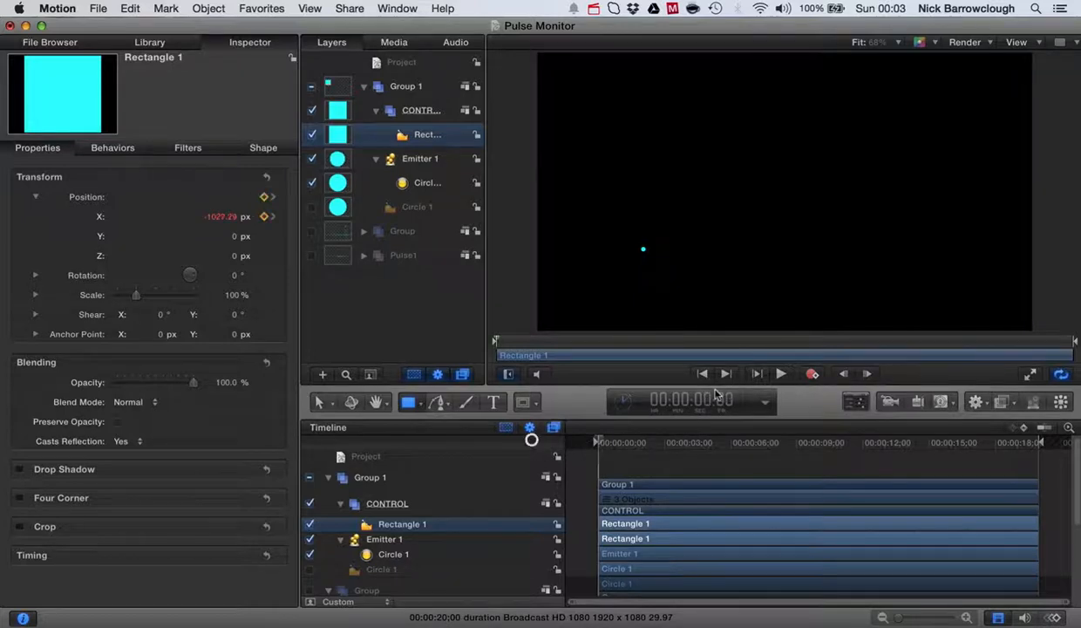
click(779, 374)
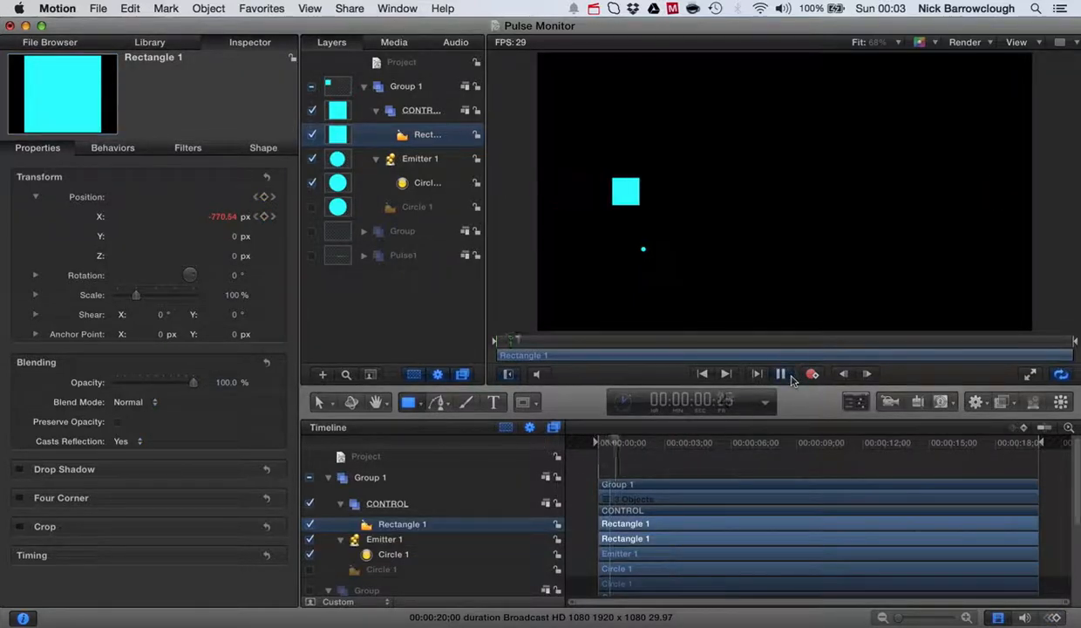
click(782, 374)
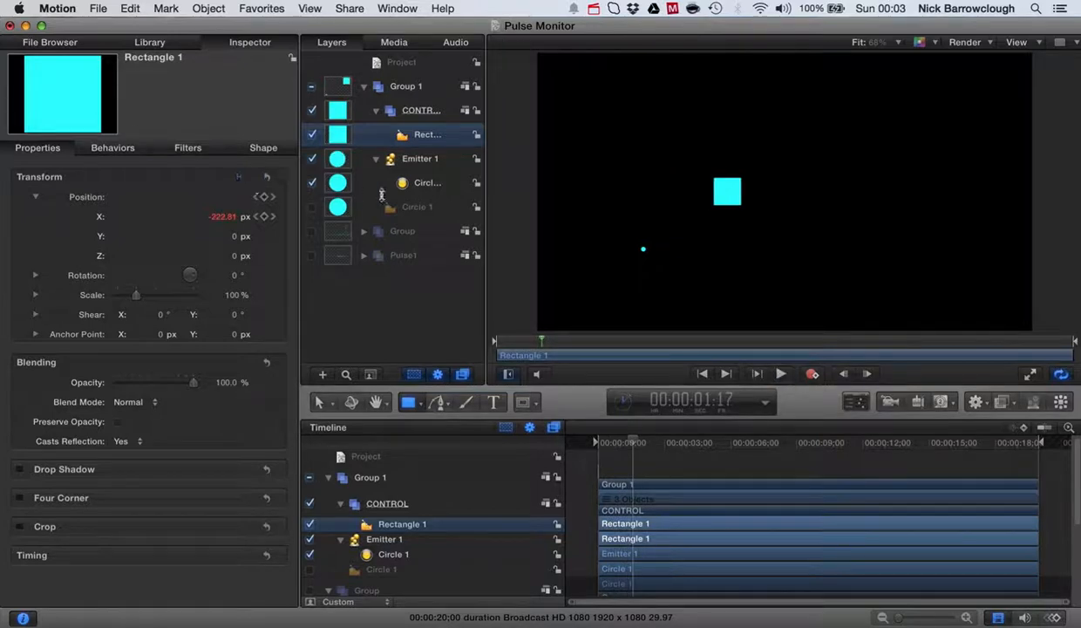
Add a Link behavior linking Emitter 1's Position to Rectangle 1's Position.
click(427, 183)
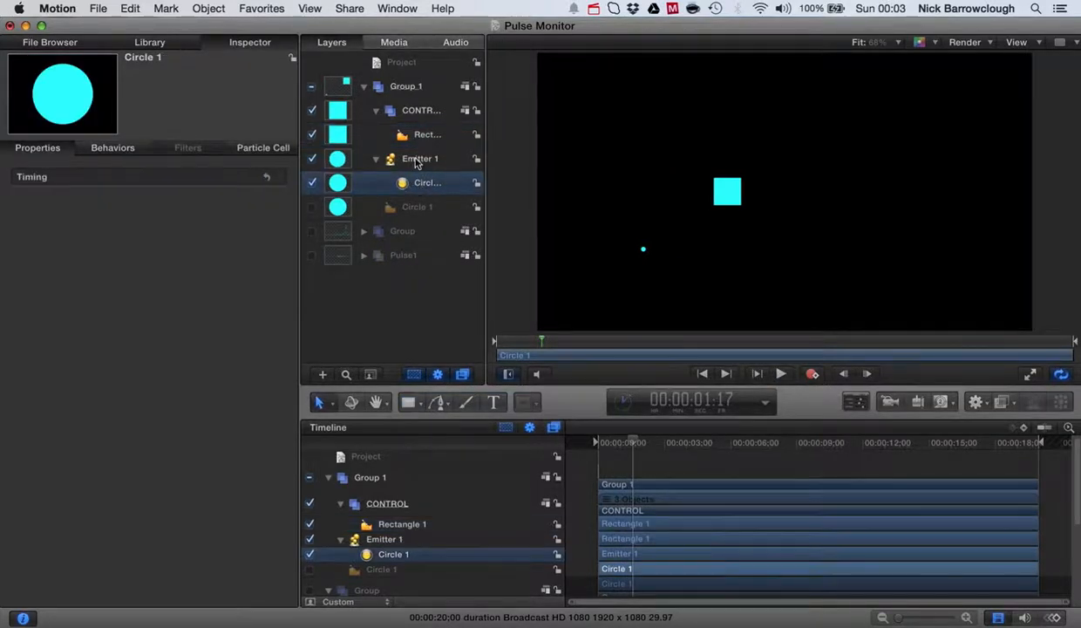
click(419, 158)
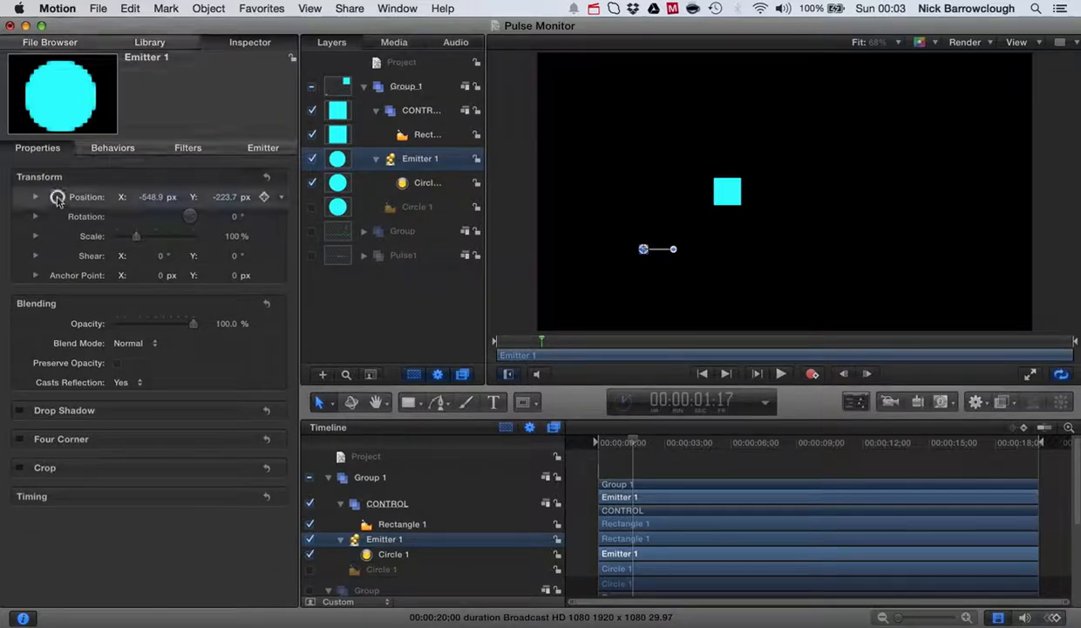
right_click(57, 196)
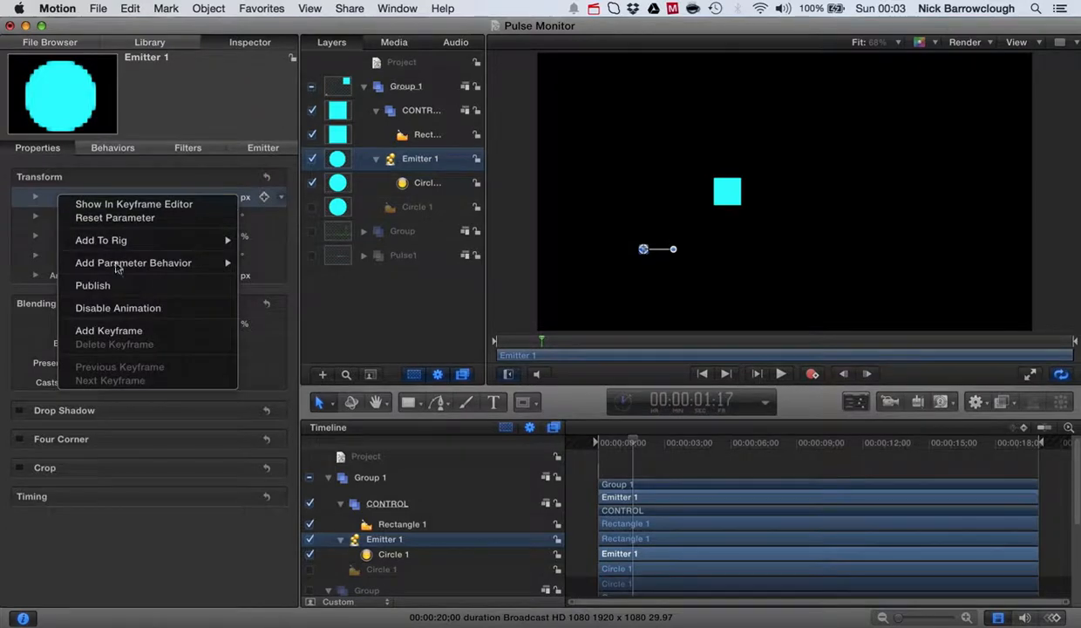
mouse_move(134, 262)
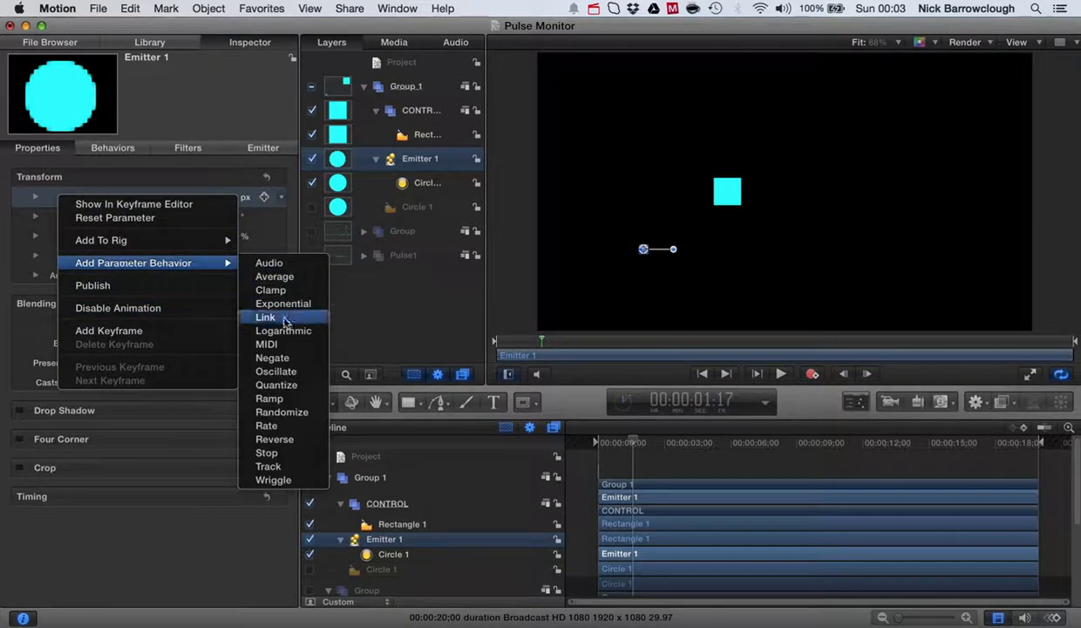
click(264, 317)
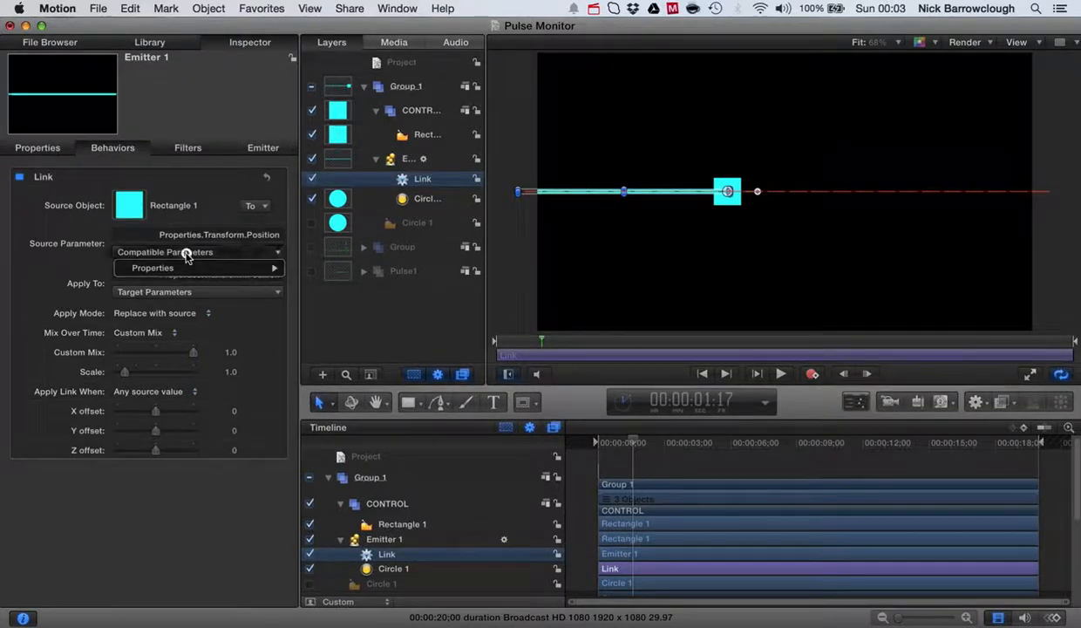
click(152, 268)
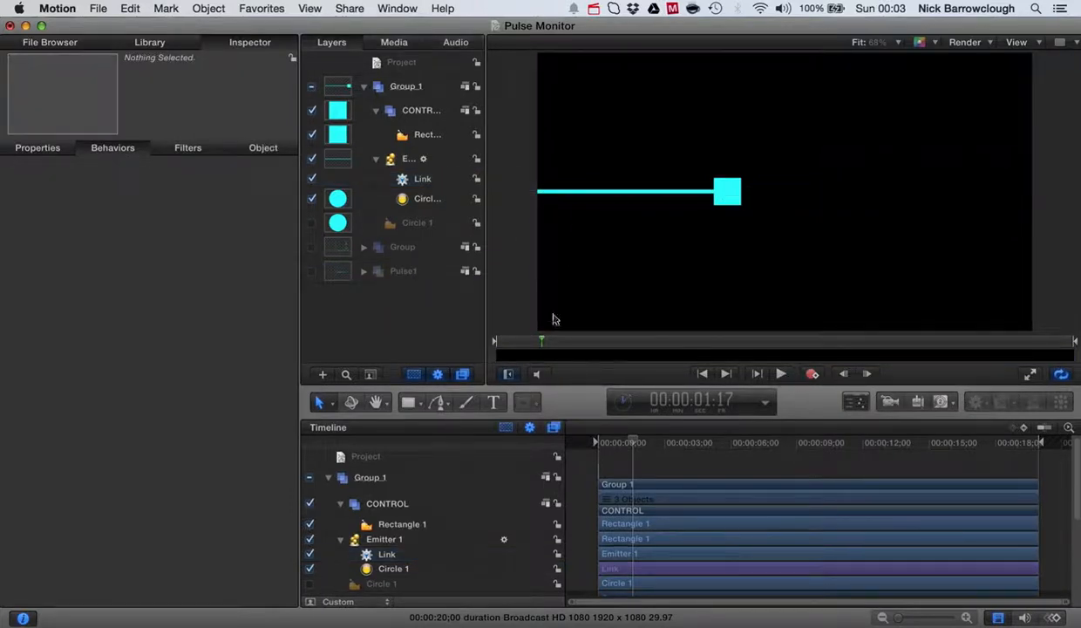
Play and scrub forward to preview the cyan trace following the rectangle.
click(782, 374)
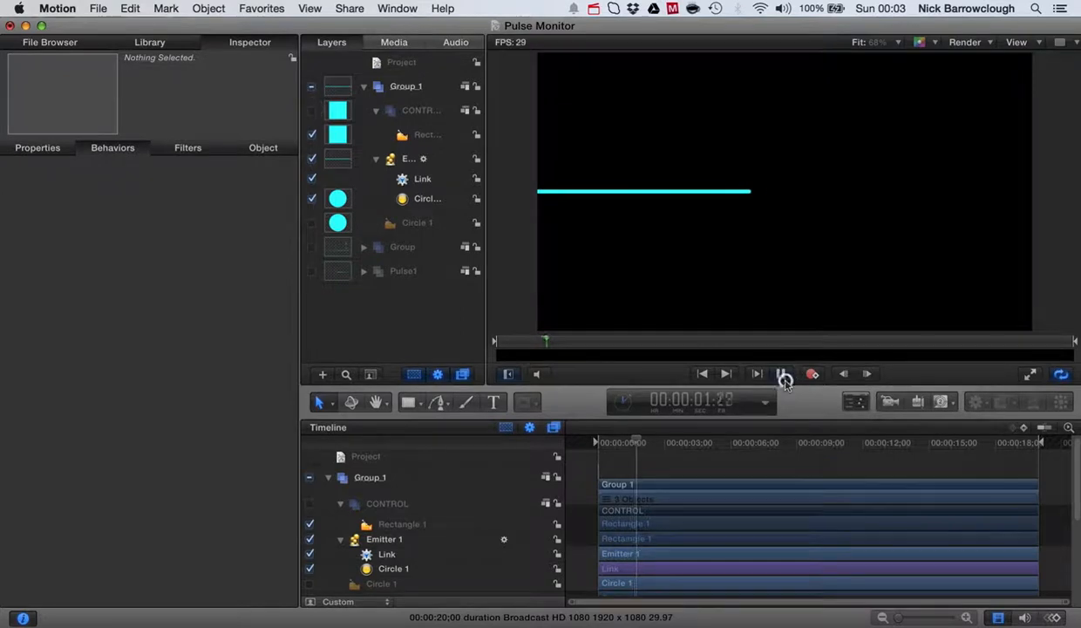
click(781, 374)
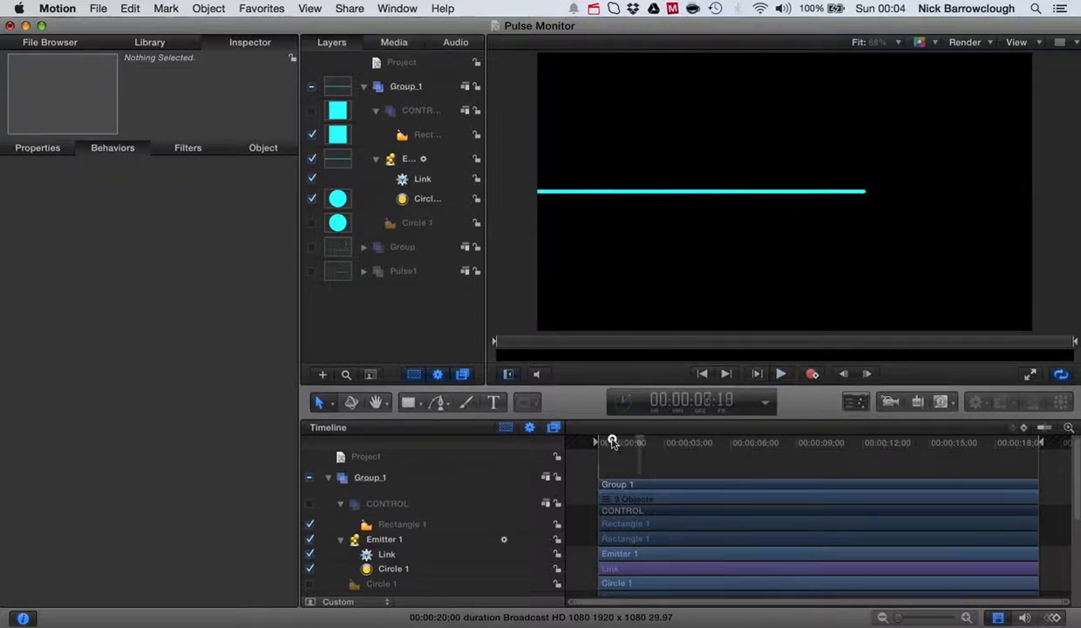
drag(612, 440, 681, 440)
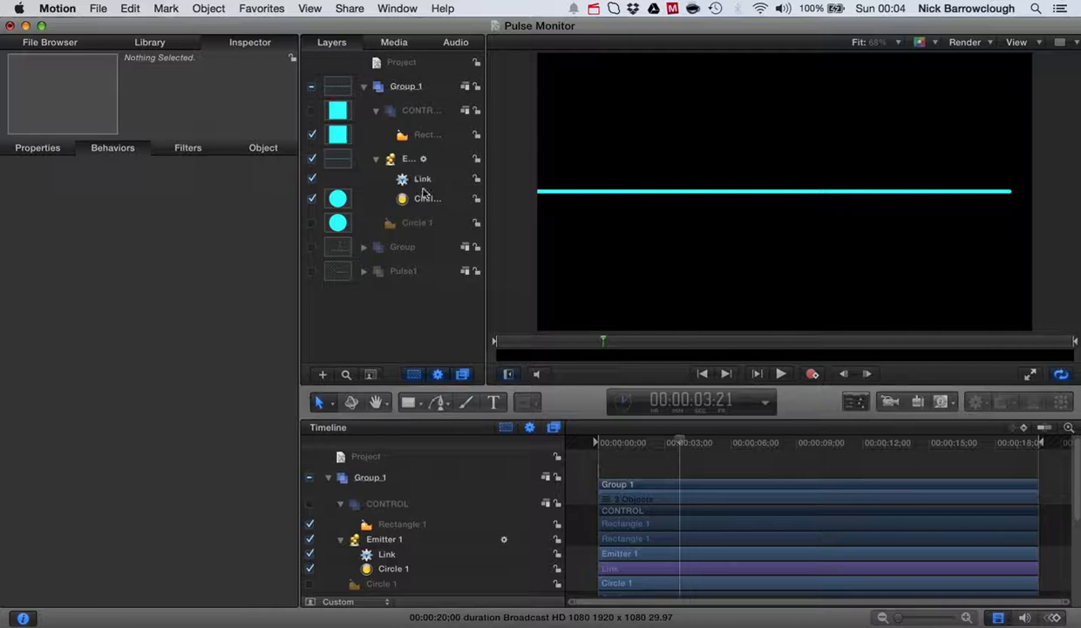
click(427, 198)
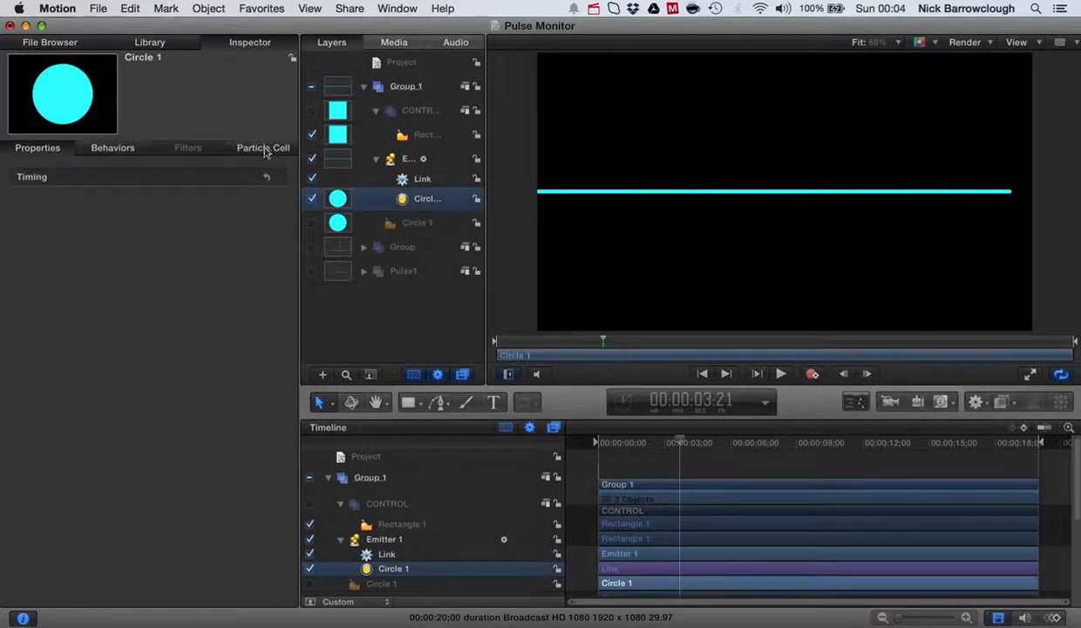
Set the particle life to 2.5 in the Particle Cell settings.
click(263, 148)
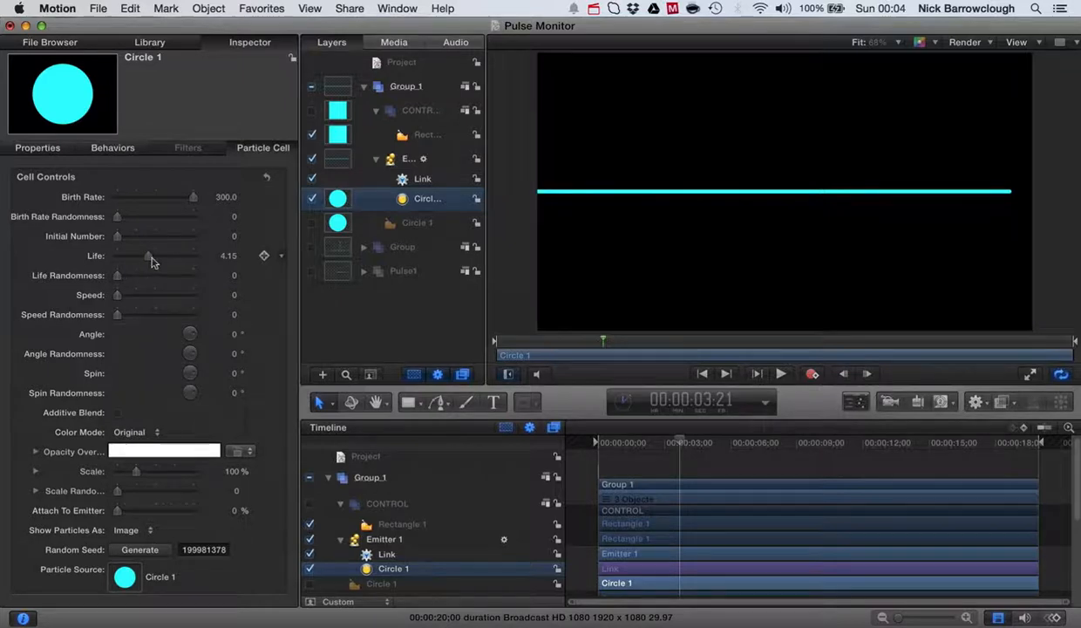
drag(148, 255, 139, 255)
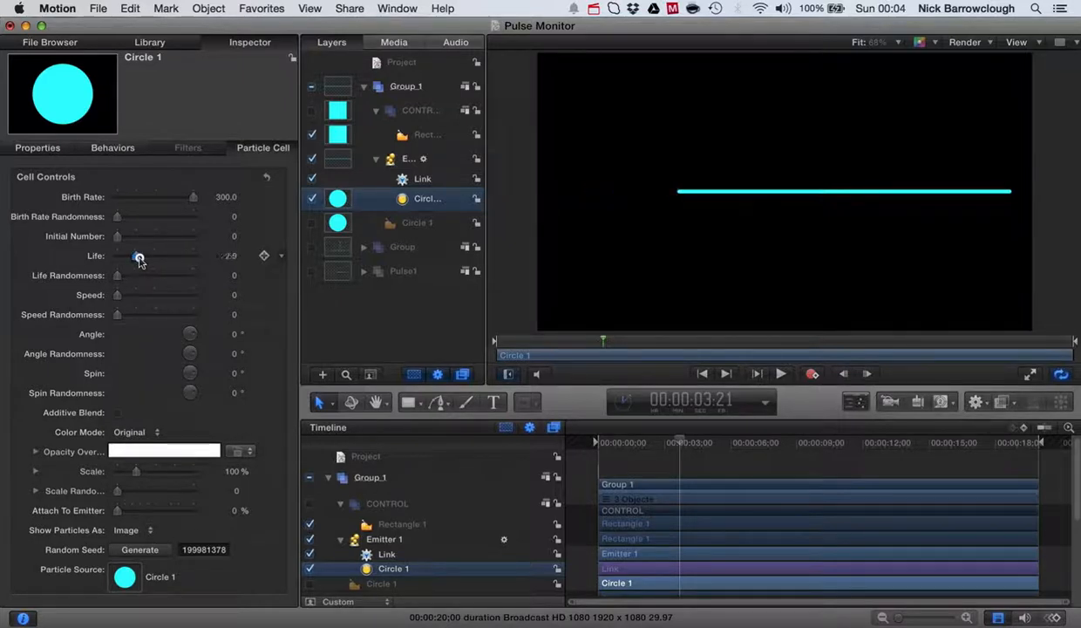
drag(139, 255, 135, 256)
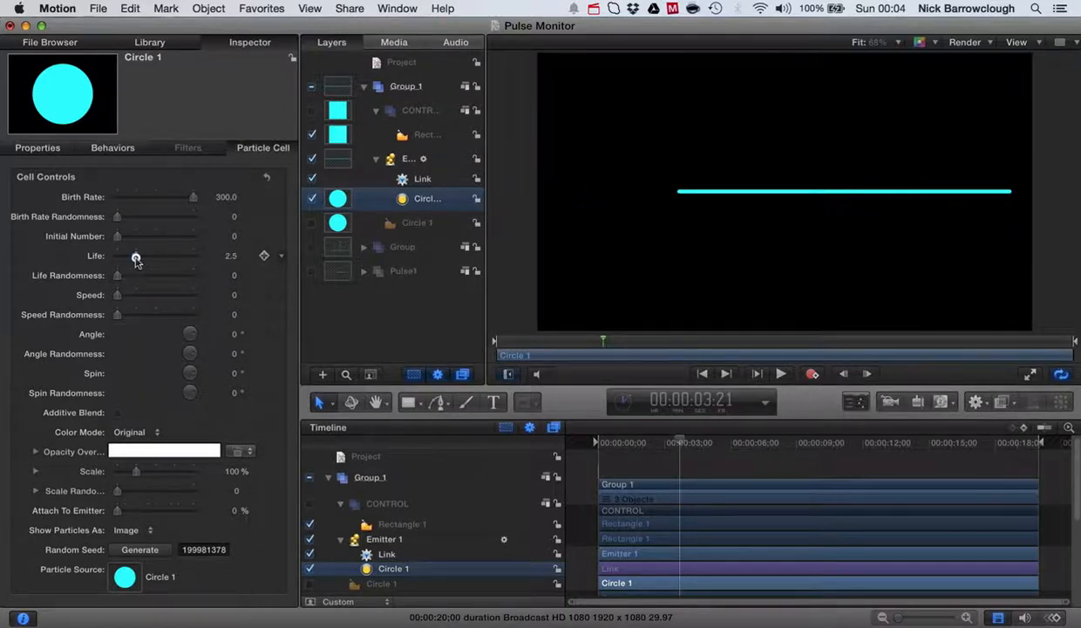
drag(140, 255, 135, 260)
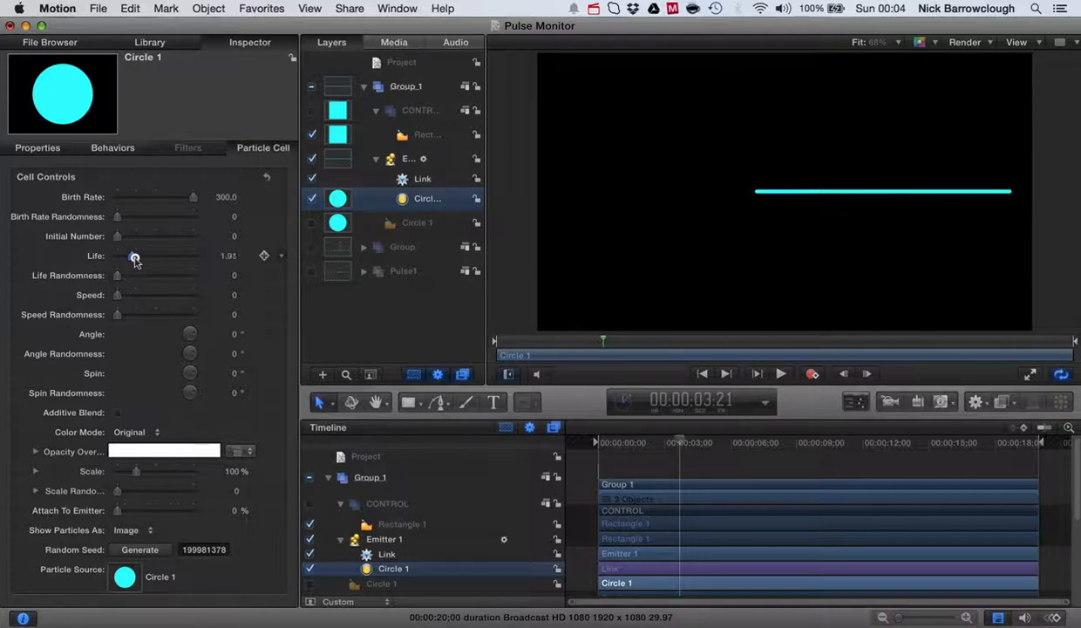
drag(135, 256, 140, 255)
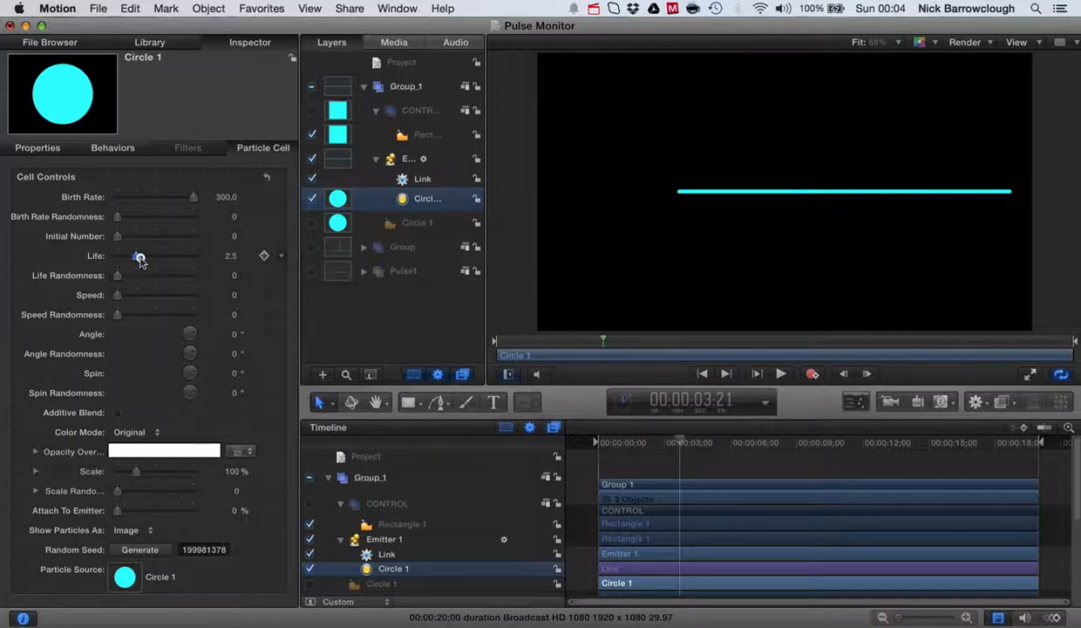
Change the particle Color Mode and pick green for the trace.
click(132, 432)
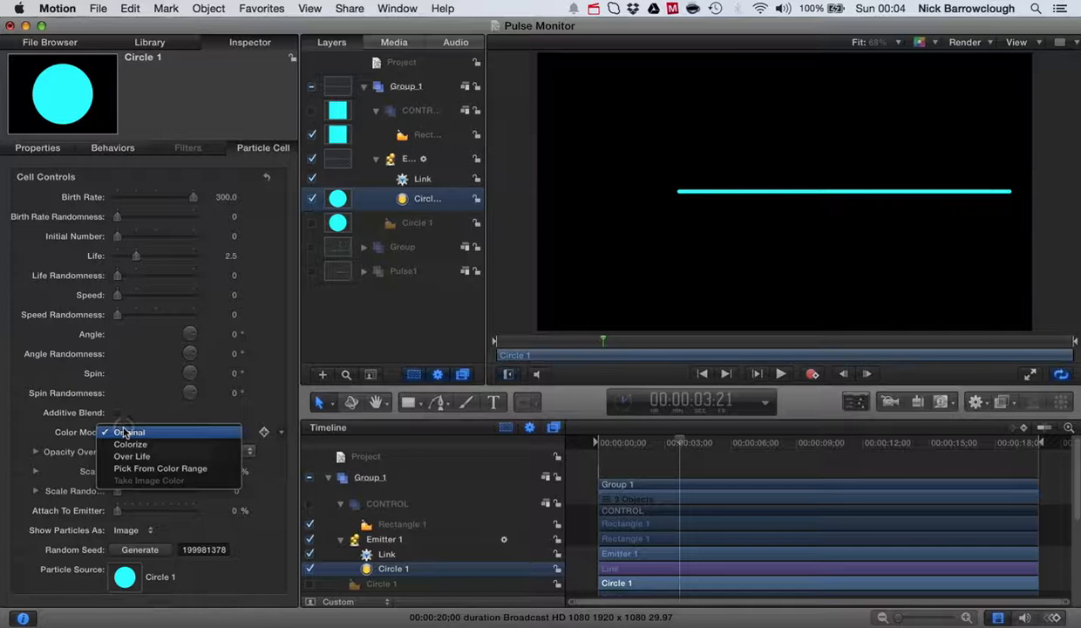
click(131, 455)
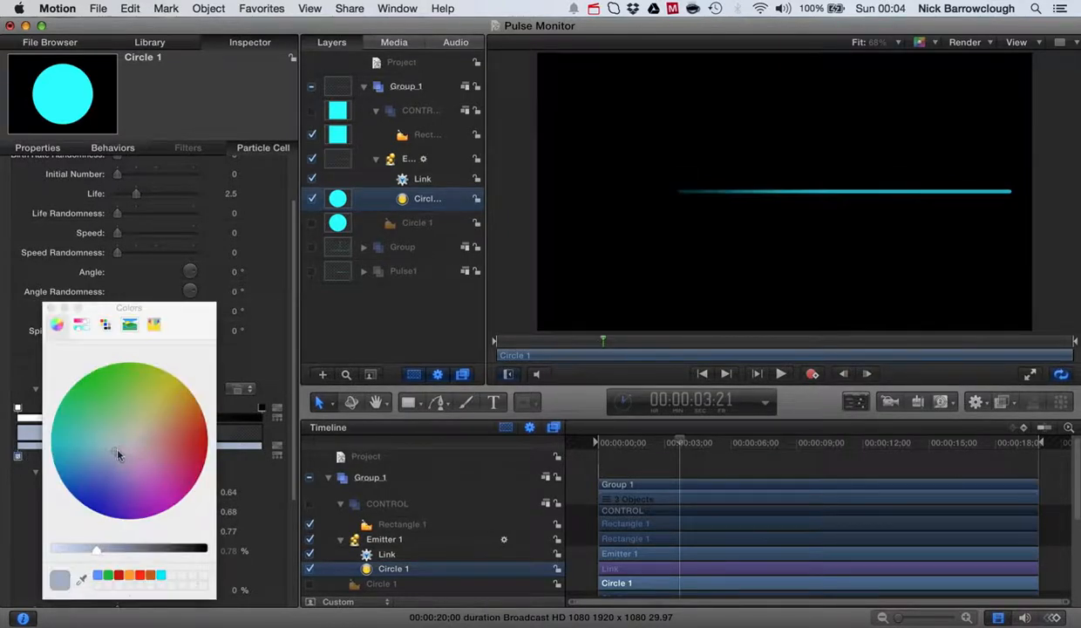
click(136, 365)
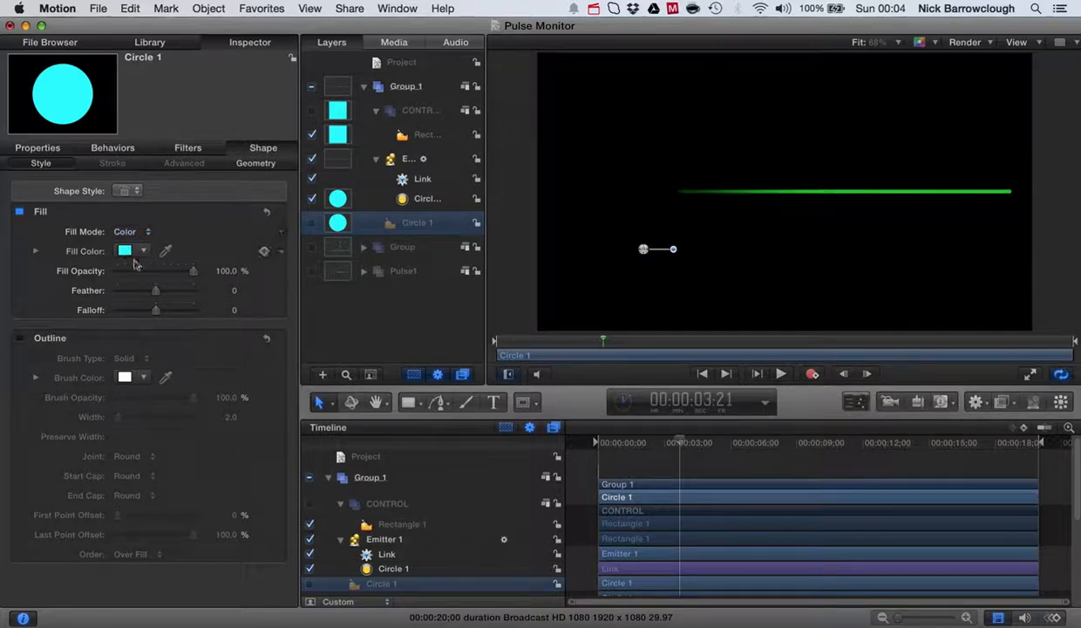
Scale the source Circle 1 down to 47% and stop the playback check.
click(37, 148)
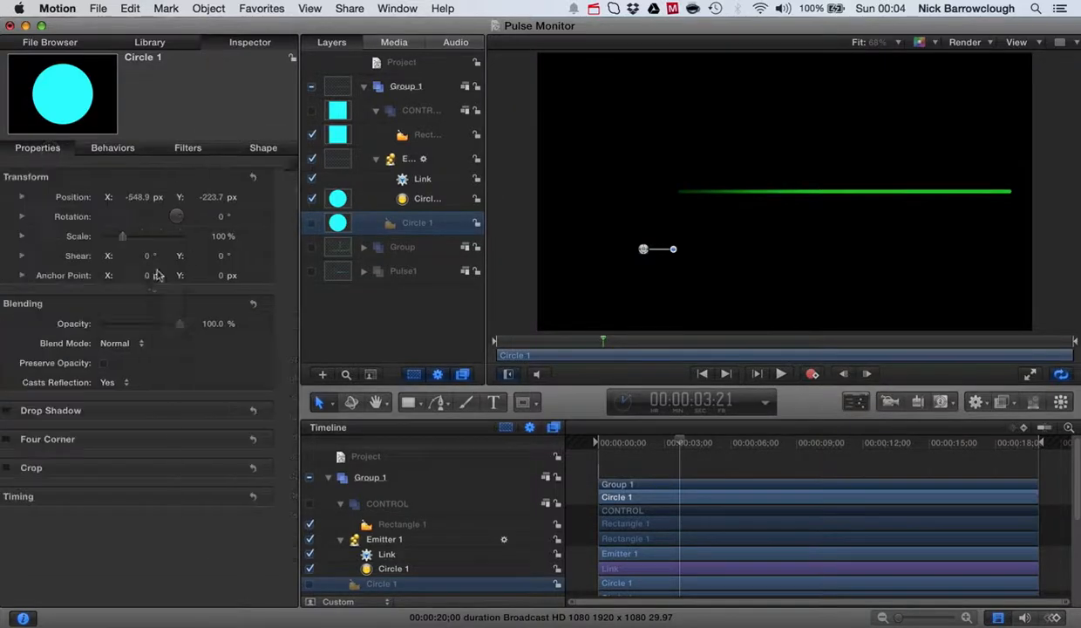
drag(123, 236, 133, 236)
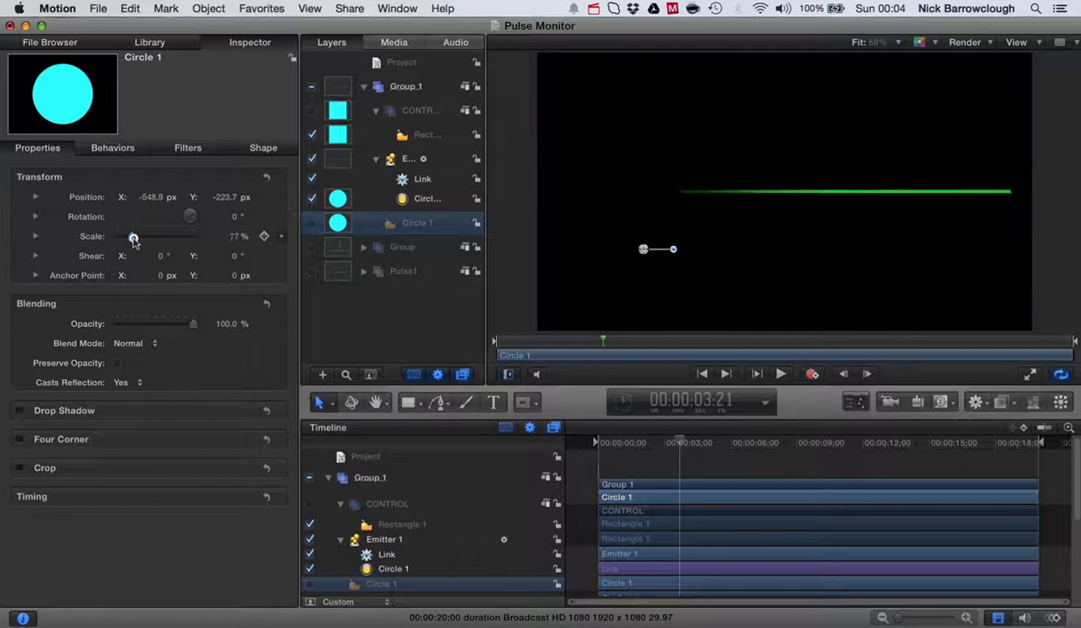
drag(133, 237, 129, 236)
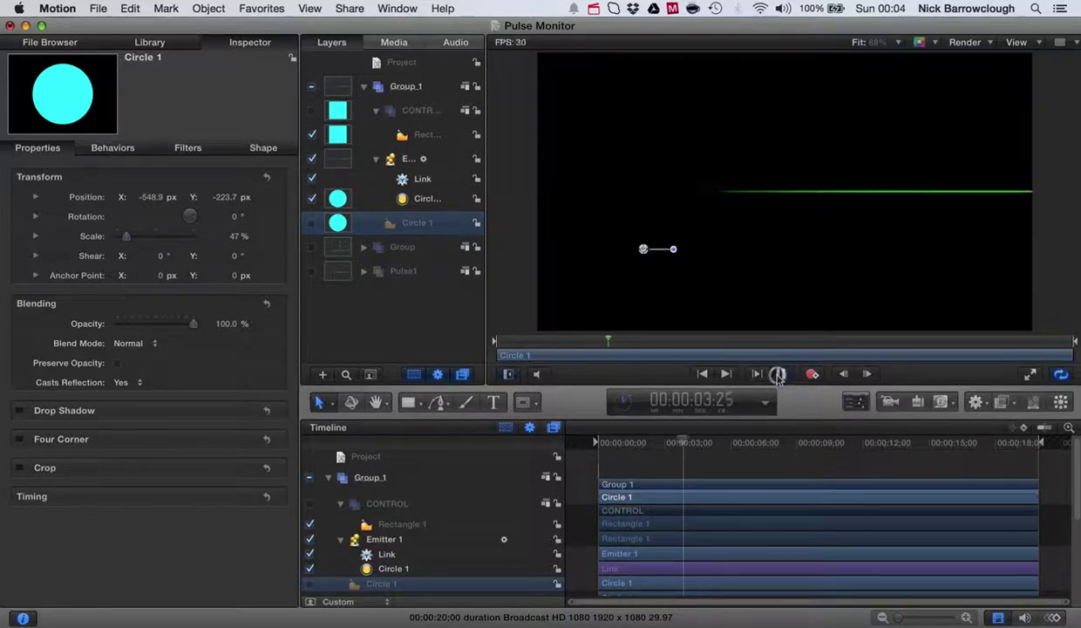
click(781, 373)
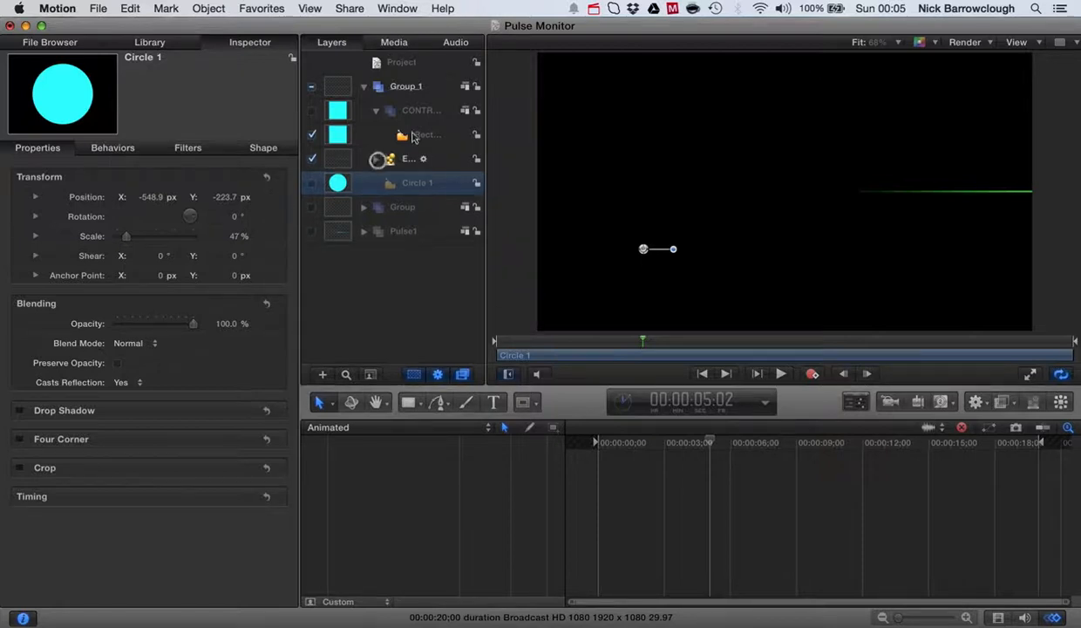
click(426, 134)
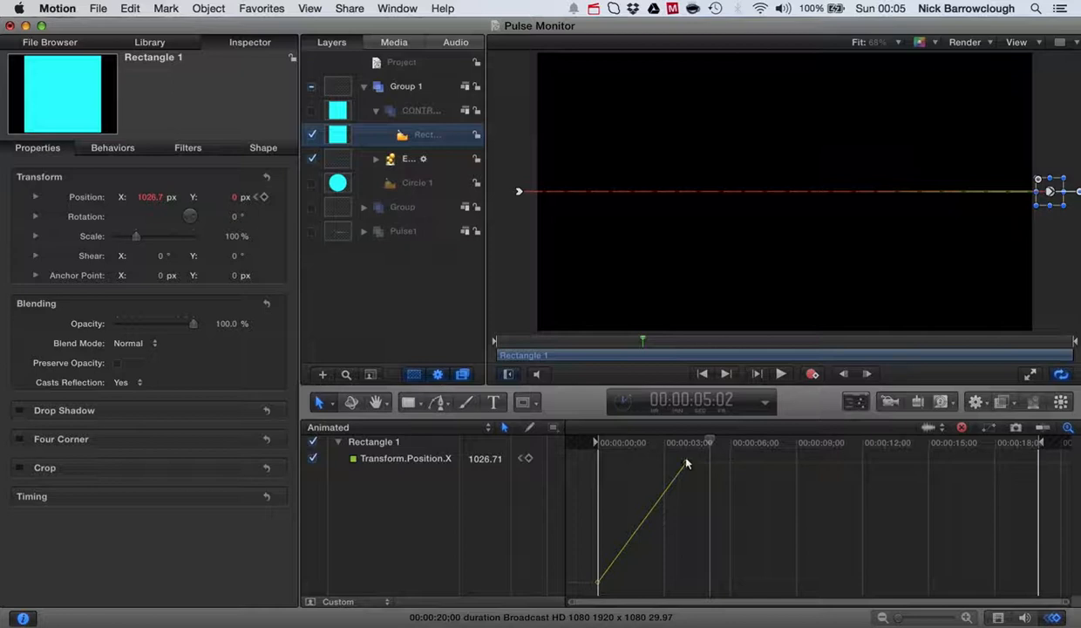
click(687, 442)
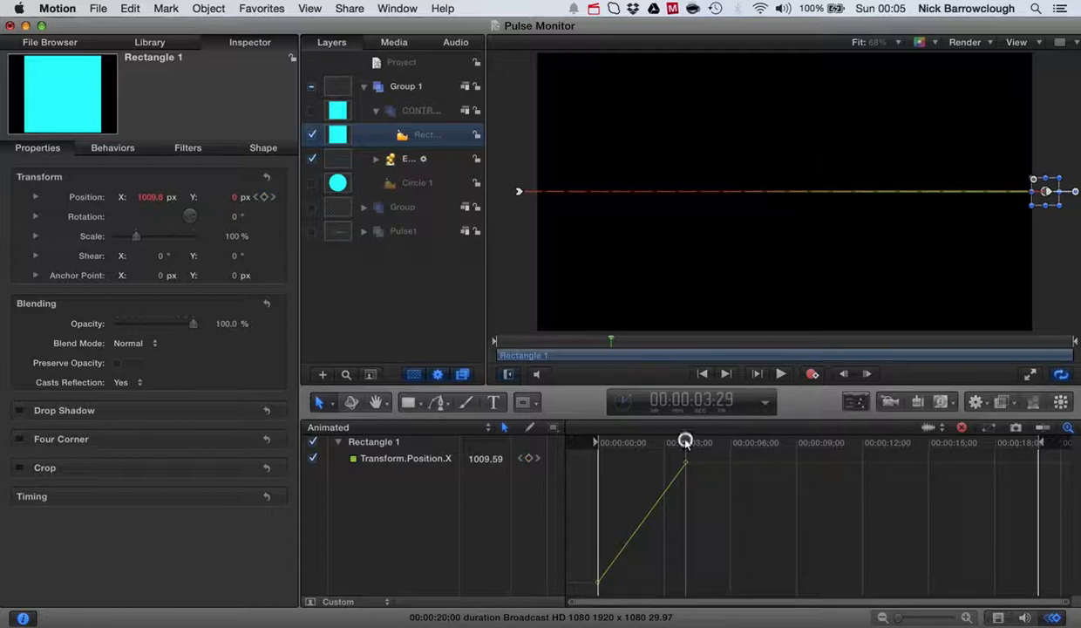
click(405, 458)
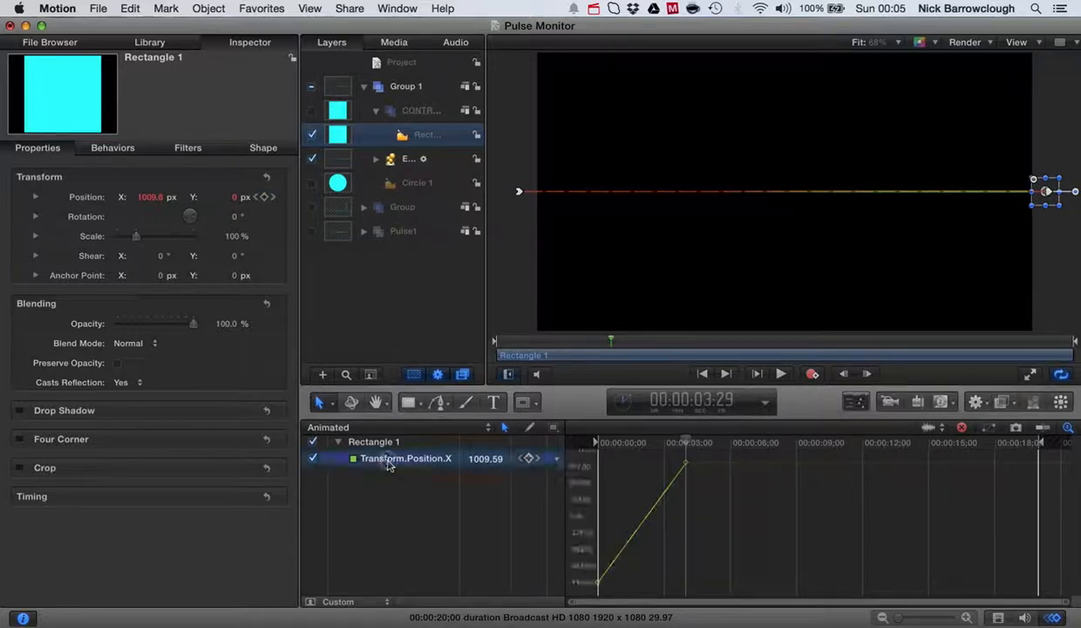
click(557, 458)
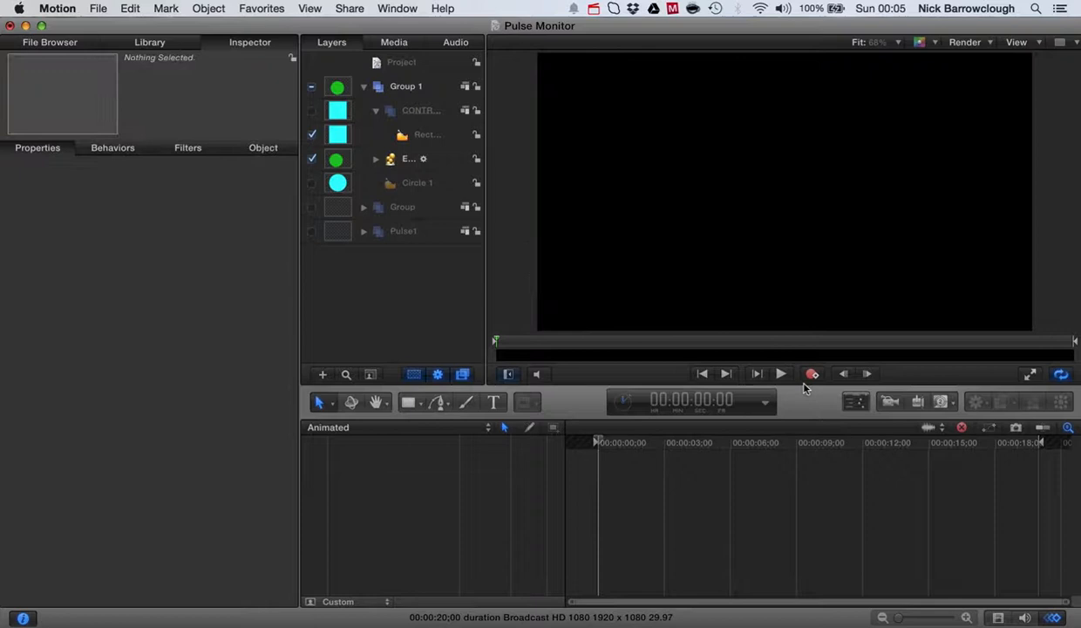
Play the trace to about 4 seconds, expand Emitter 1, and select its Circle particle cell.
click(782, 374)
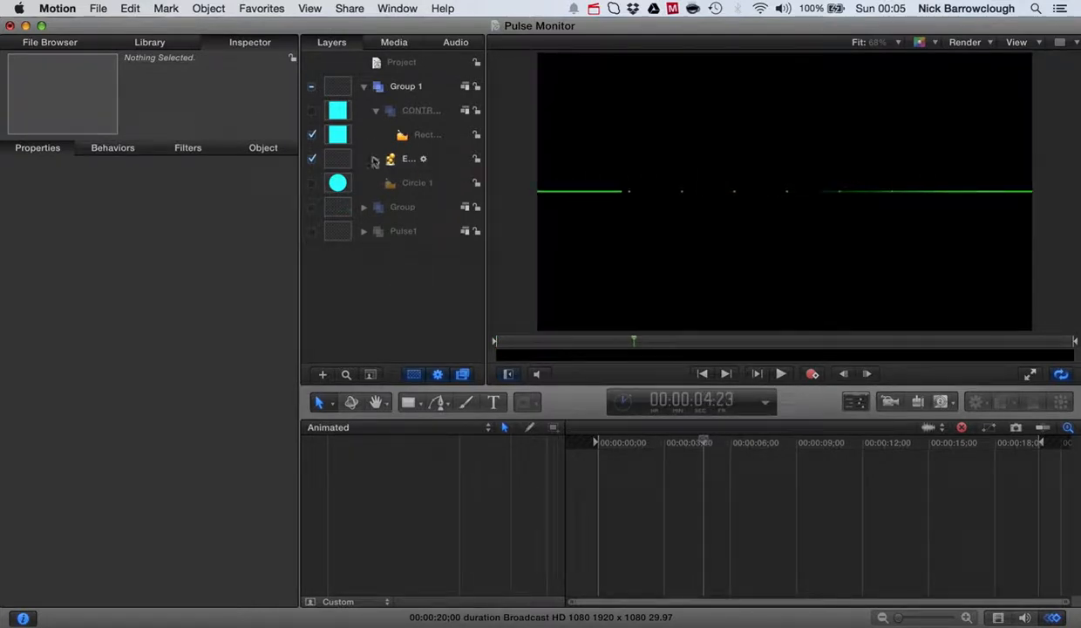
click(376, 159)
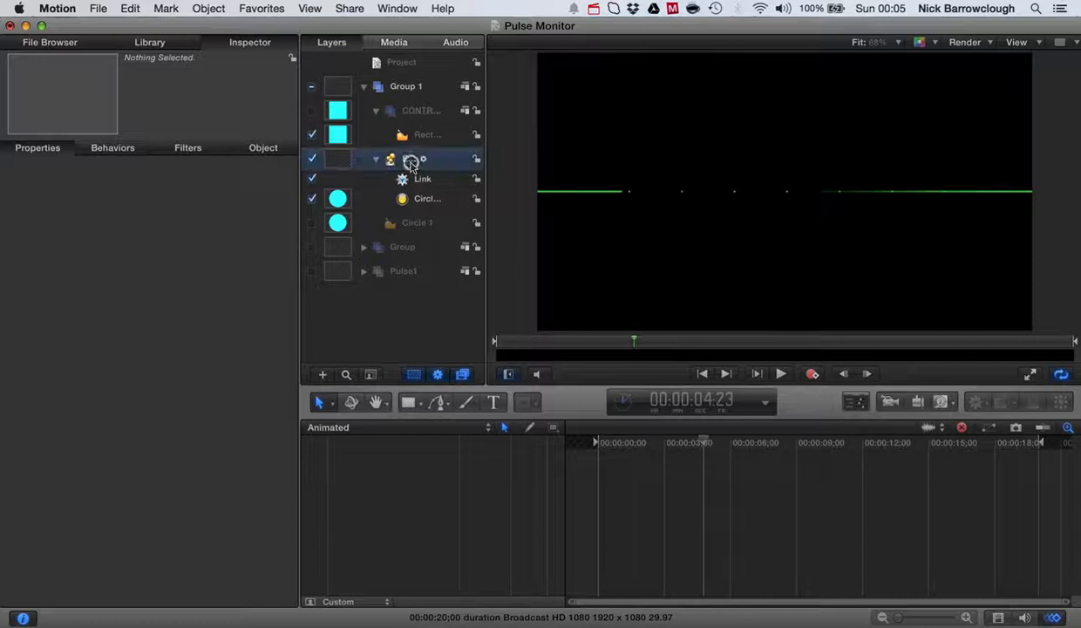
click(408, 158)
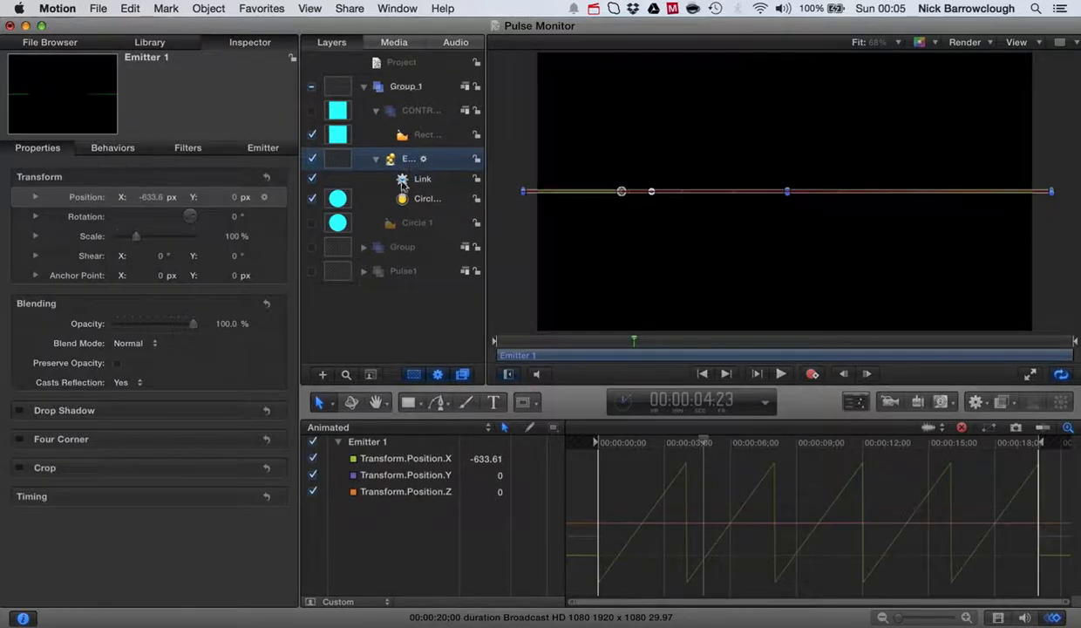
click(427, 198)
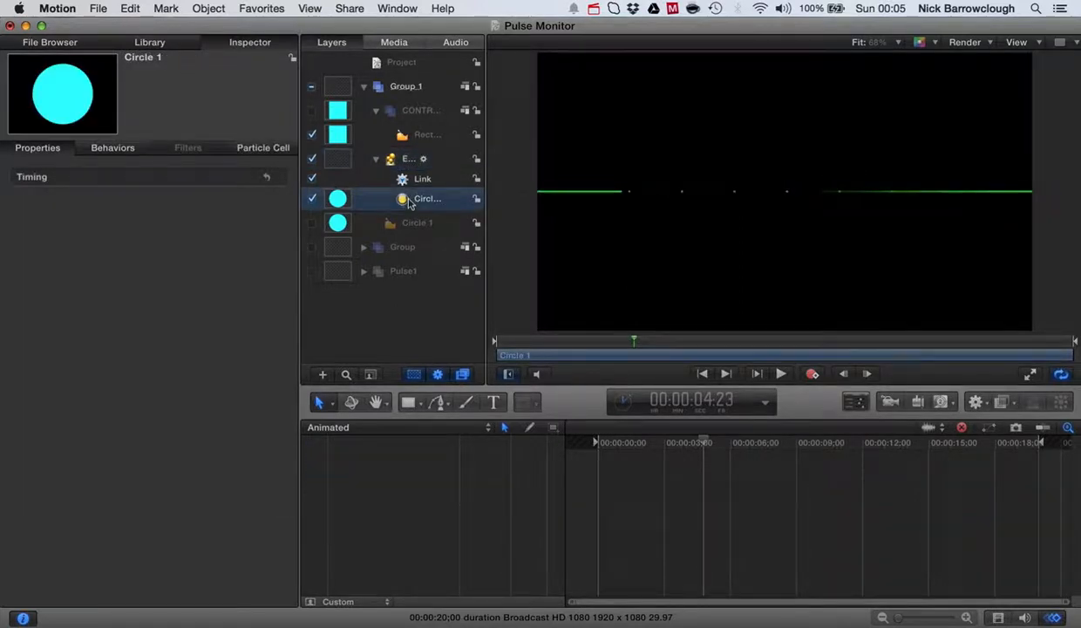
Give Circle 1's Birth Rate keyframes (0 to 300) Constant interpolation, then start playback.
click(263, 148)
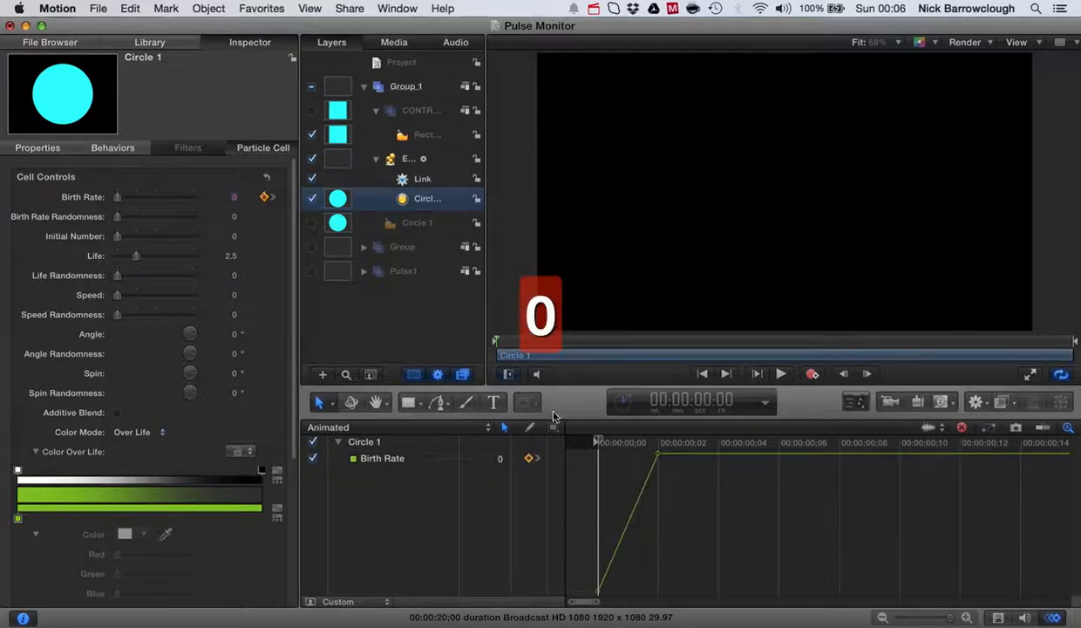
right_click(533, 458)
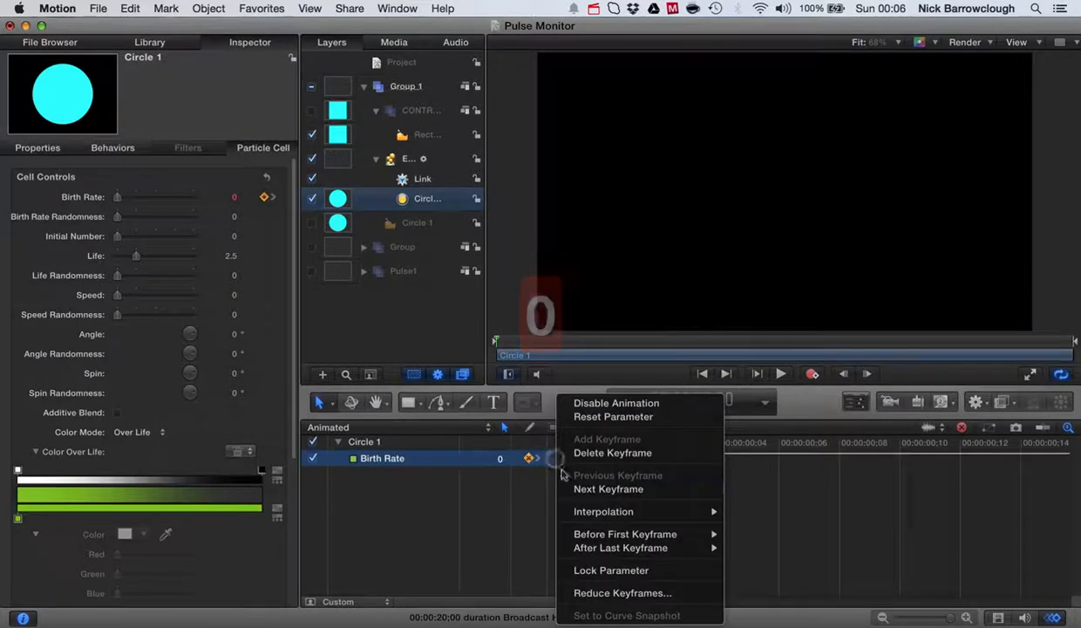
mouse_move(603, 511)
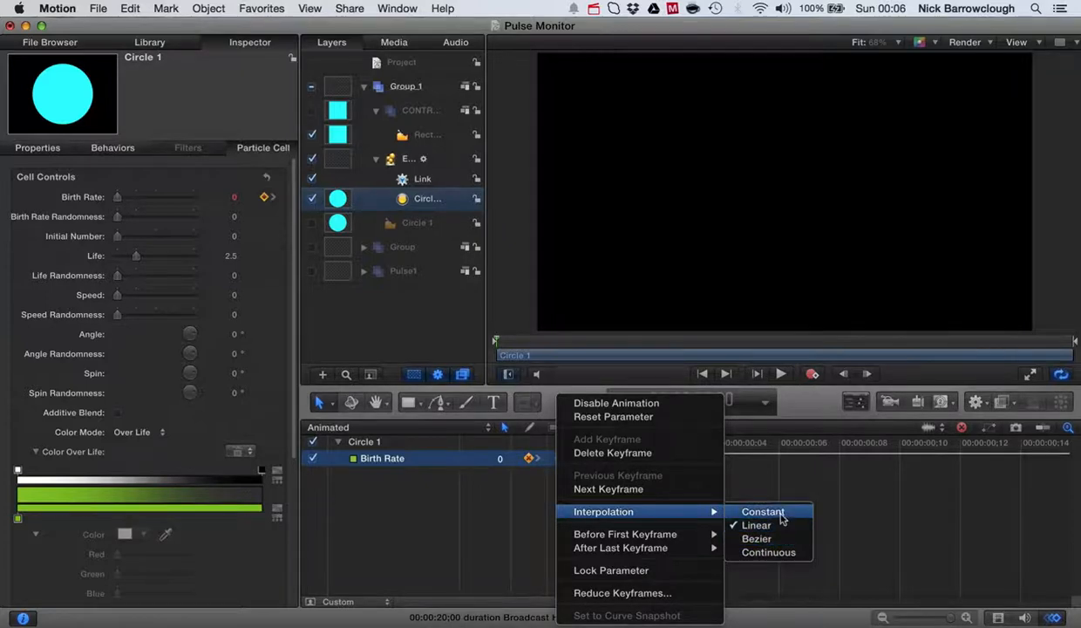
click(756, 525)
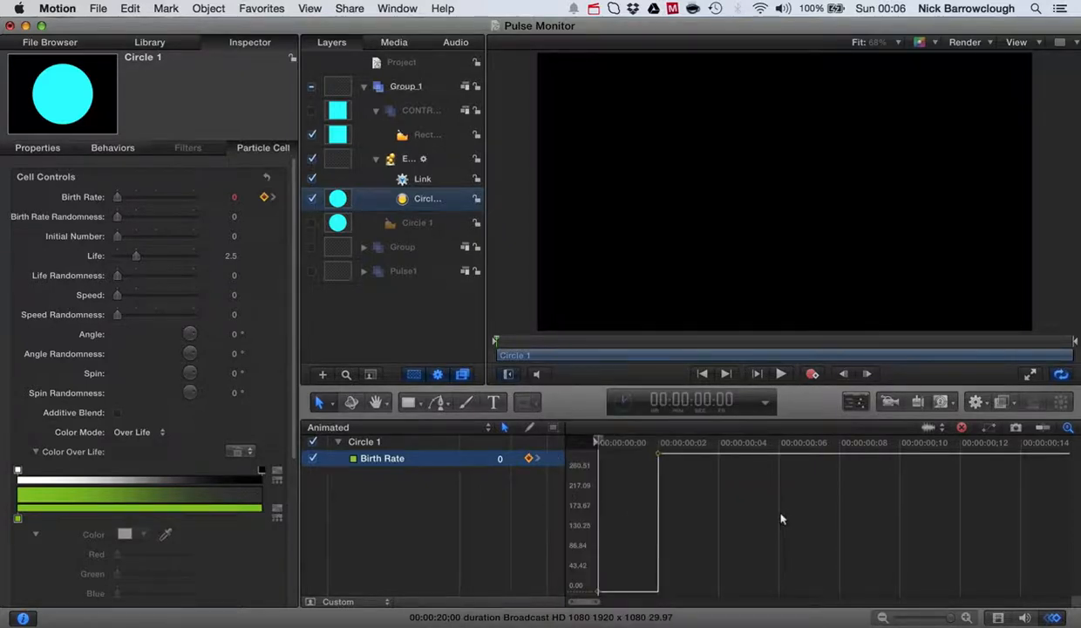
click(782, 373)
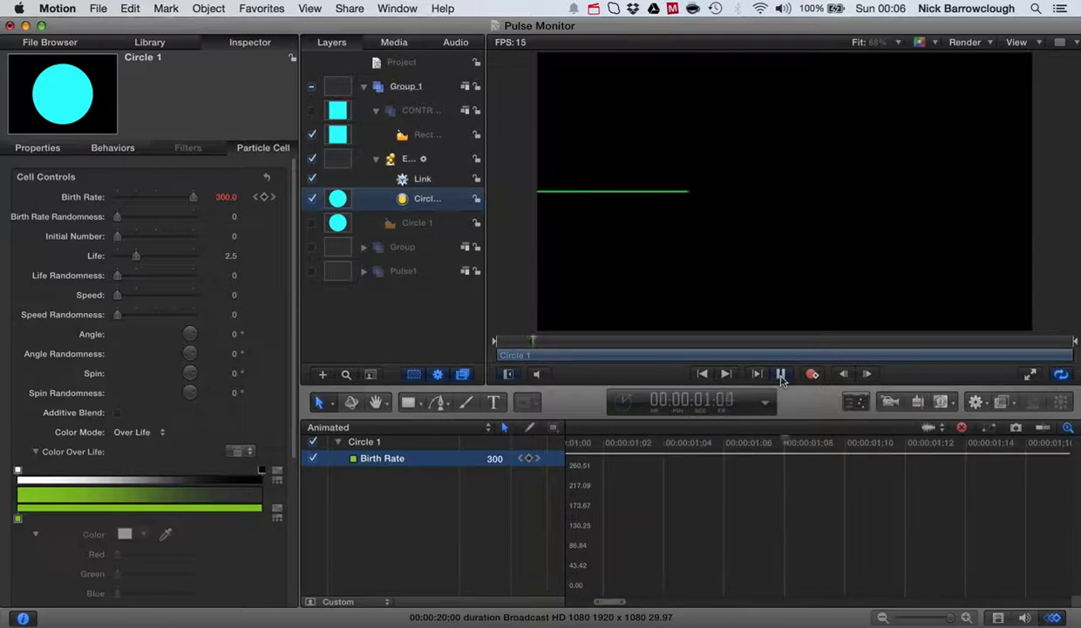
Let the trace draw with the new birth rate, then pause playback.
click(783, 373)
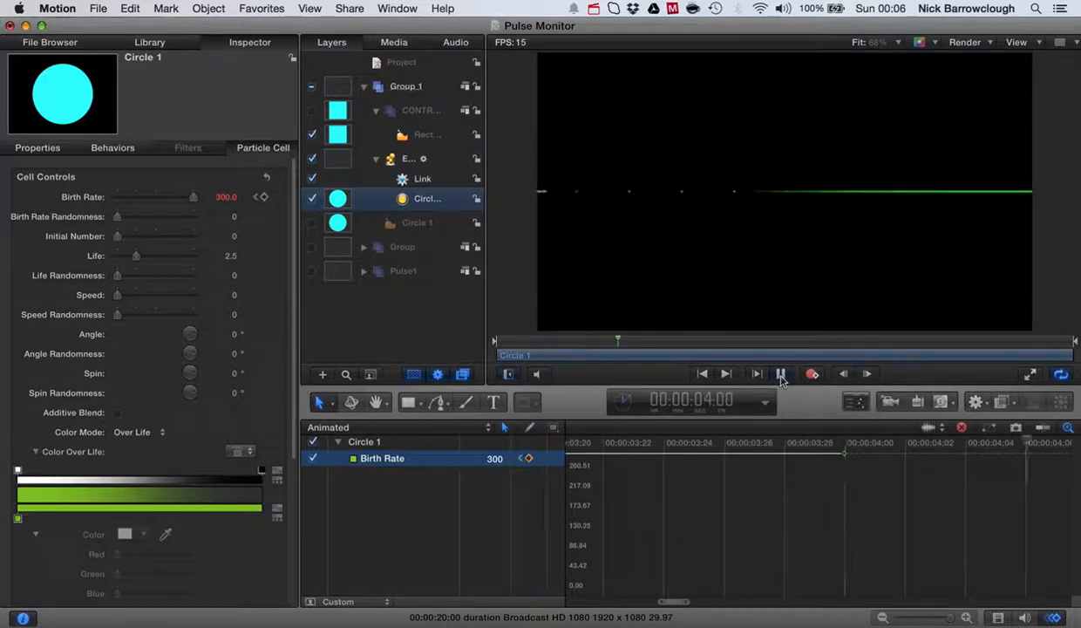
click(781, 374)
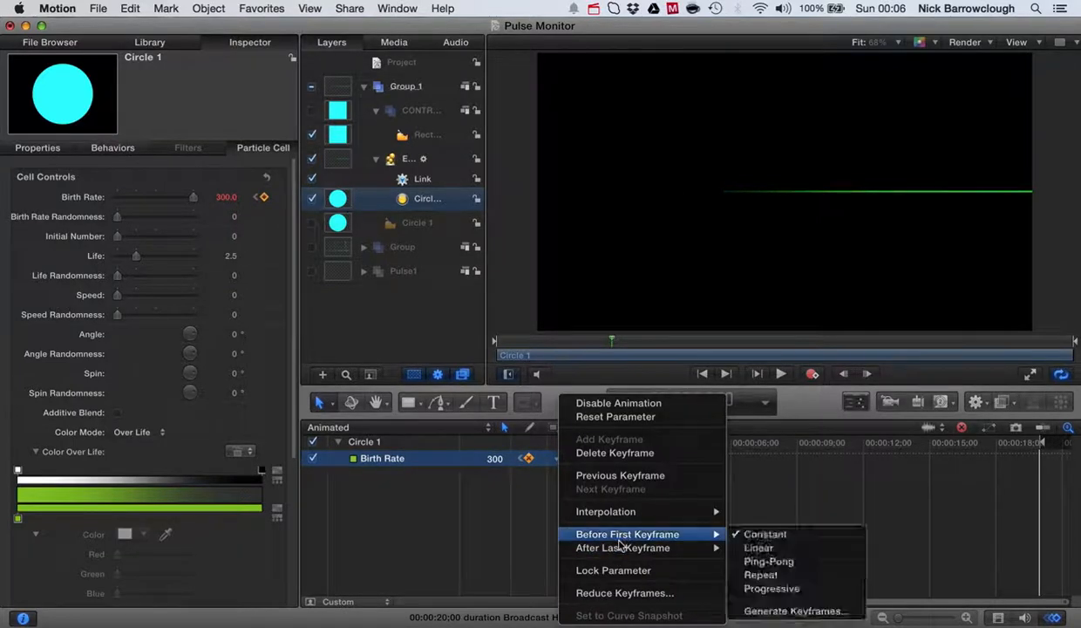
mouse_move(624, 548)
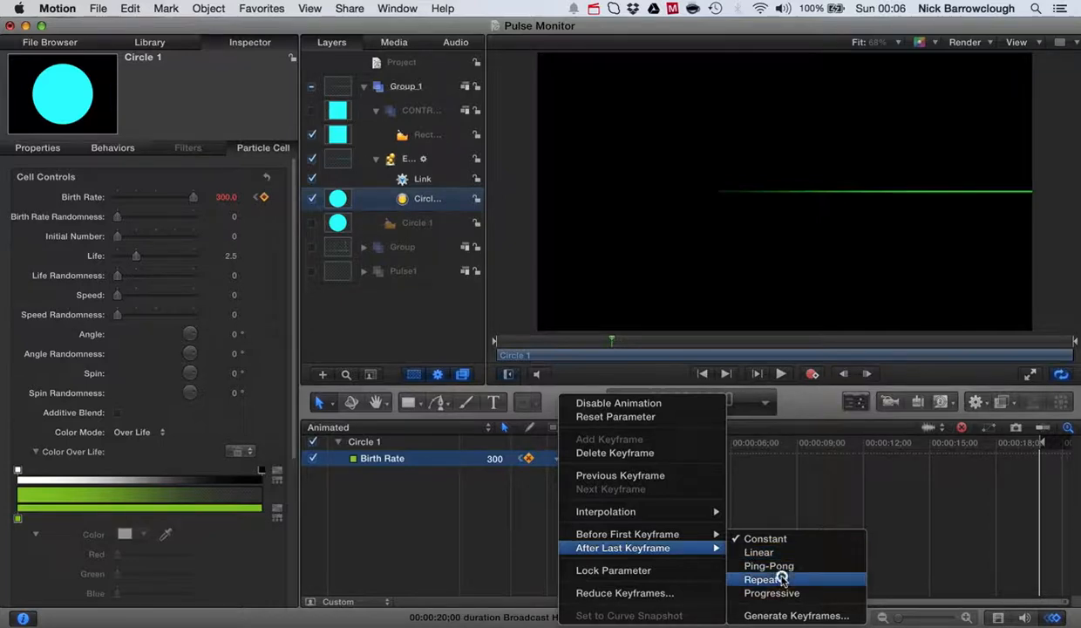
Set Birth Rate to Repeat after its last keyframe and scale Circle 1 to 27%.
click(765, 579)
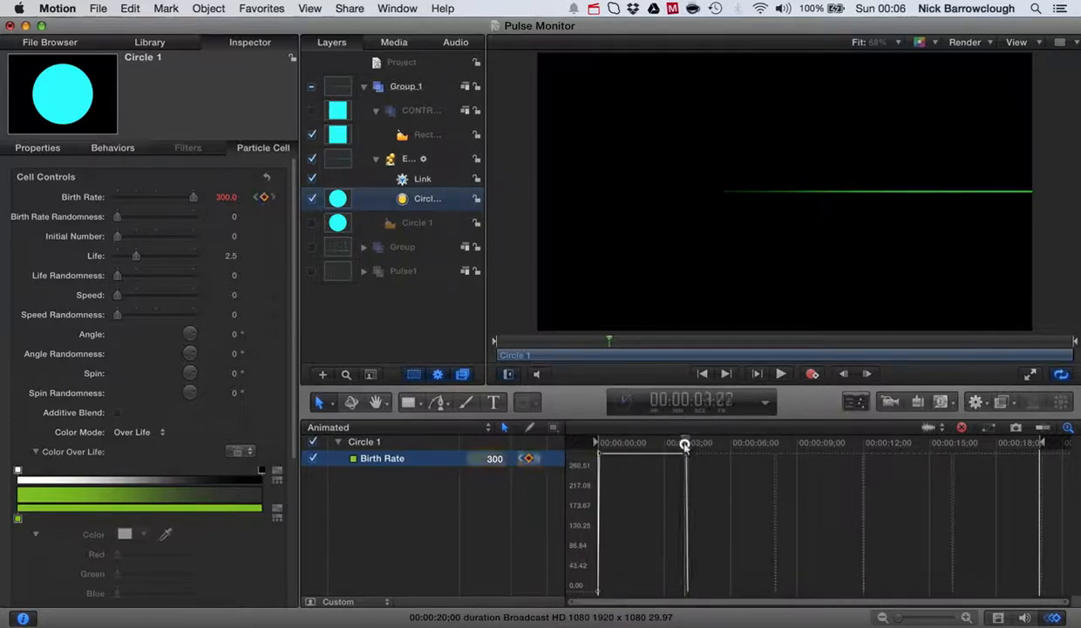
click(782, 374)
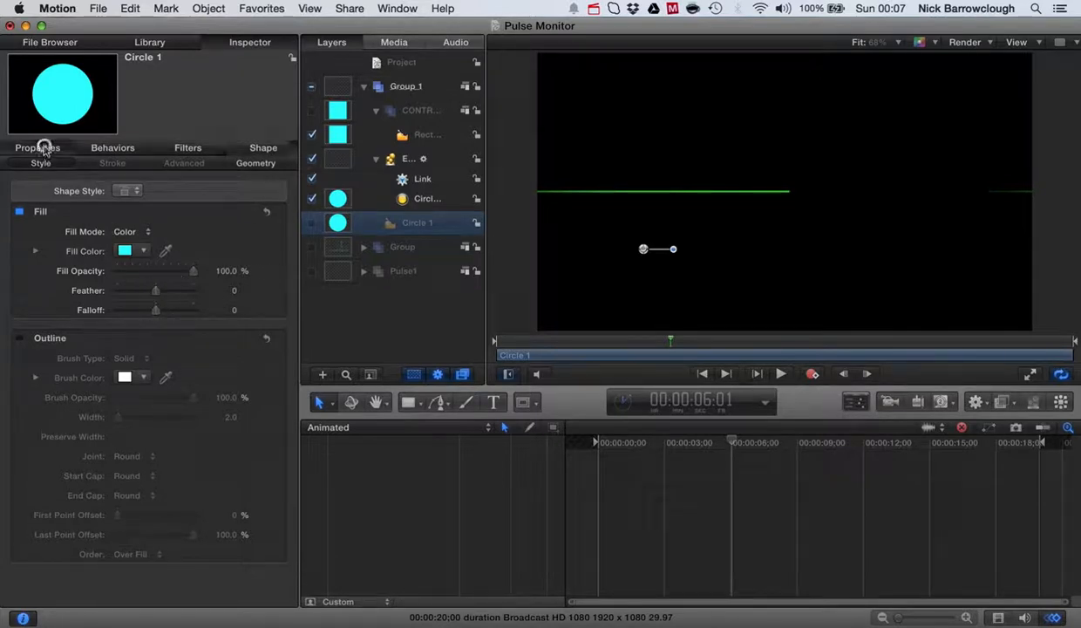
click(37, 148)
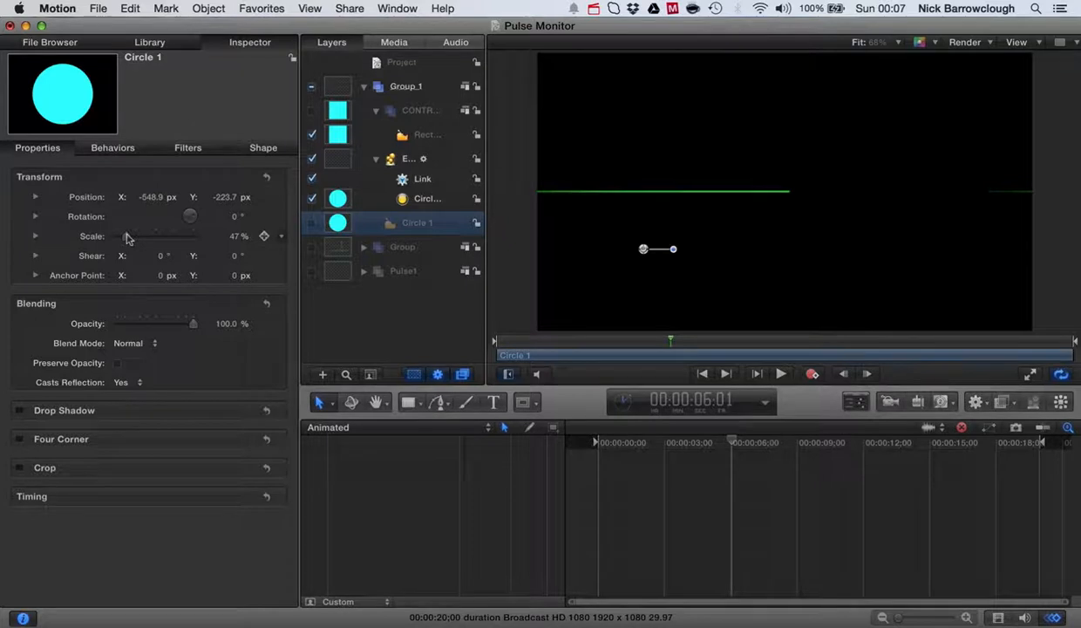
drag(135, 236, 124, 236)
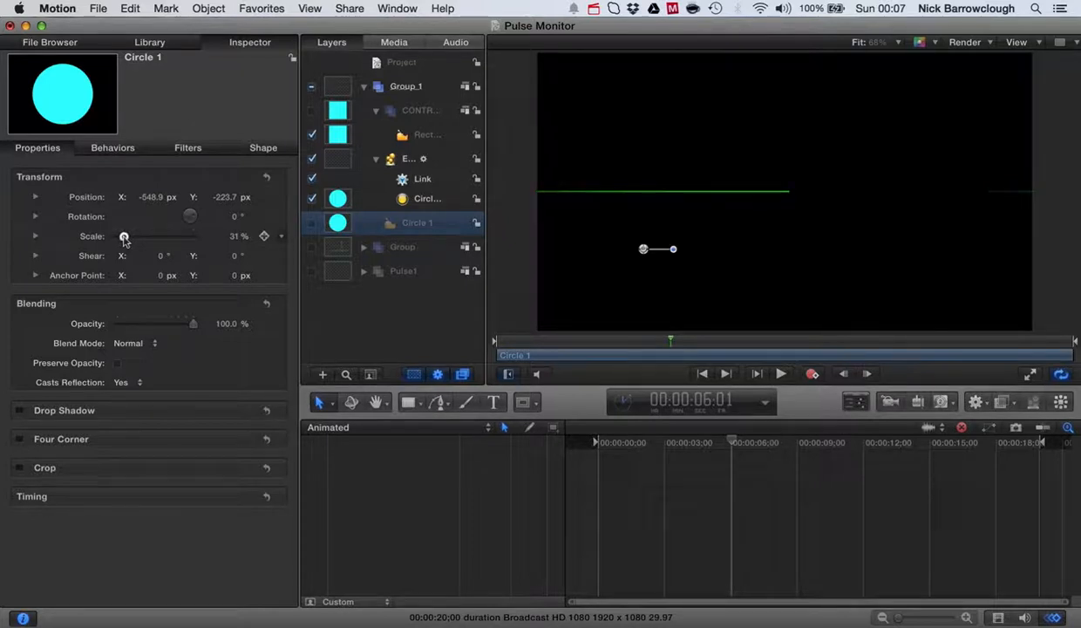
drag(124, 236, 123, 236)
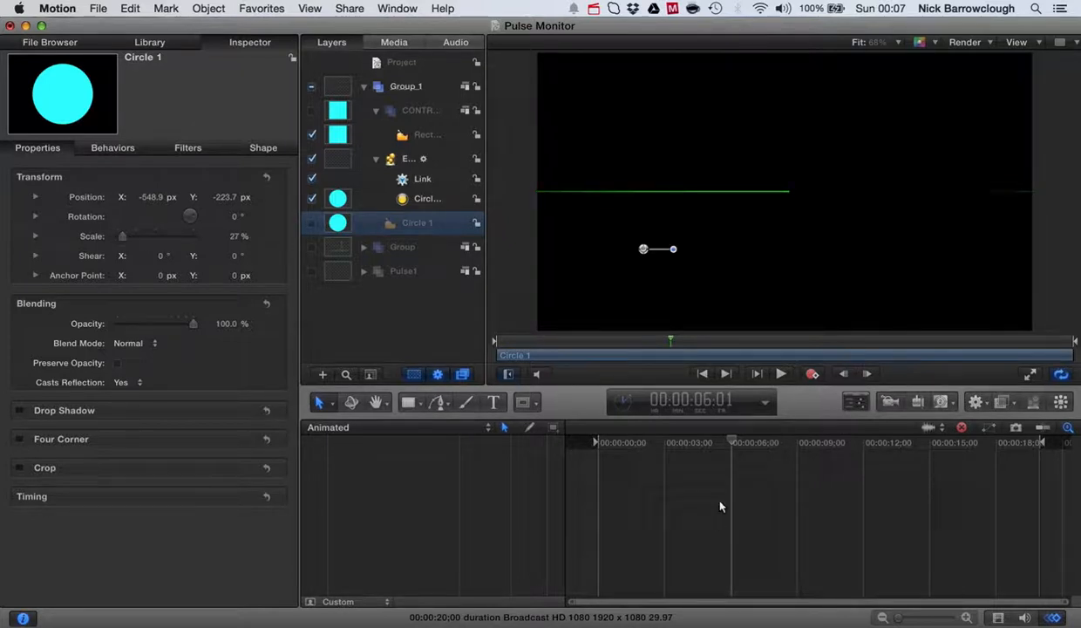
Select Rectangle 1, undo two edits, split Position into X/Y/Z, and move to frame 22.
click(702, 373)
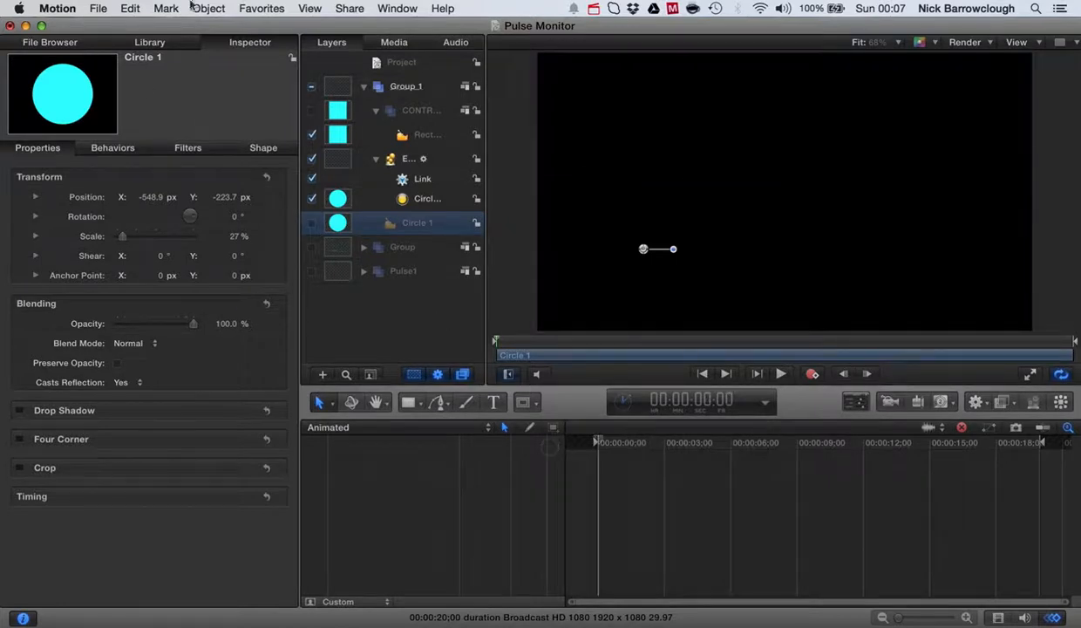
click(426, 133)
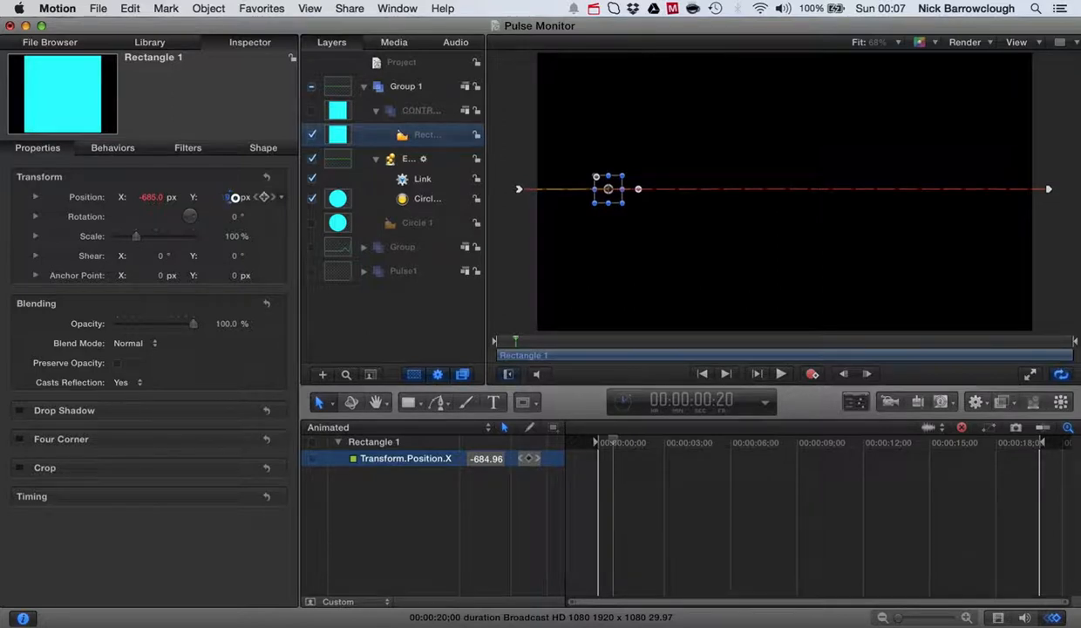
key(cmd+z)
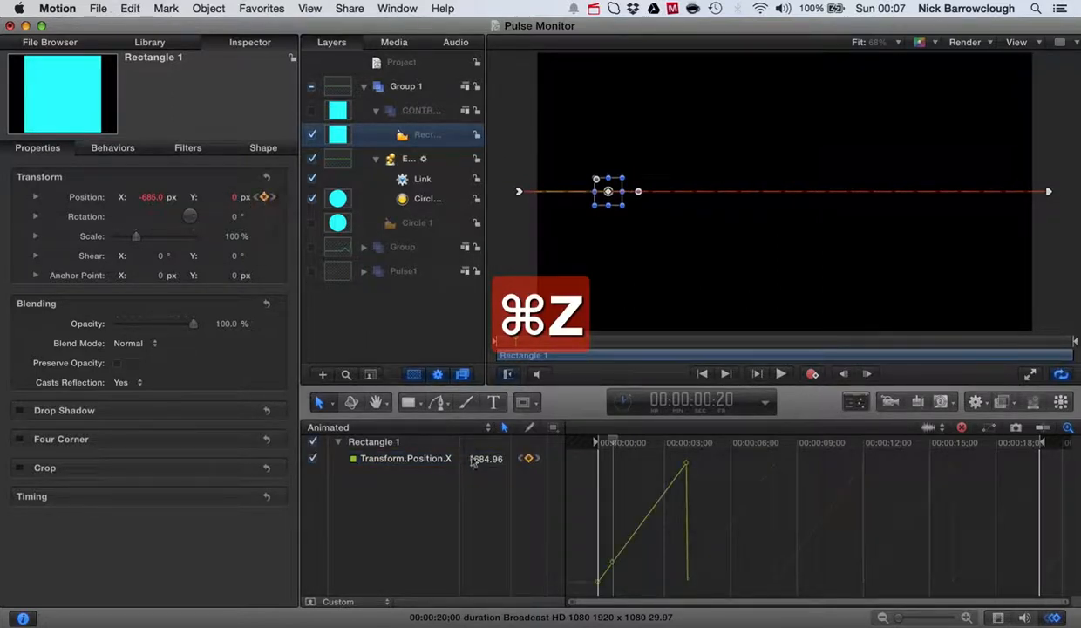
key(cmd+z)
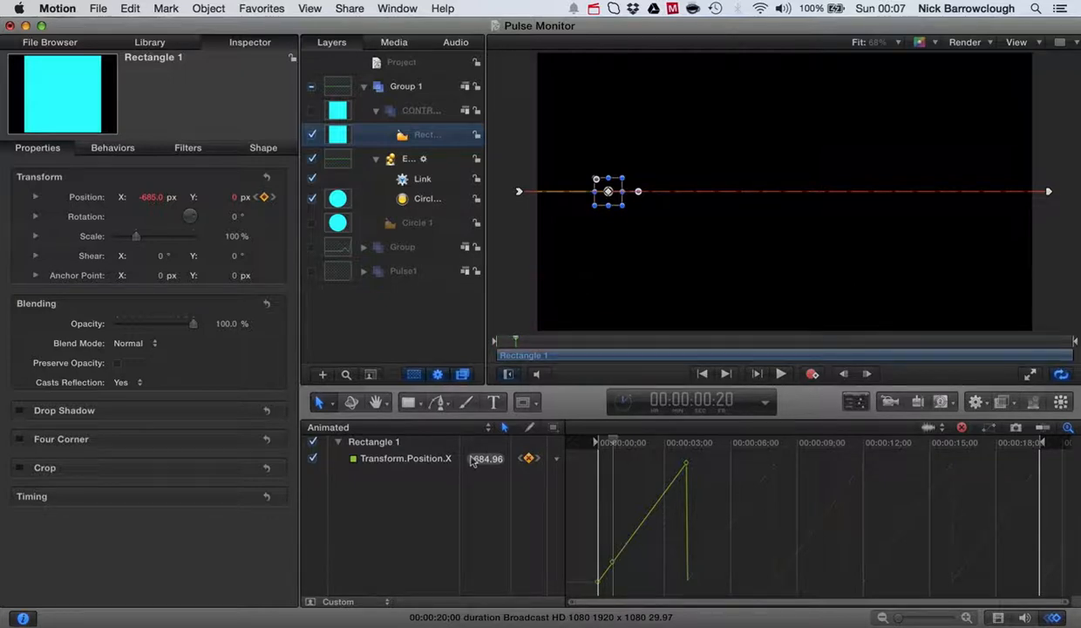
click(35, 197)
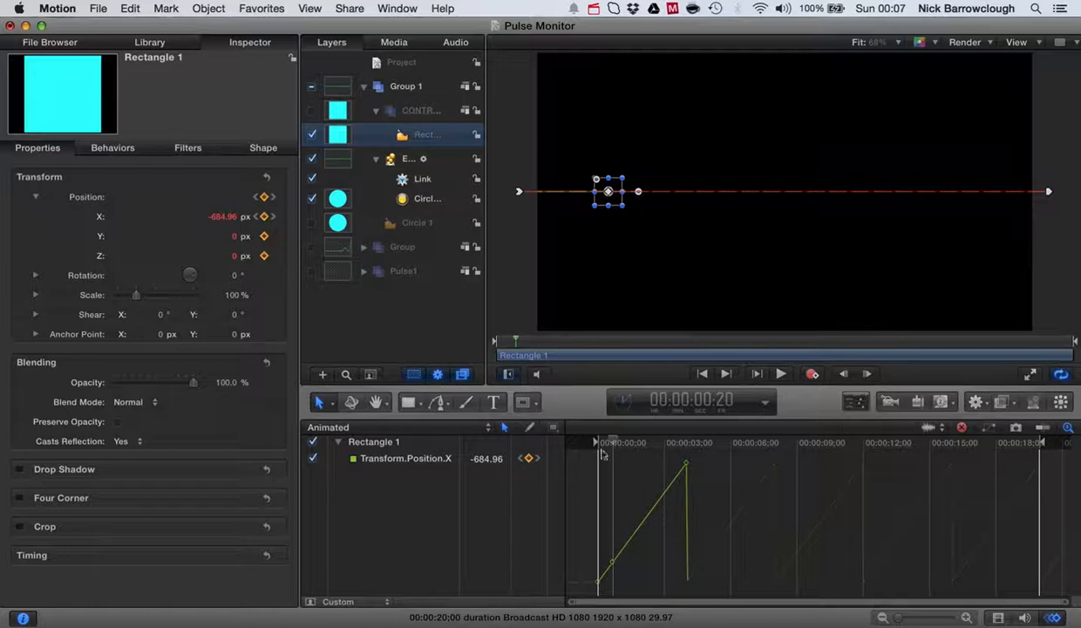
click(406, 457)
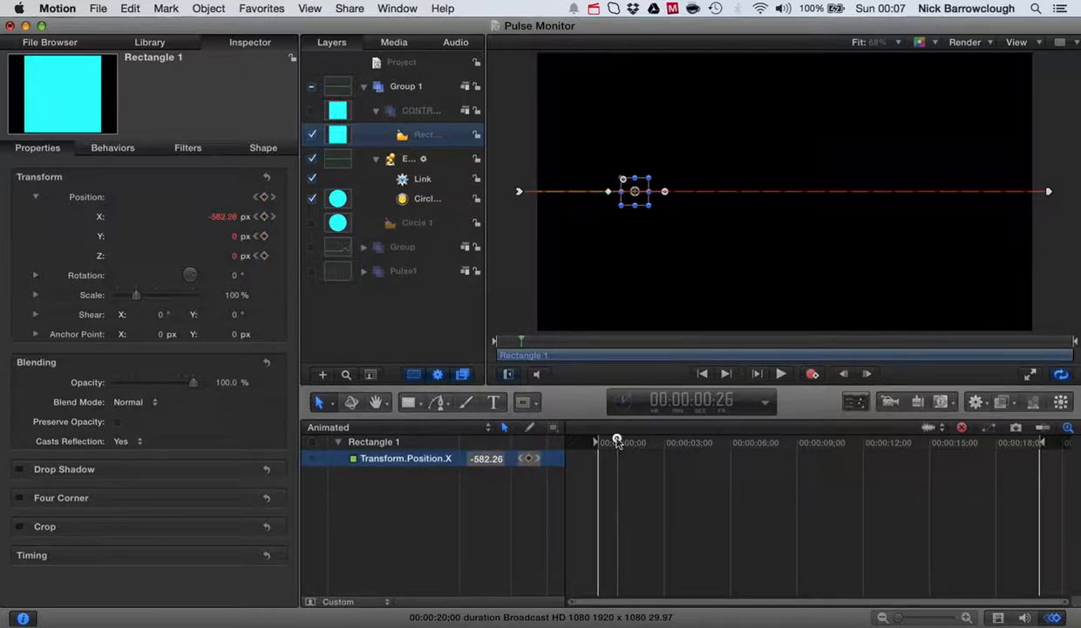
drag(618, 440, 613, 441)
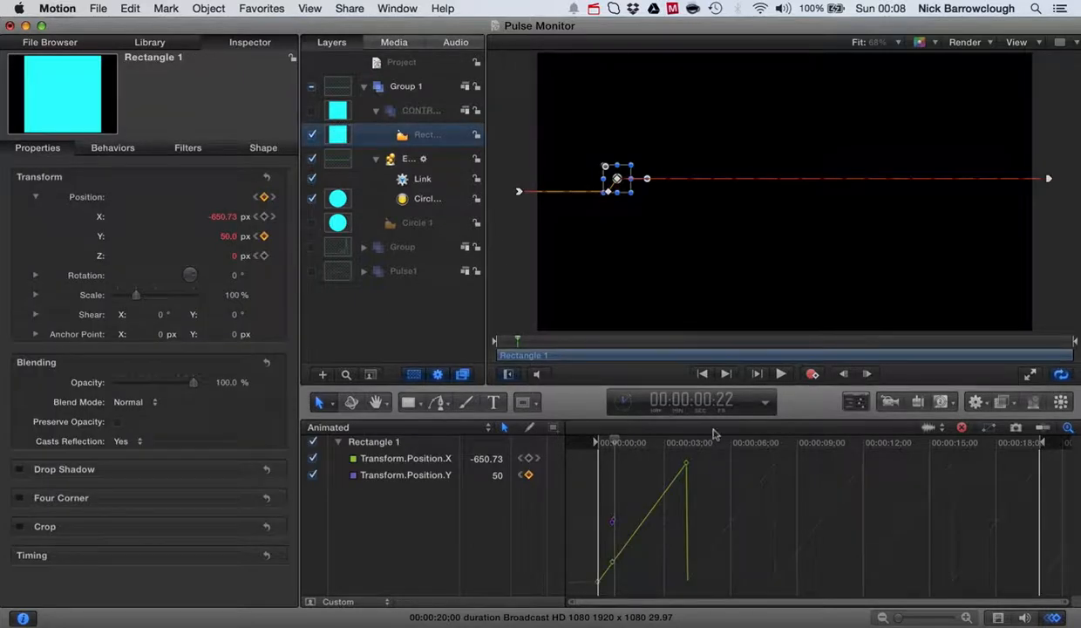
At frame 25, key Rectangle 1's Position Y at 0, then set it to 300.
click(866, 373)
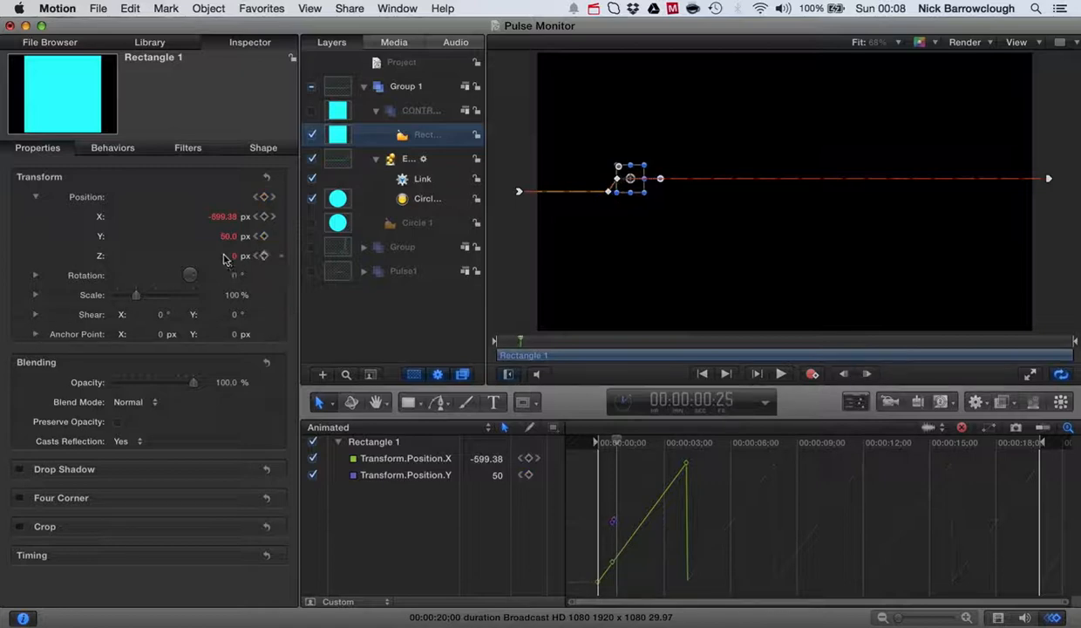
click(229, 235)
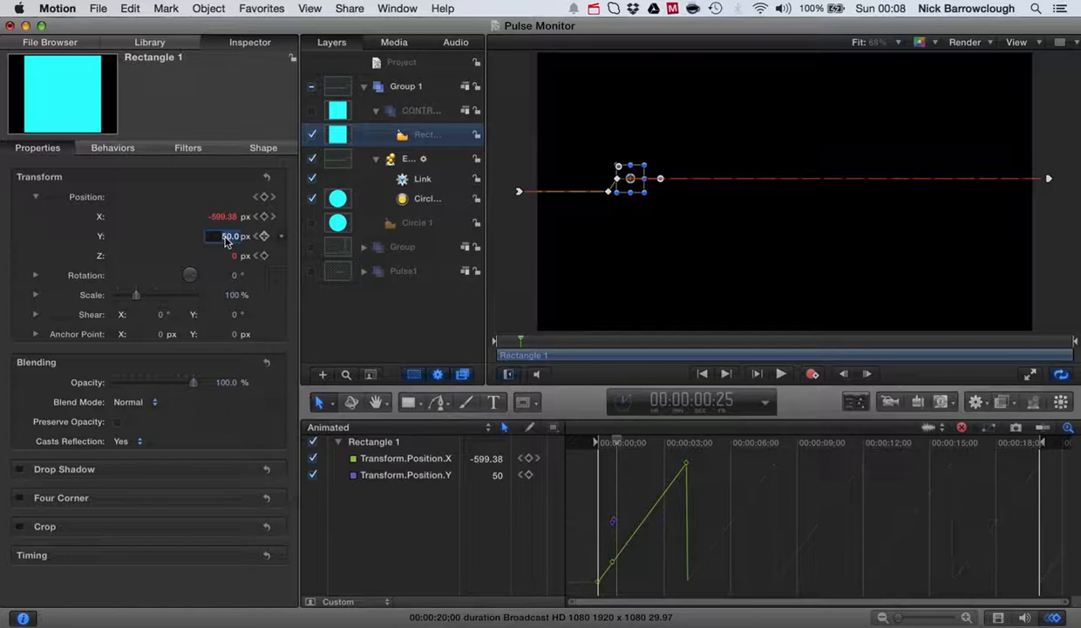
text(0)
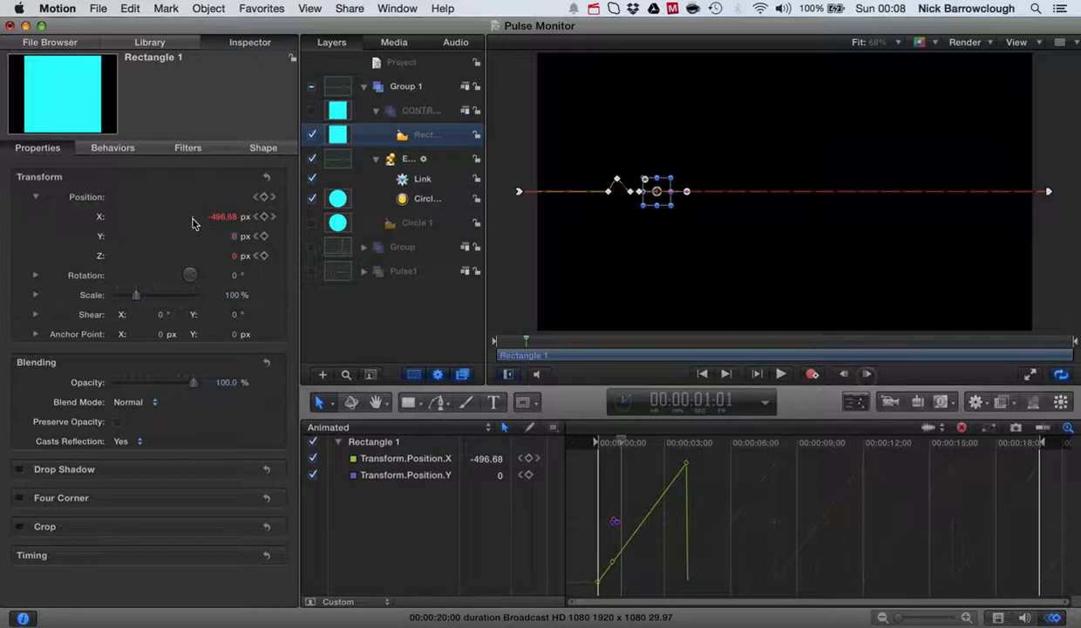
click(234, 236)
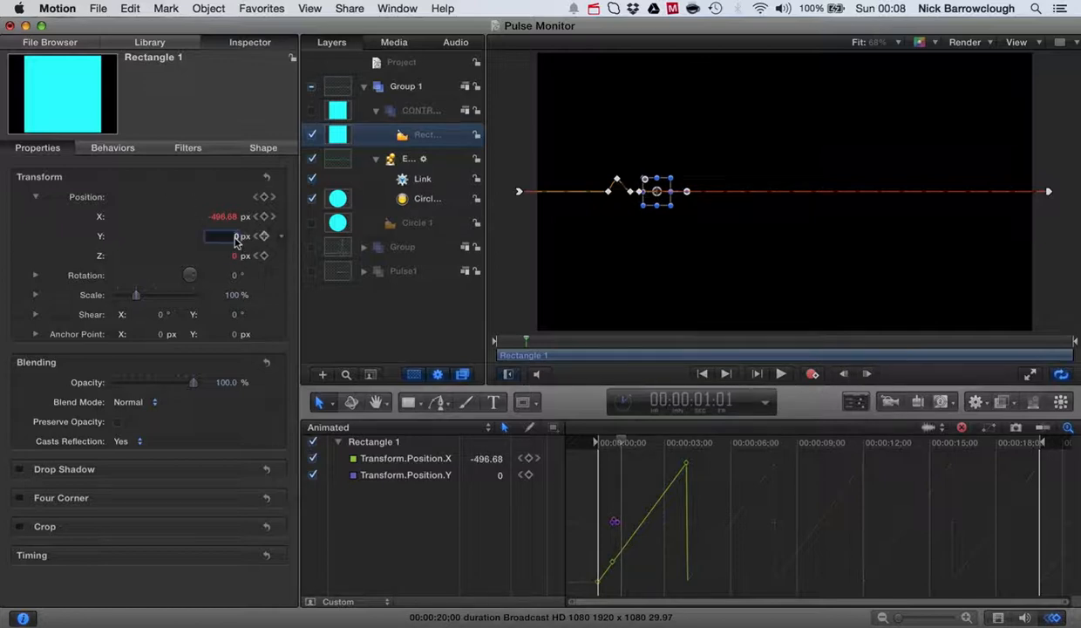
text(300)
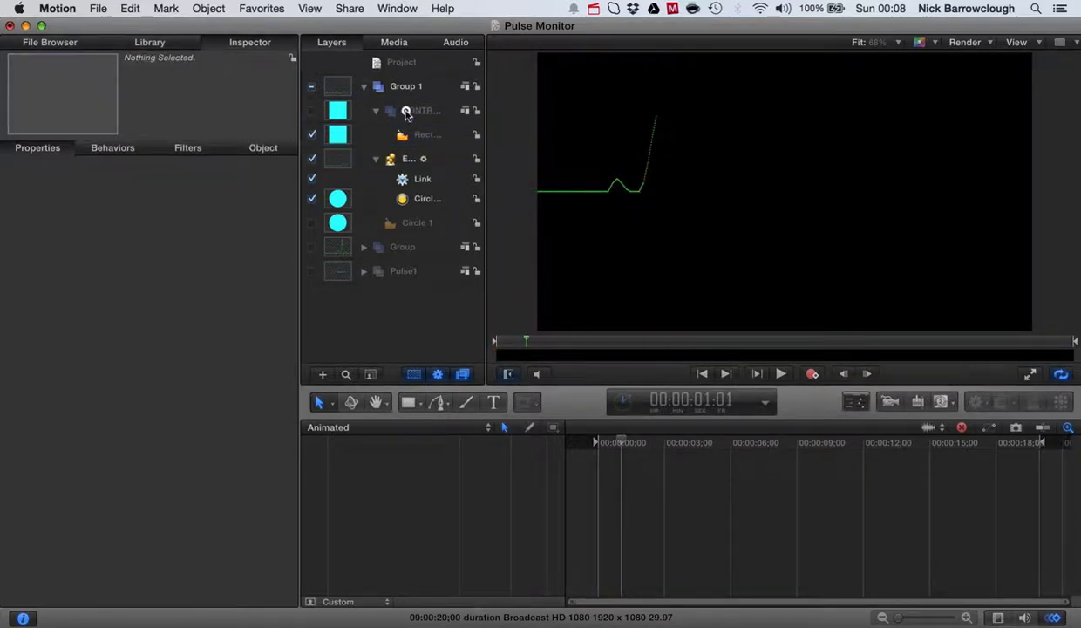
Step forward frame by frame setting Rectangle 1's Position Y for the spike, dip and bumps.
click(422, 110)
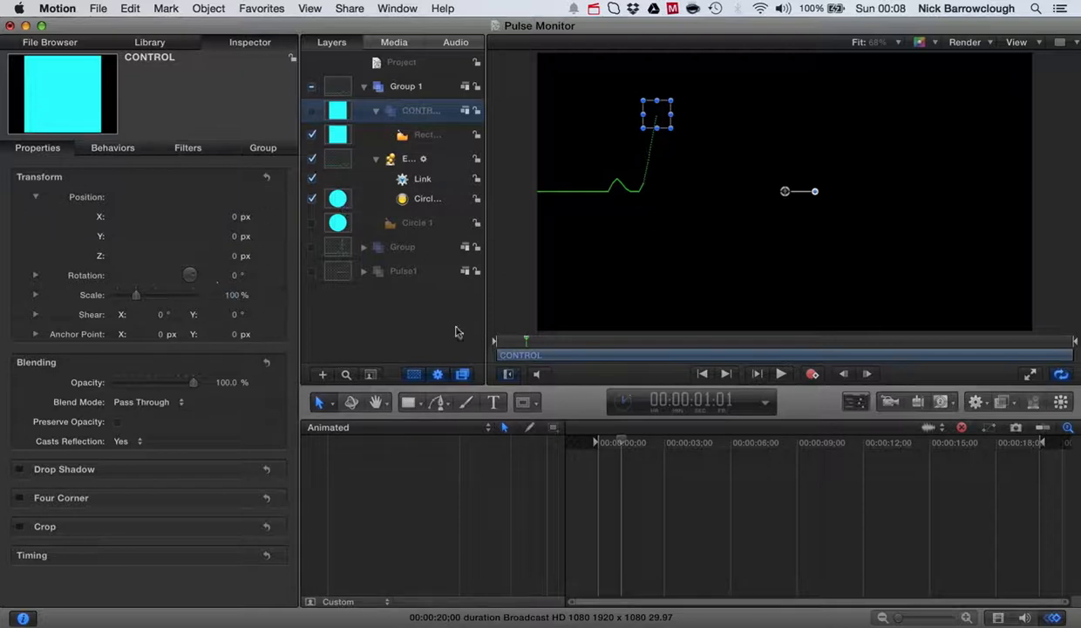
mouse_move(864, 384)
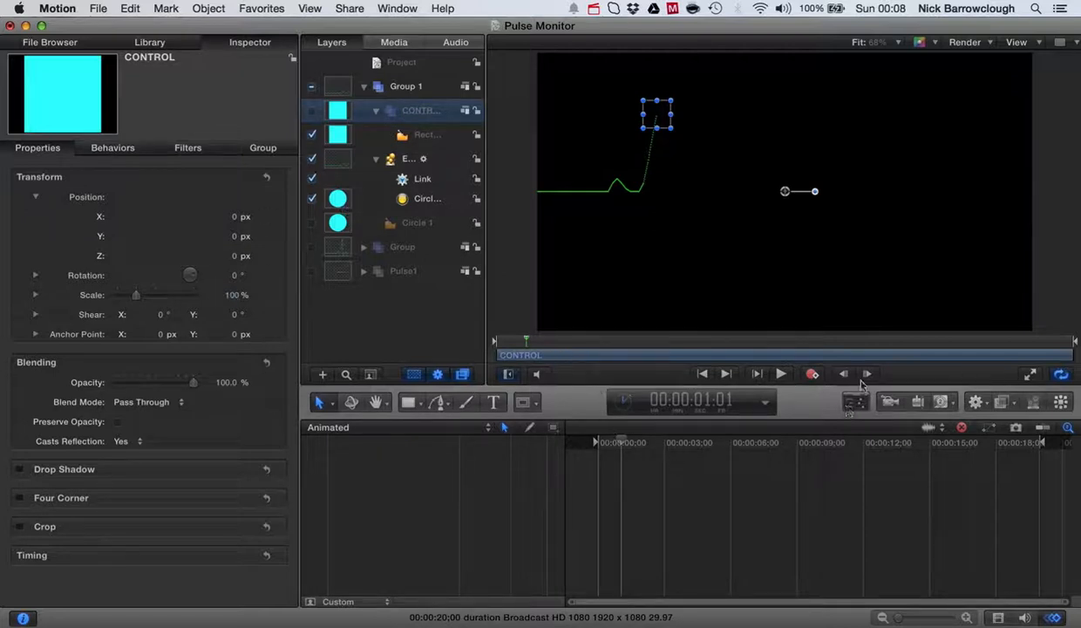
mouse_move(561, 195)
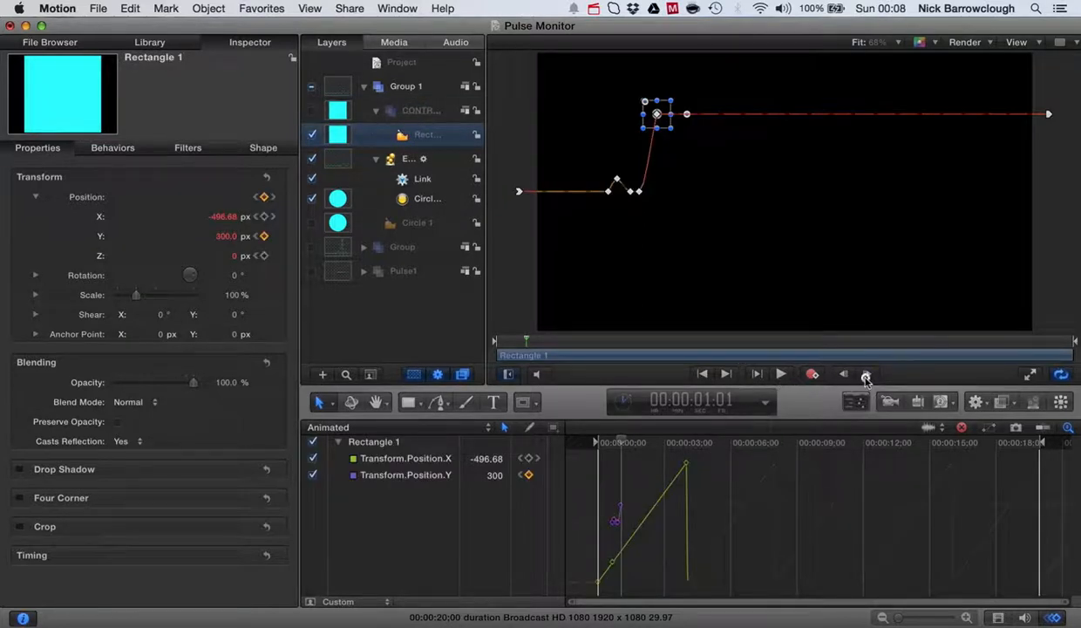
click(869, 375)
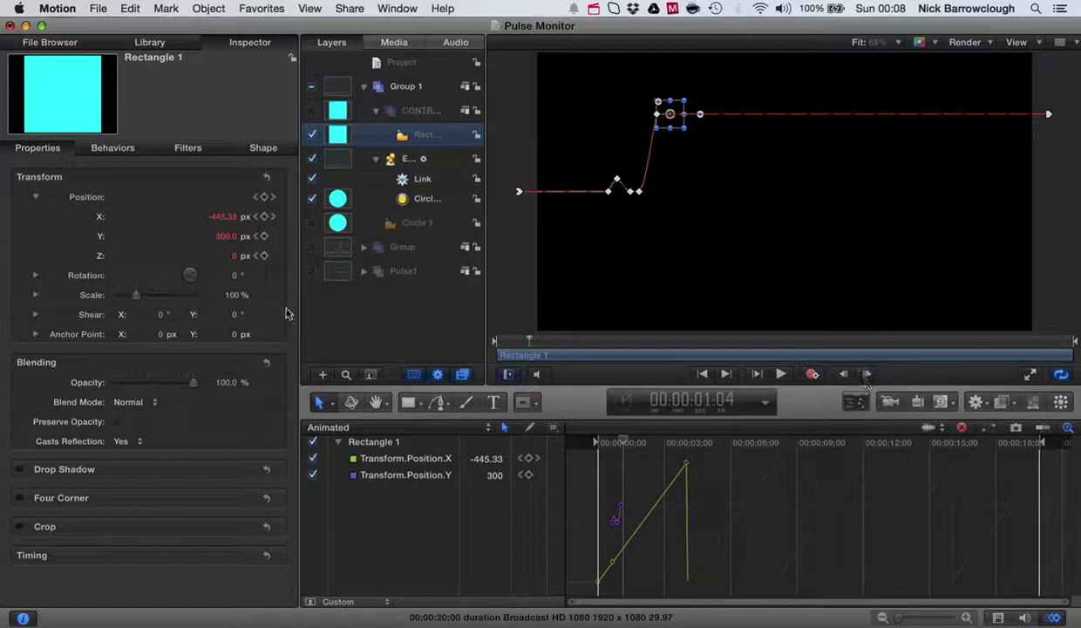
click(225, 237)
text(0)
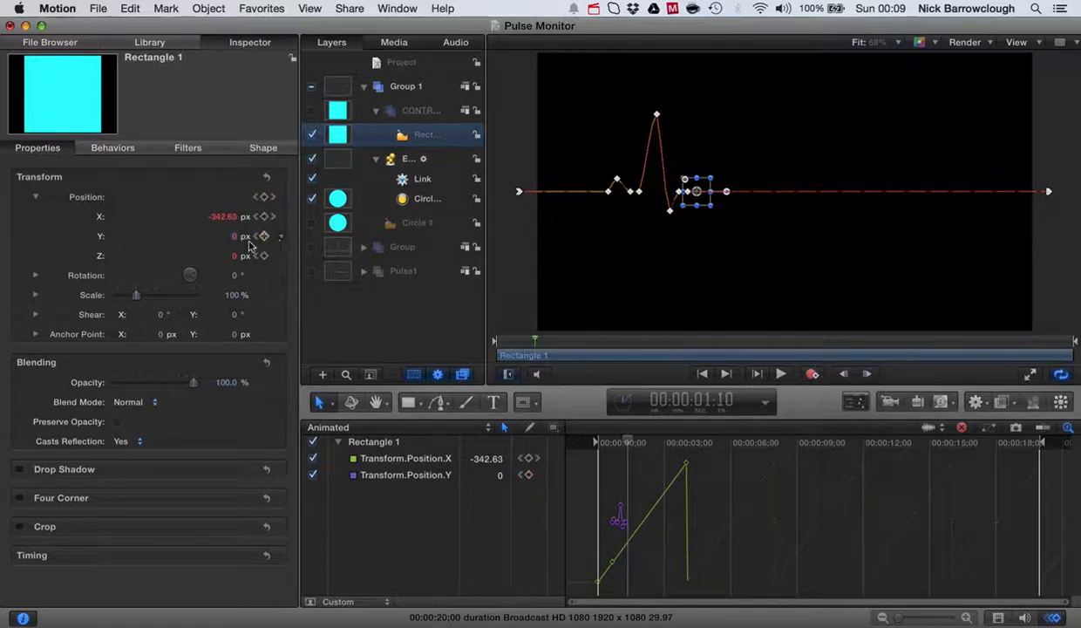
click(231, 237)
text(30)
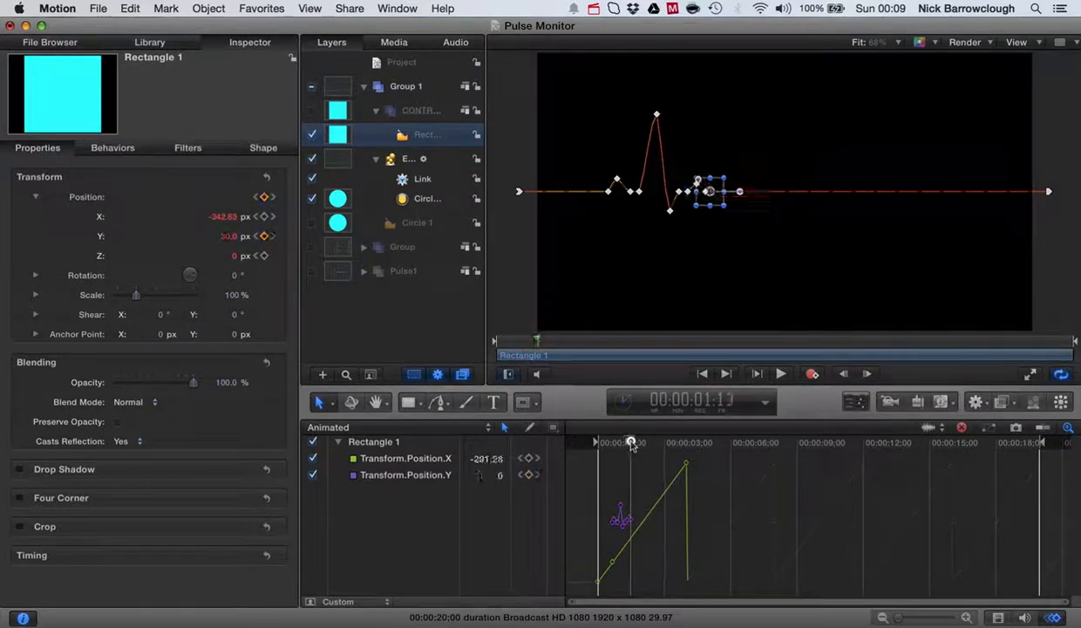
drag(630, 442, 639, 442)
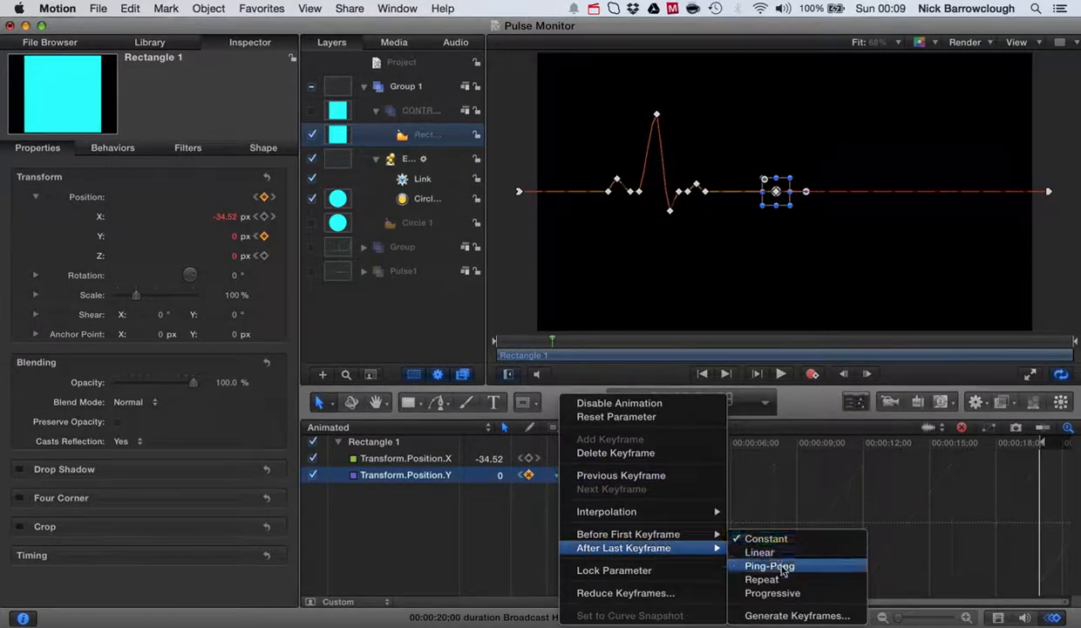
Set Position Y to Ping-Pong after the last keyframe, then play and stop a preview.
click(764, 562)
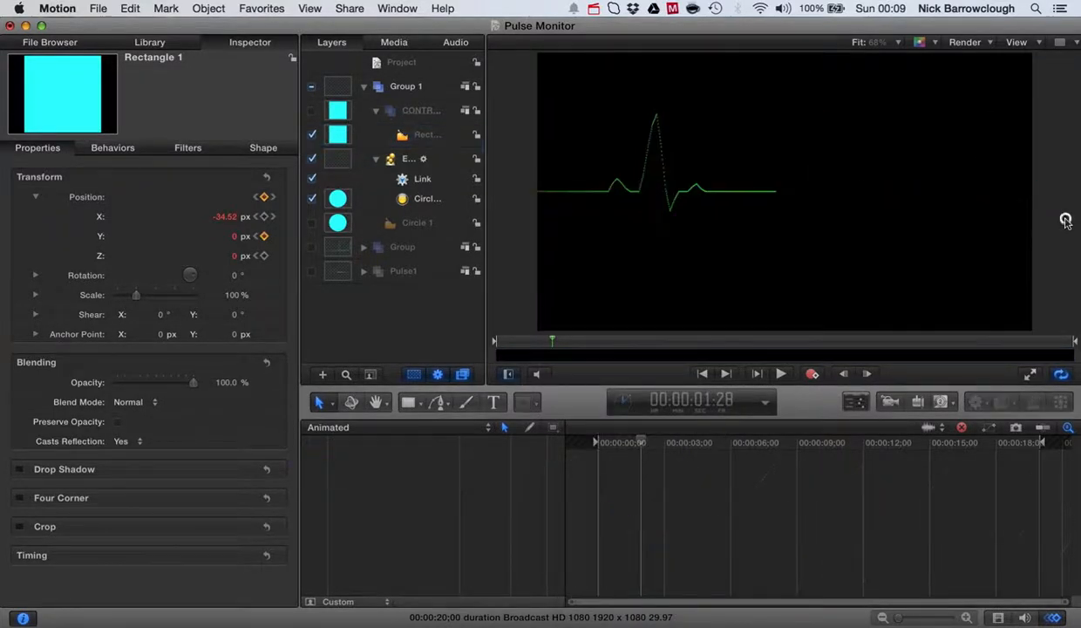
click(780, 373)
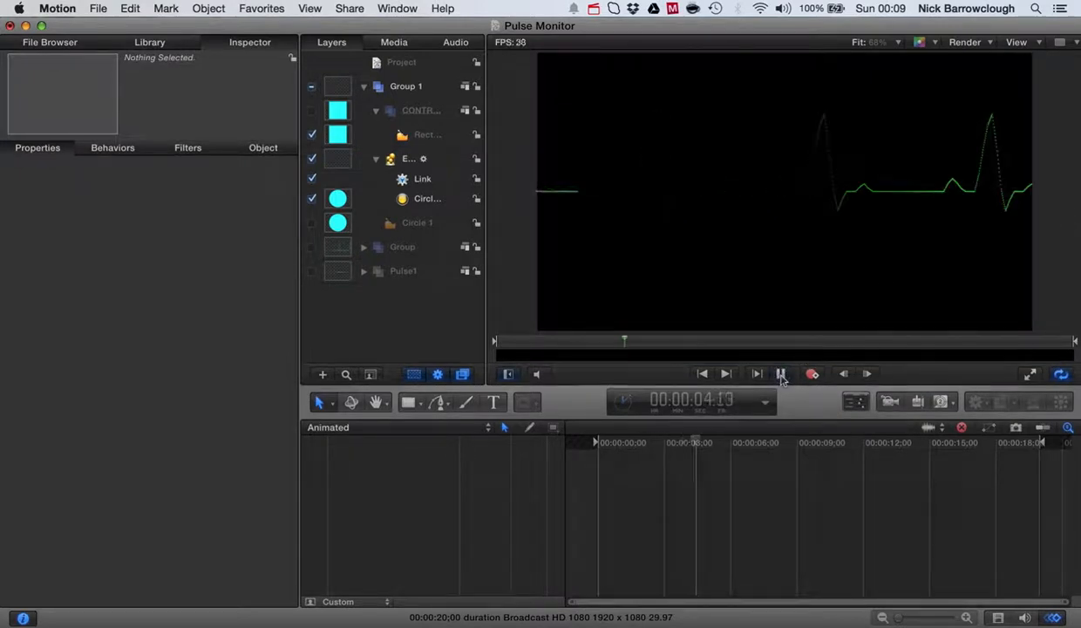
click(725, 373)
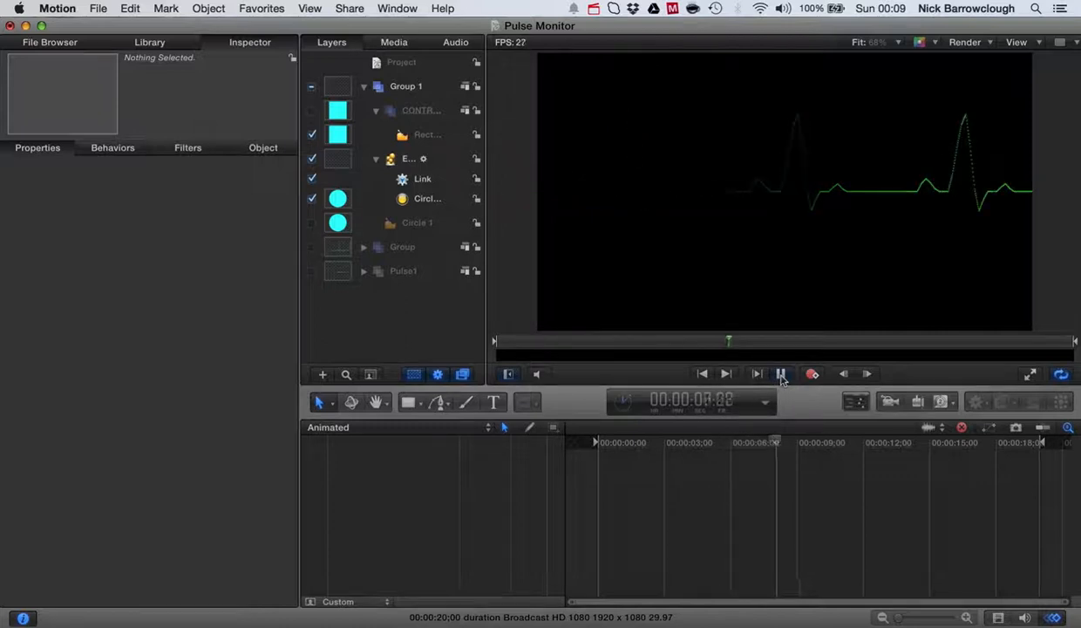
click(783, 373)
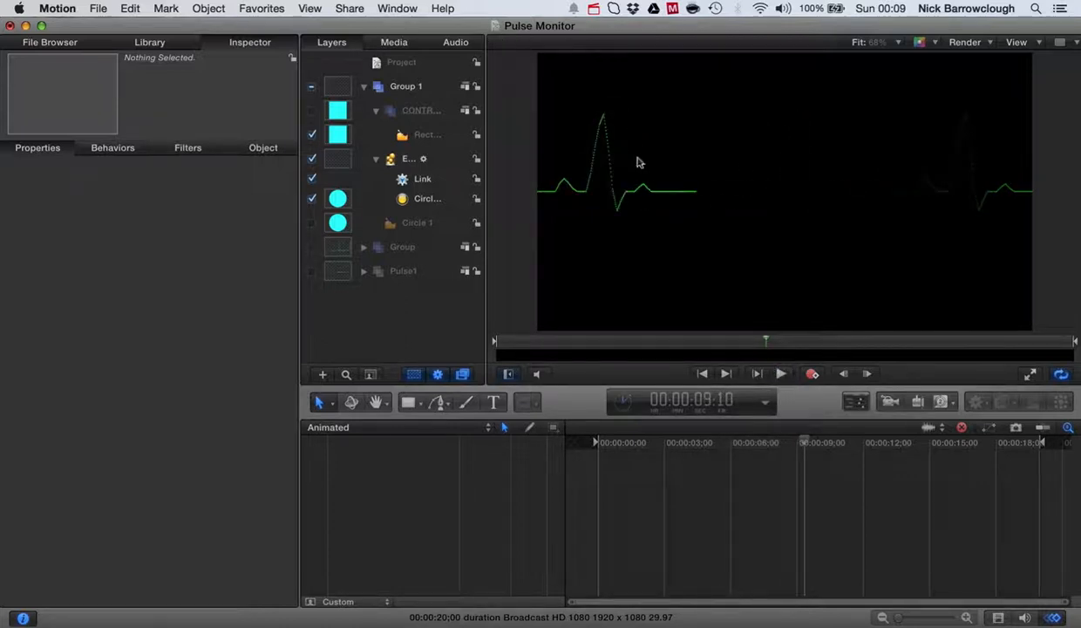
mouse_move(422, 199)
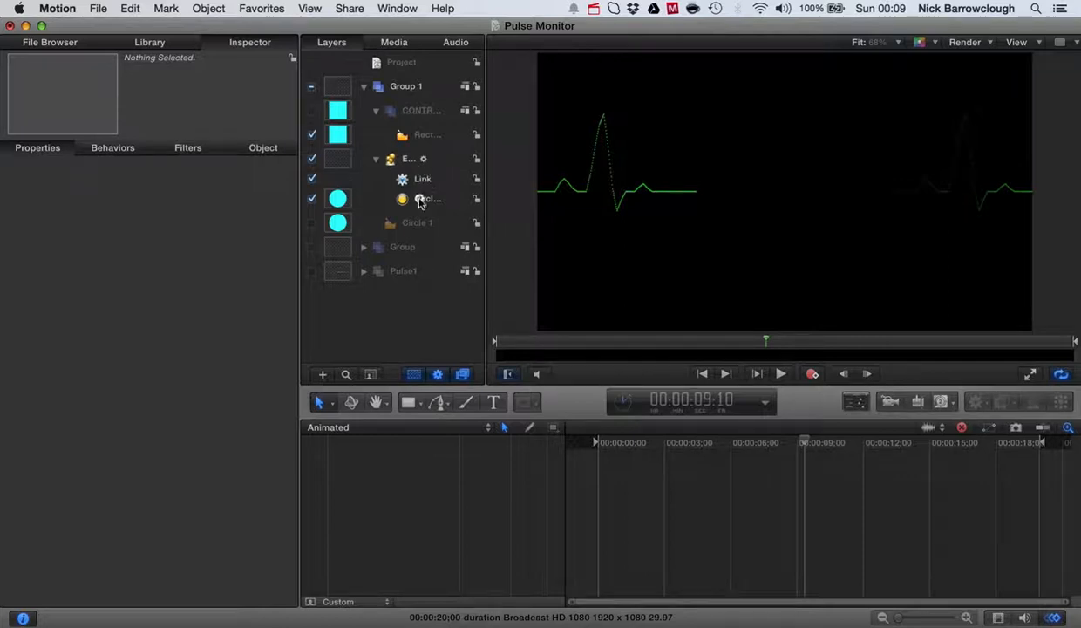
Undo two stray edits on Circle 1's particle cell, then preview the solid trace at ~5712 birth rate.
click(428, 198)
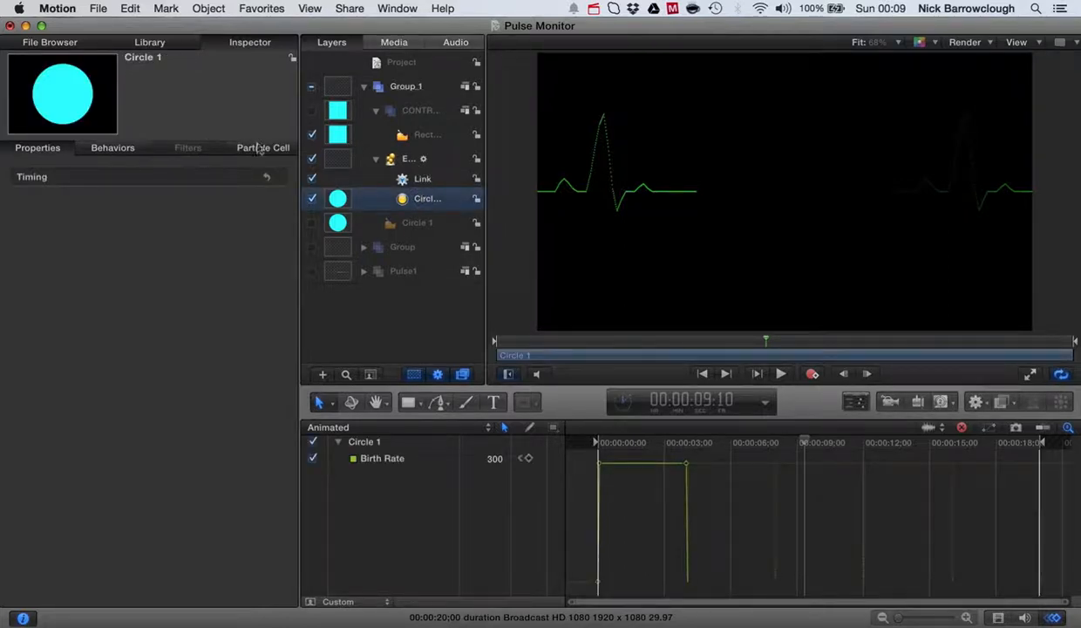
click(262, 147)
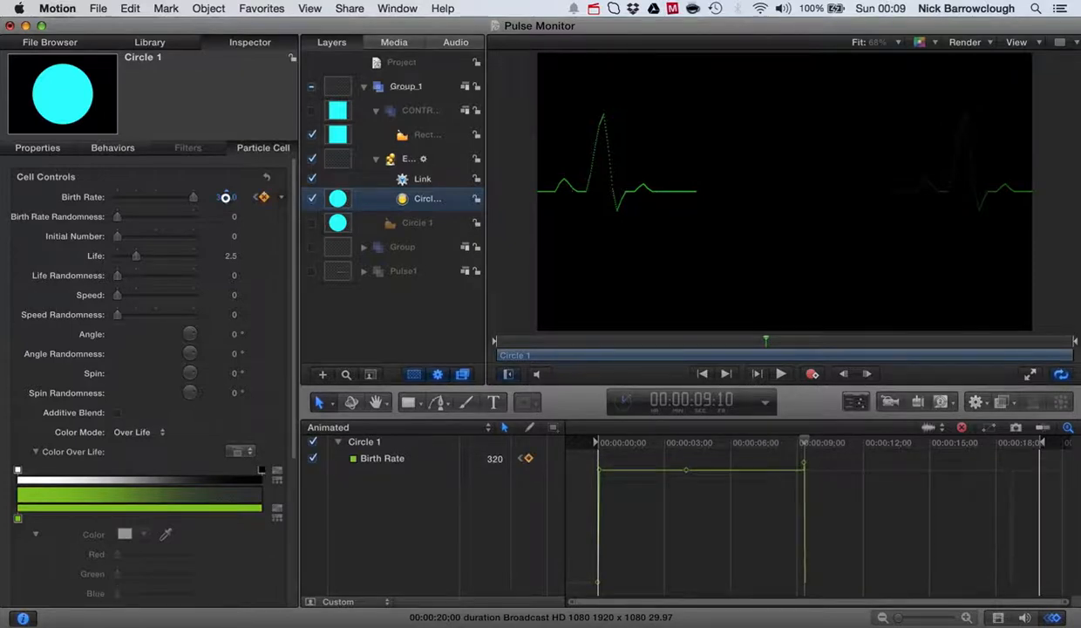
key(cmd+z)
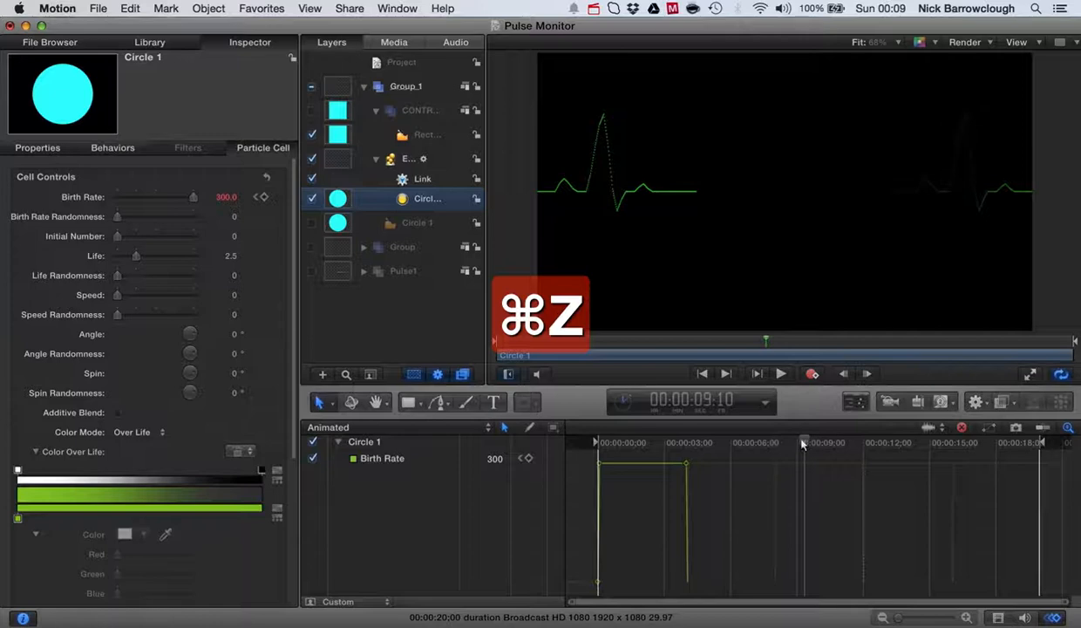
key(cmd+z)
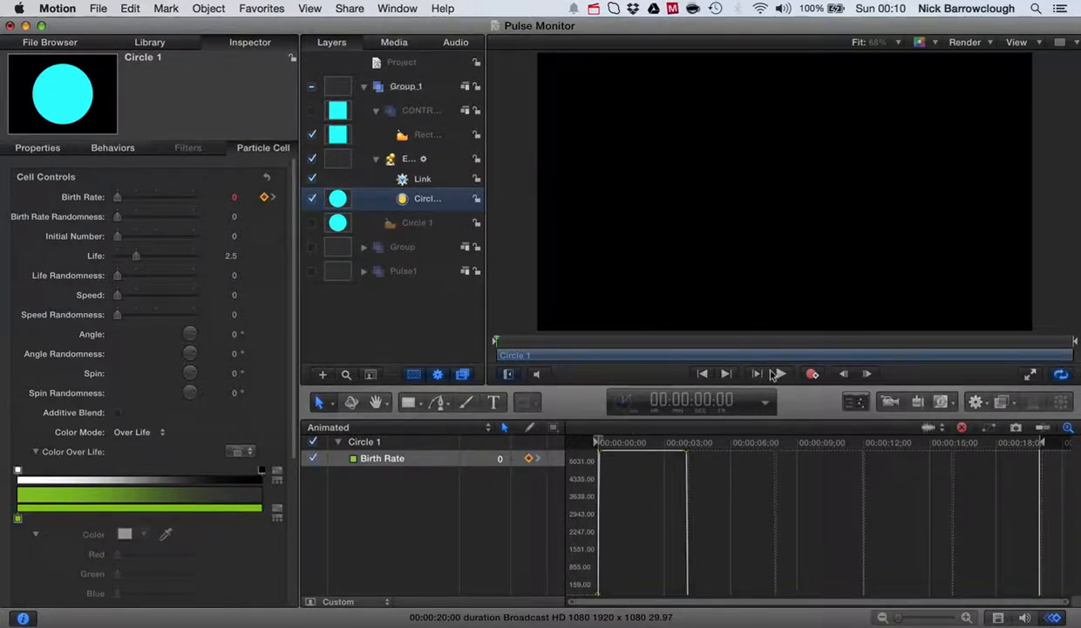
click(779, 374)
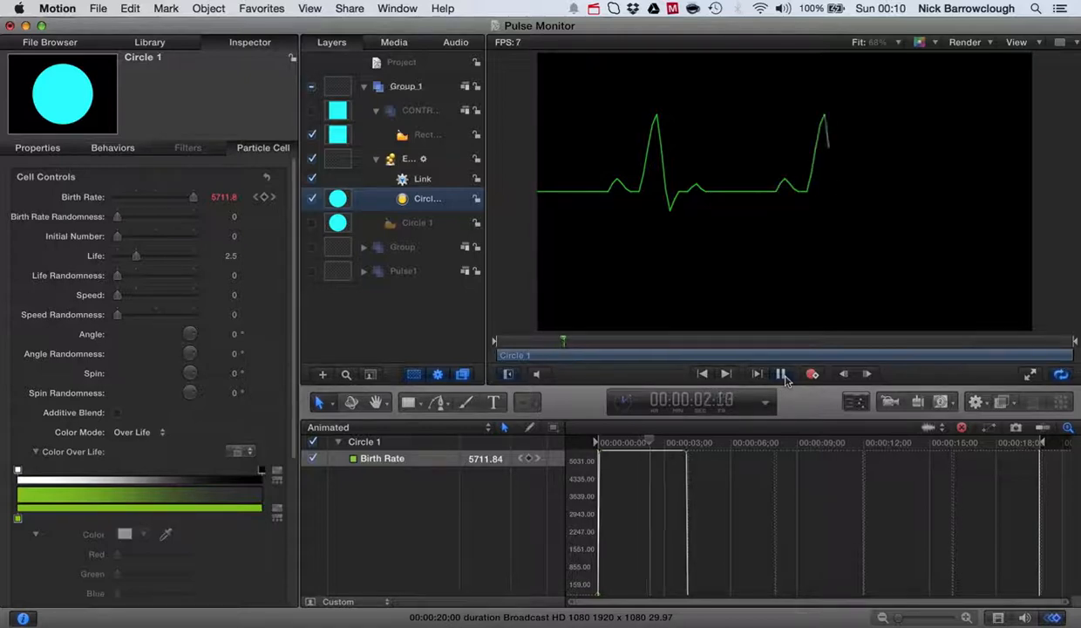
click(781, 374)
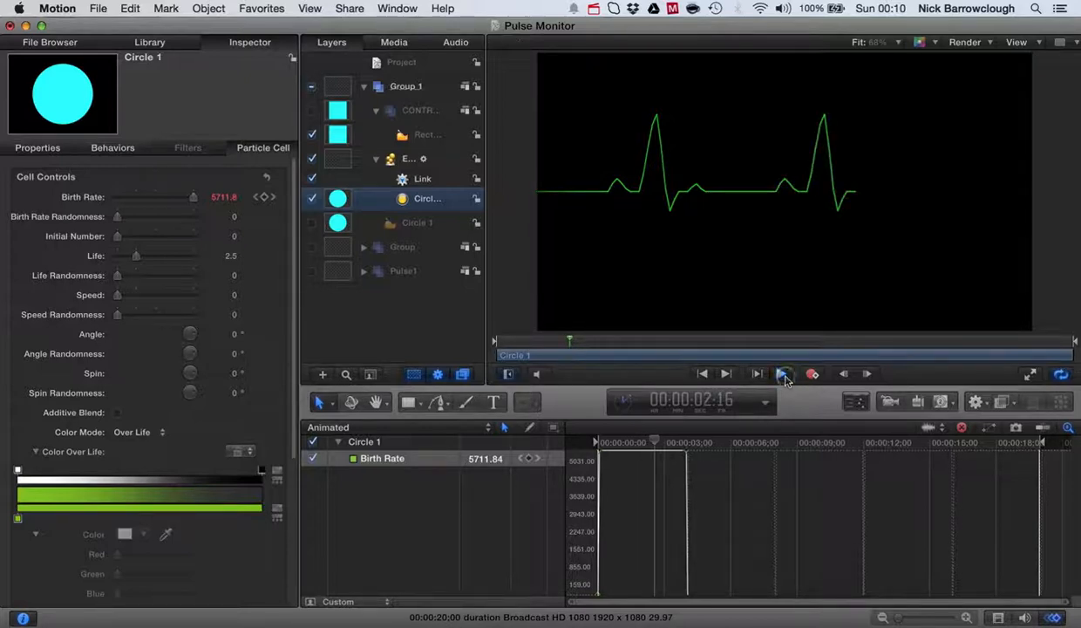
Pause playback near two seconds with two complete heartbeat spikes drawn.
click(782, 373)
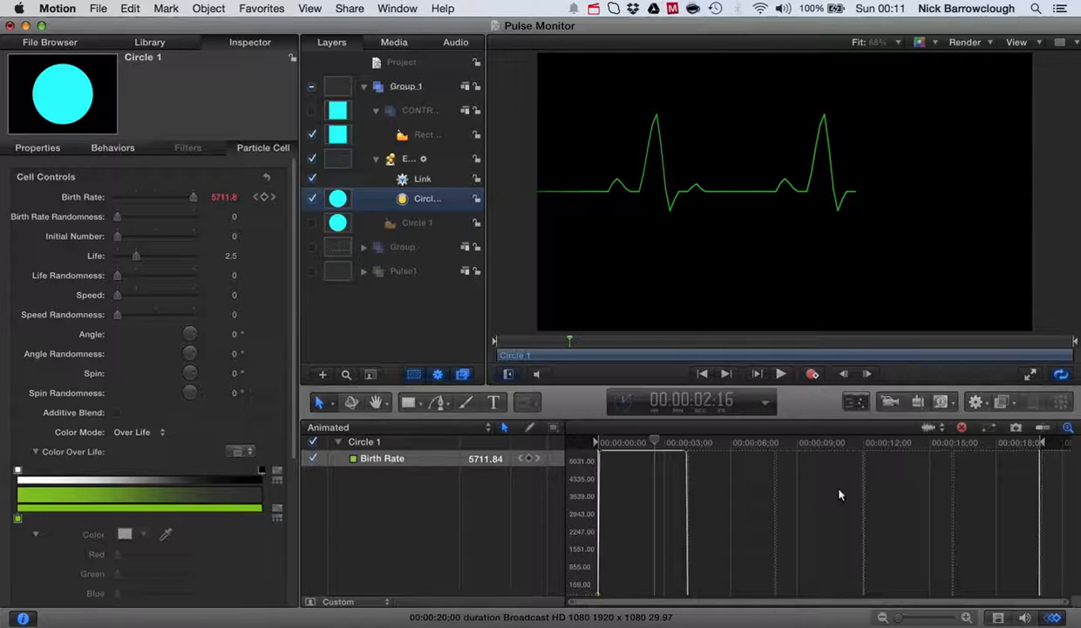
mouse_move(419, 112)
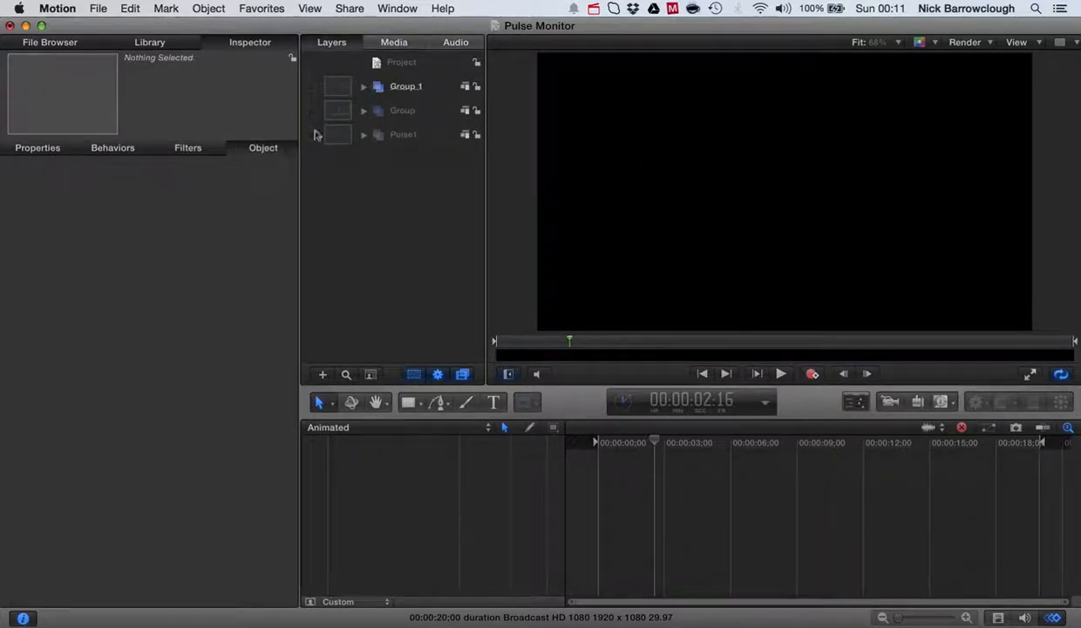
Check Pulse1's activation box, then briefly play and pause its cyan heartbeat trace.
click(312, 134)
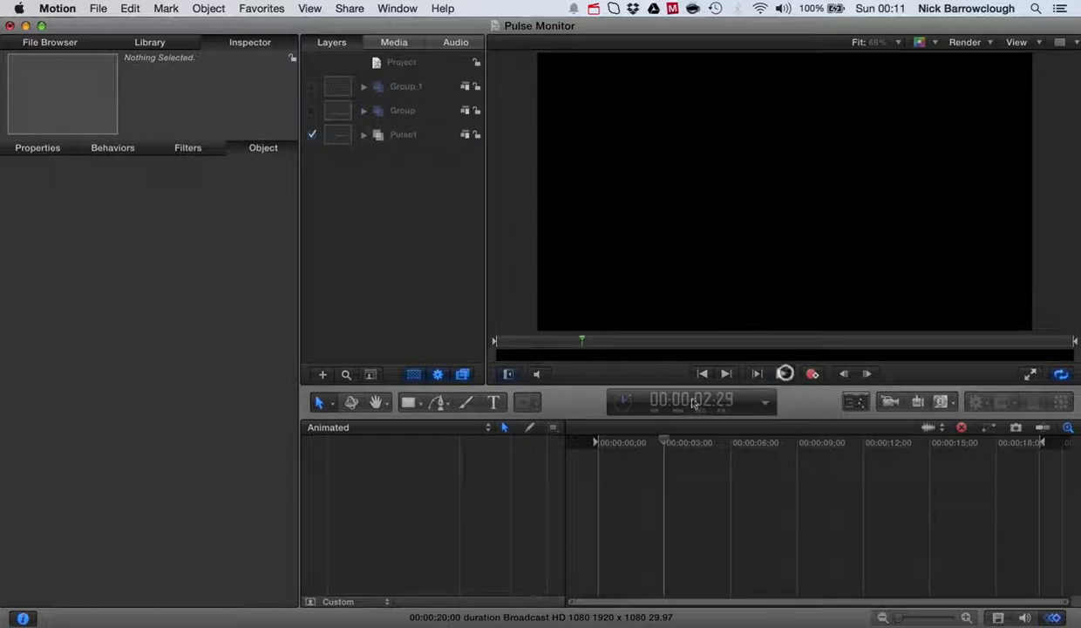
click(779, 373)
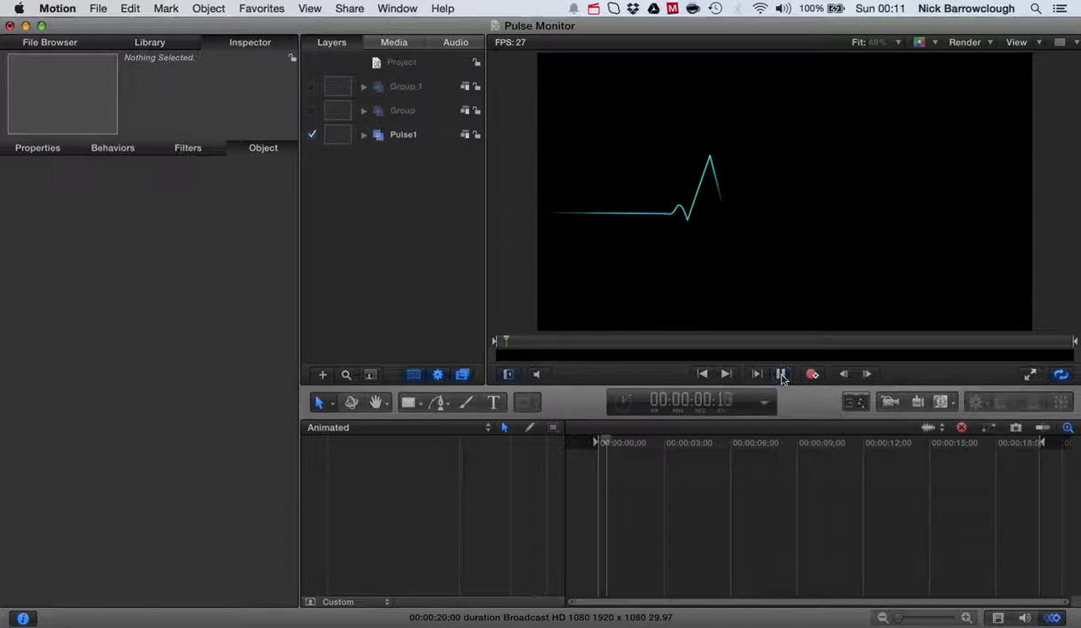
click(781, 373)
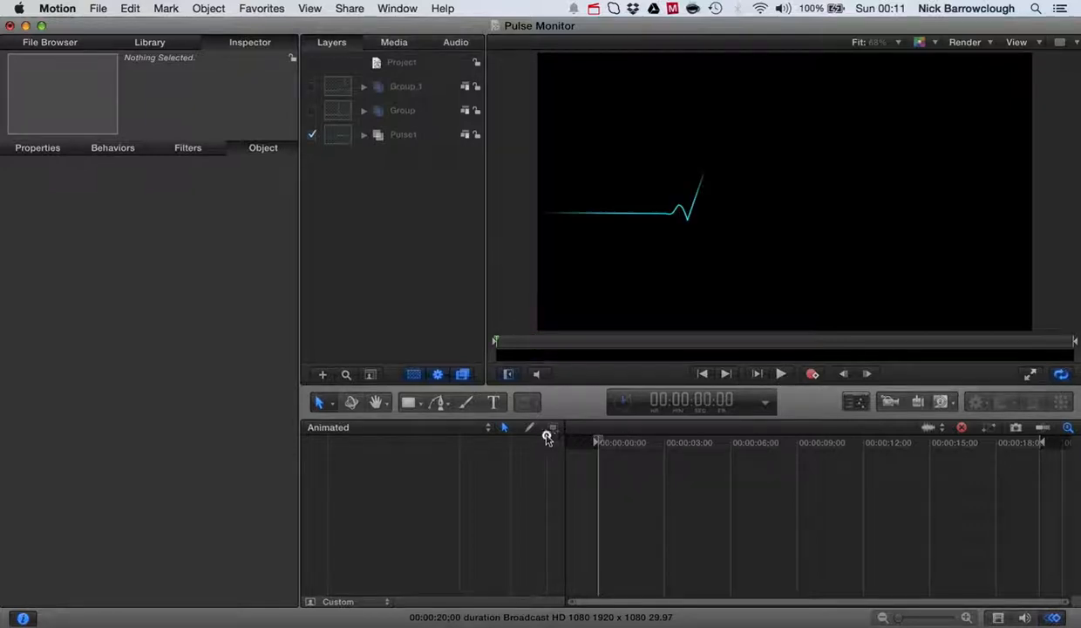
mouse_move(530, 430)
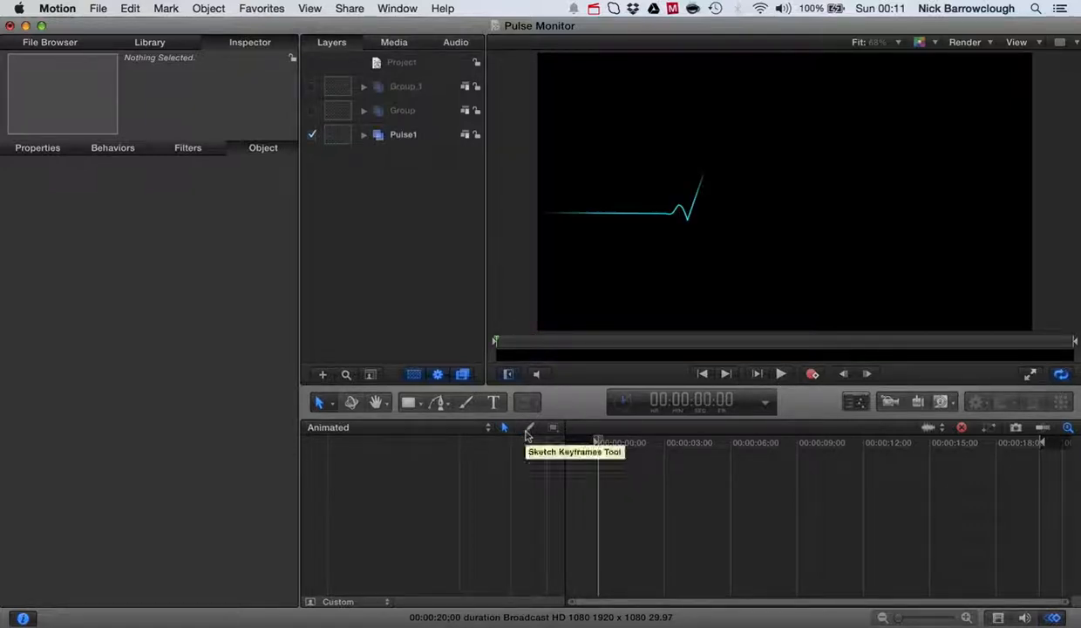